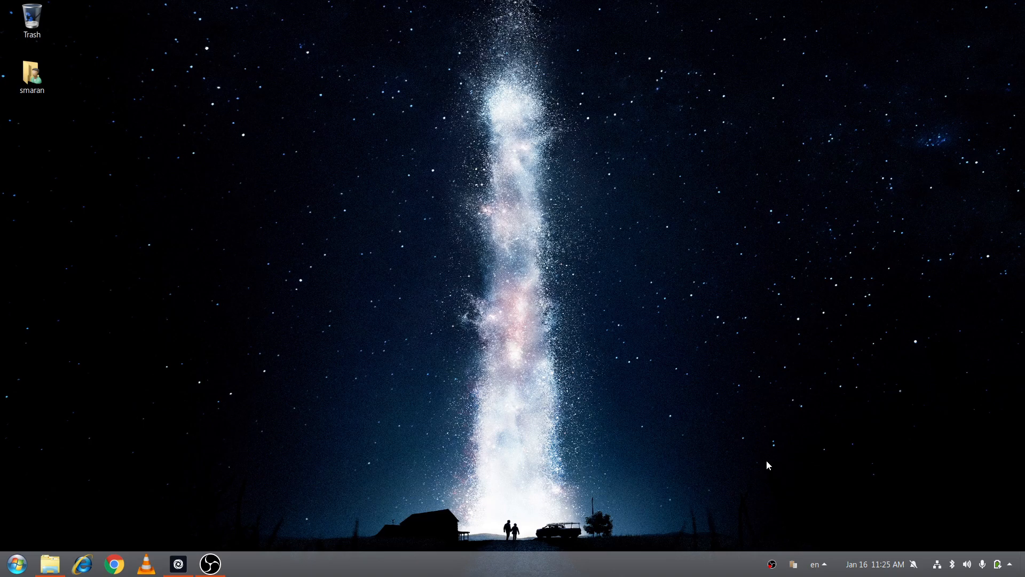
{"action": "mouse_move", "coordinate": [373, 357]}
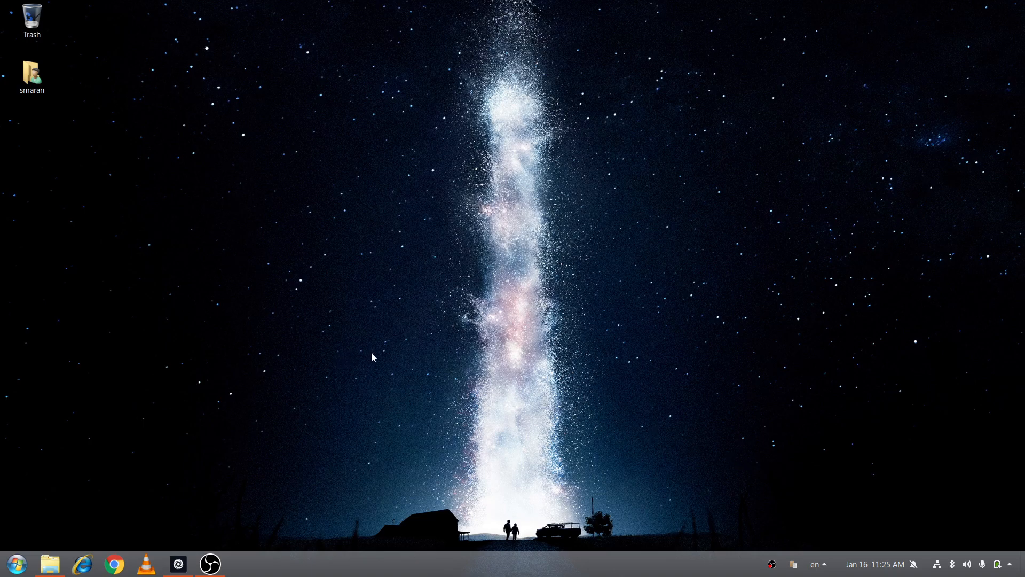
{"action": "mouse_move", "coordinate": [702, 345]}
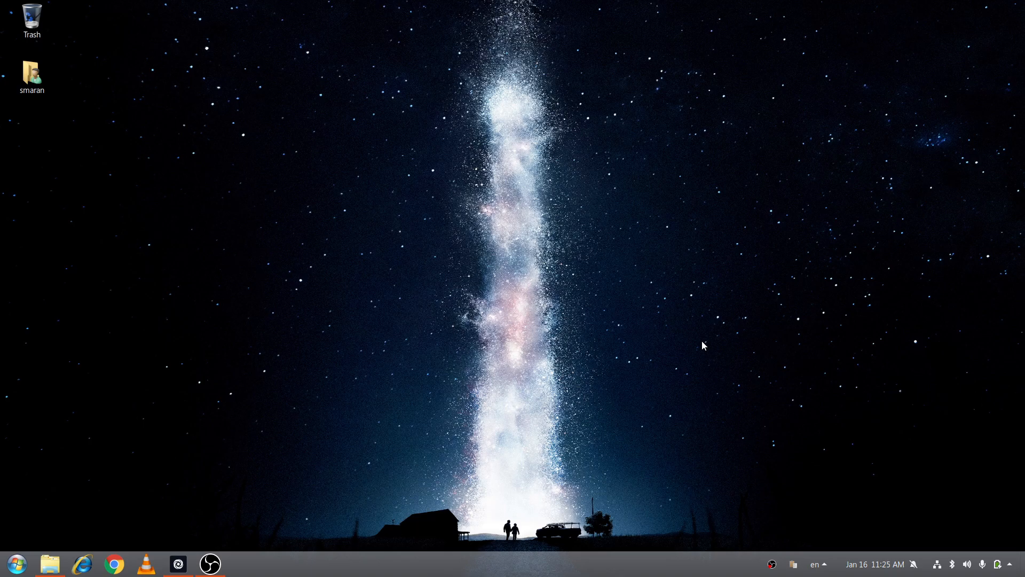
Step: Open the repl creation form, scroll through it, then close it without creating
{"action": "left_click", "coordinate": [15, 563]}
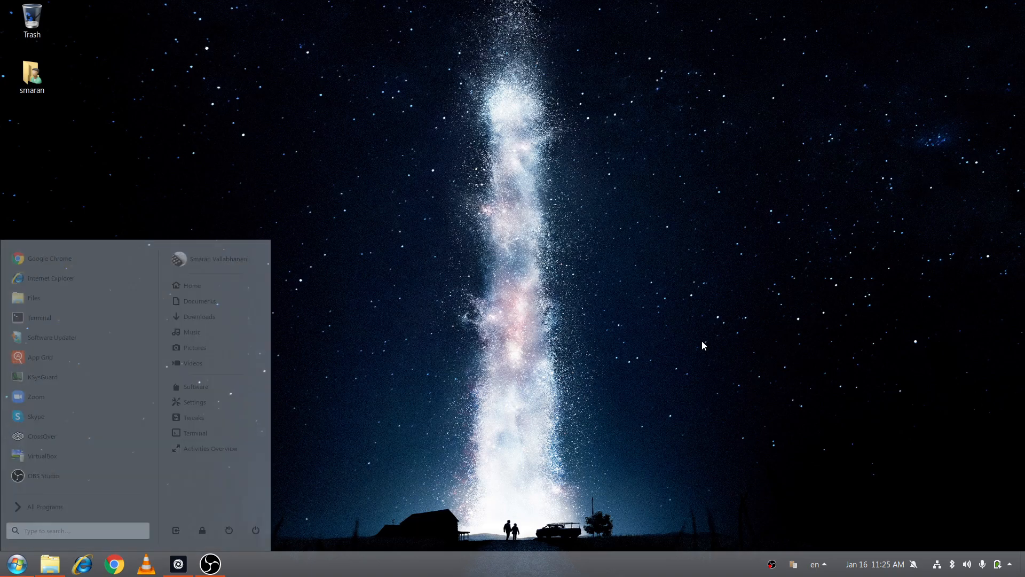
{"action": "type", "text": "notep"}
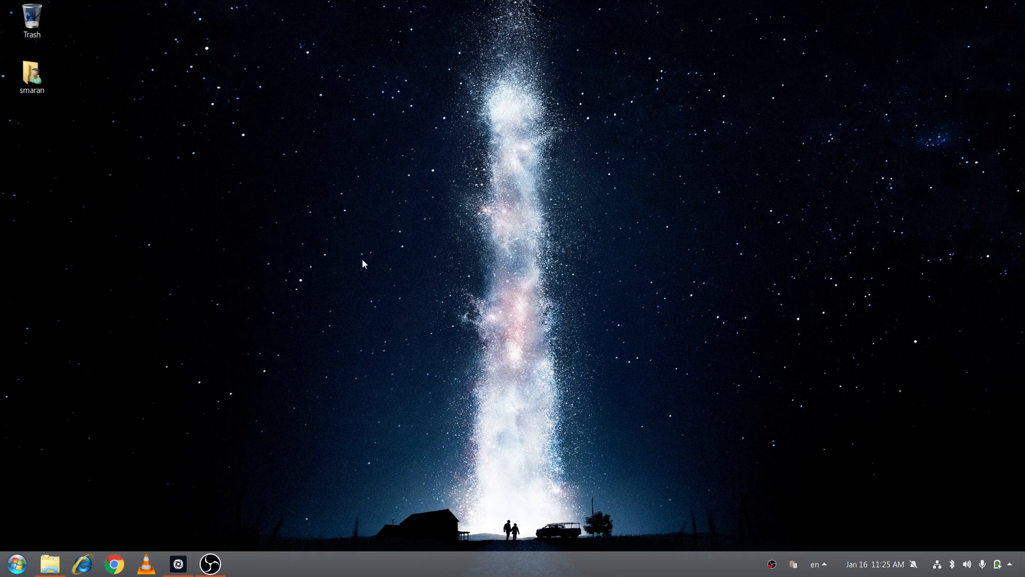
{"action": "mouse_move", "coordinate": [3, 572]}
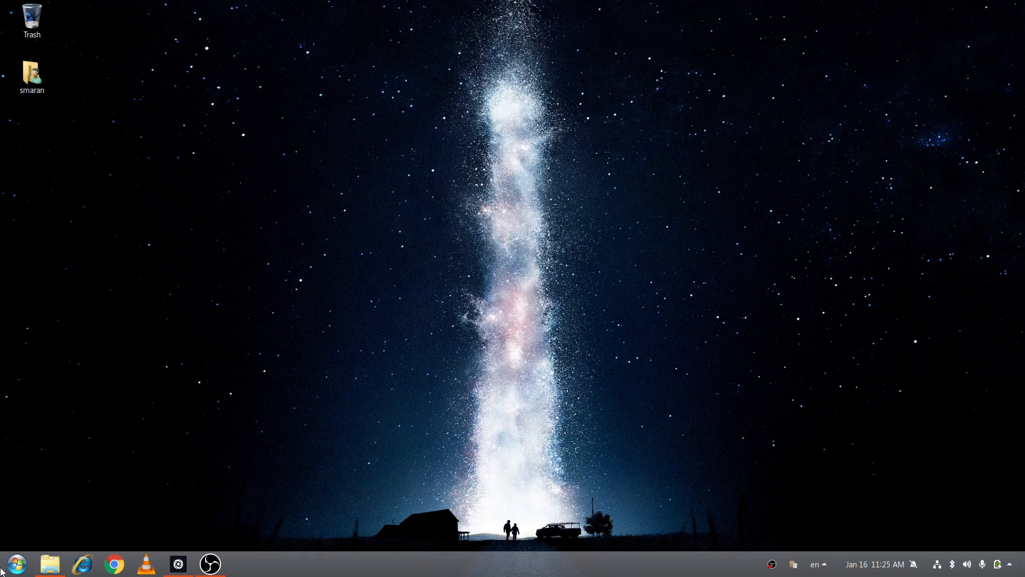
{"action": "mouse_move", "coordinate": [168, 364]}
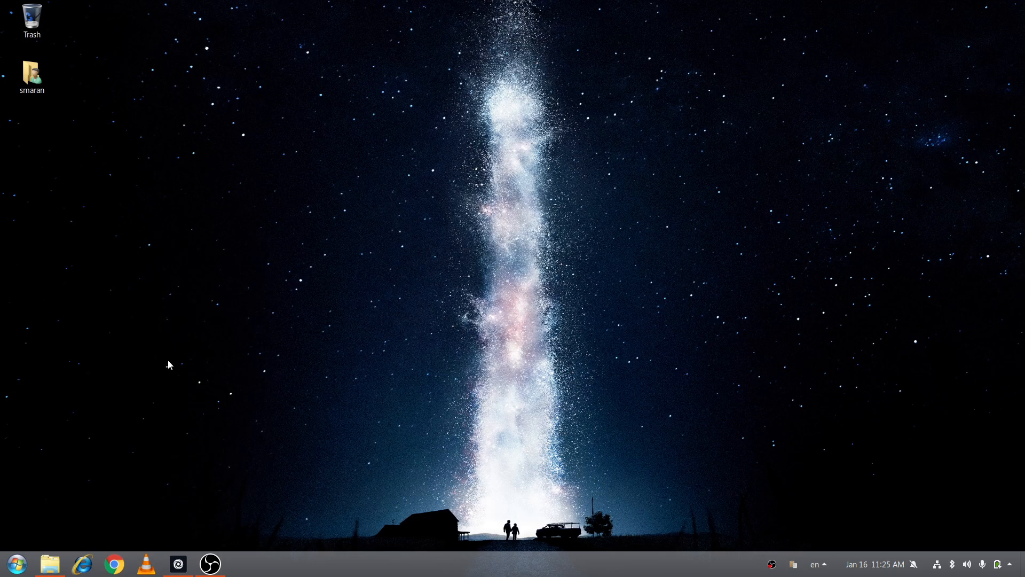
{"action": "mouse_move", "coordinate": [108, 387]}
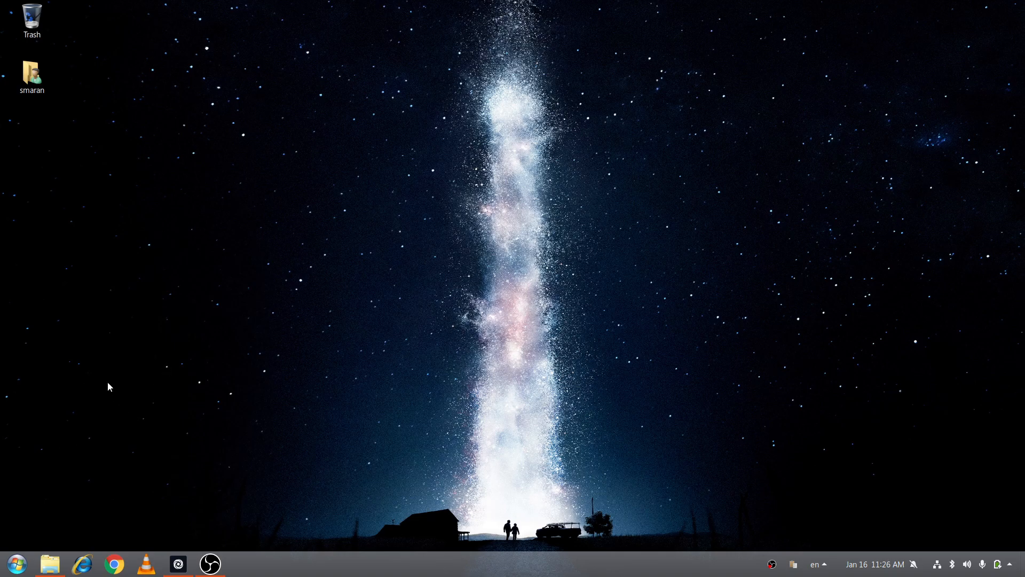
{"action": "mouse_move", "coordinate": [104, 382]}
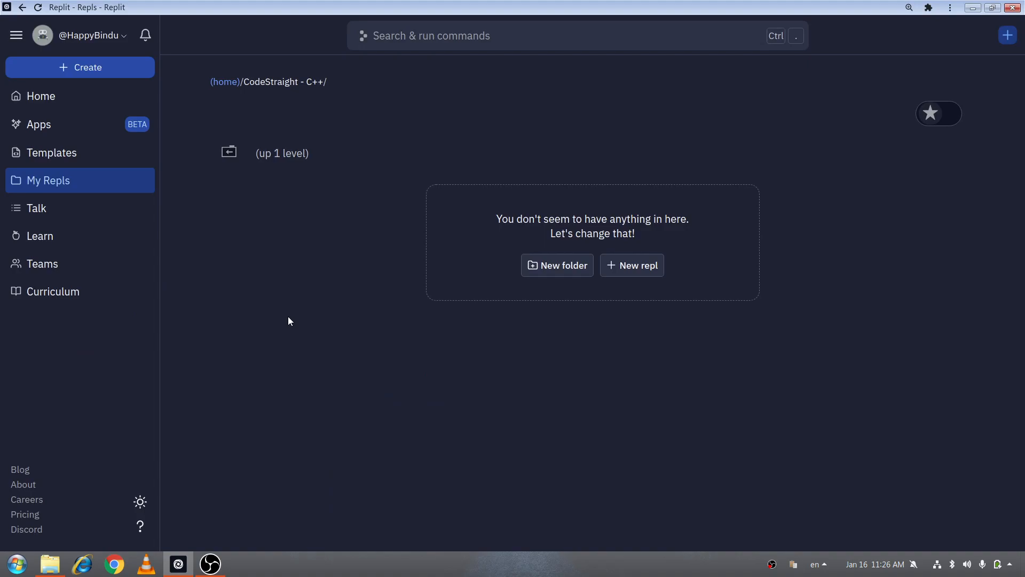
{"action": "left_click", "coordinate": [631, 265]}
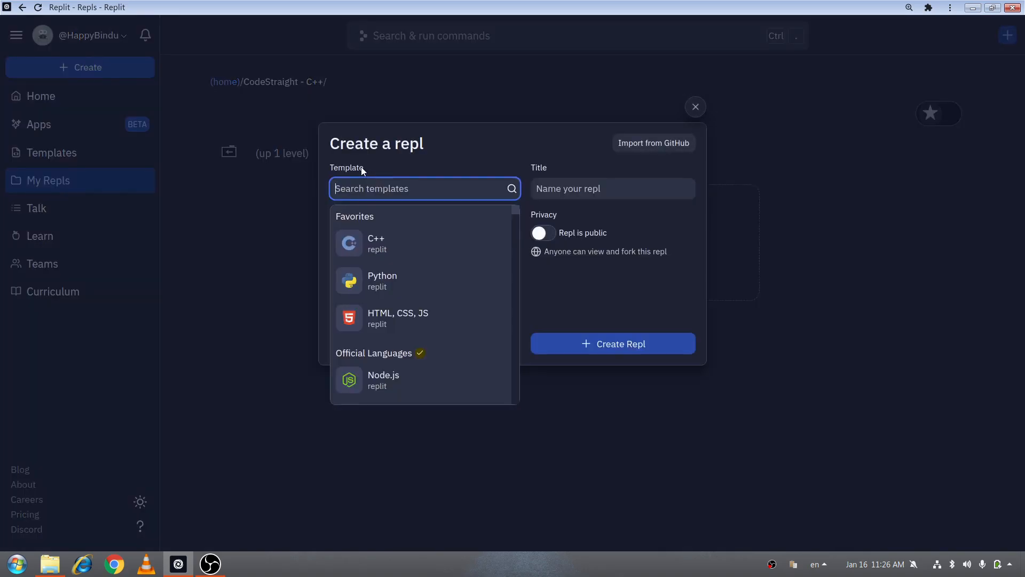
{"action": "scroll", "scroll_direction": "down", "scroll_amount": 3}
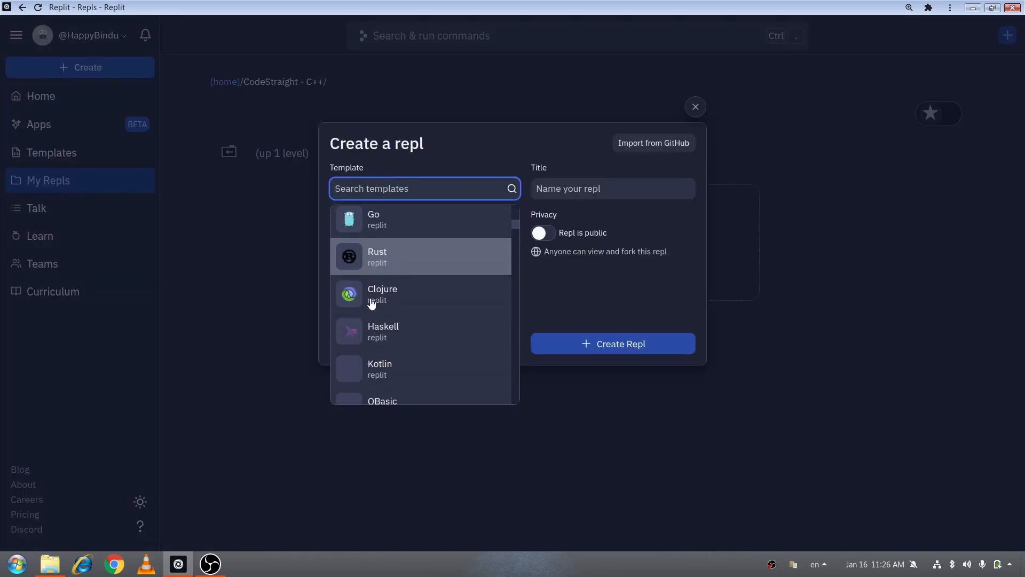
{"action": "scroll", "scroll_direction": "down", "scroll_amount": 3}
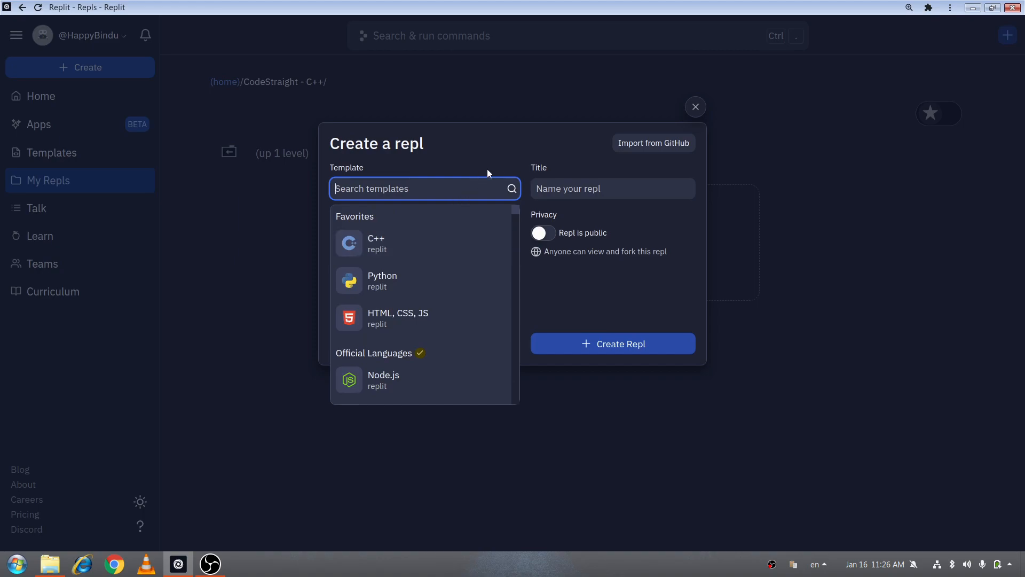
{"action": "left_click", "coordinate": [696, 106]}
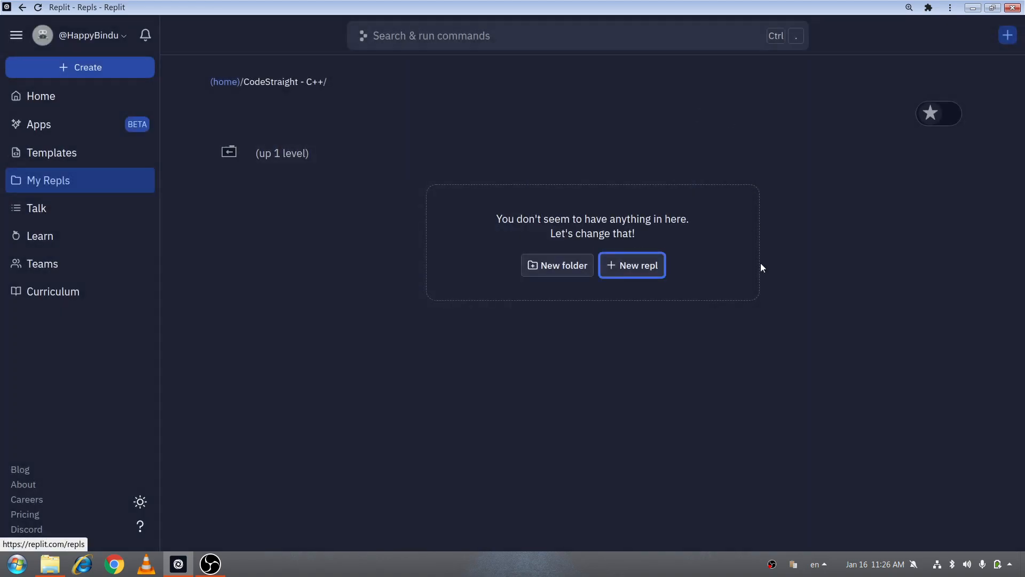
{"action": "mouse_move", "coordinate": [728, 251]}
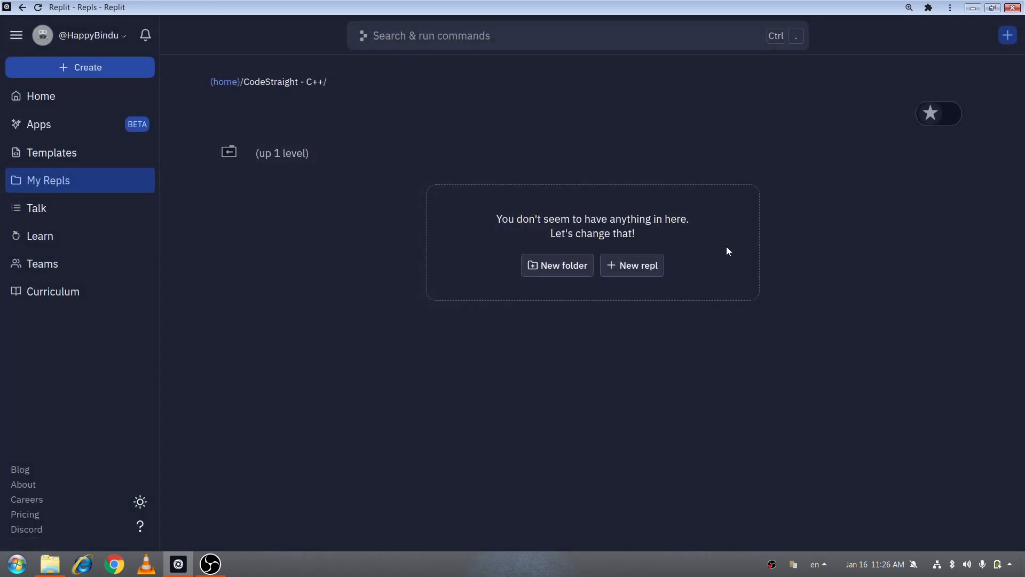
{"action": "mouse_move", "coordinate": [117, 38]}
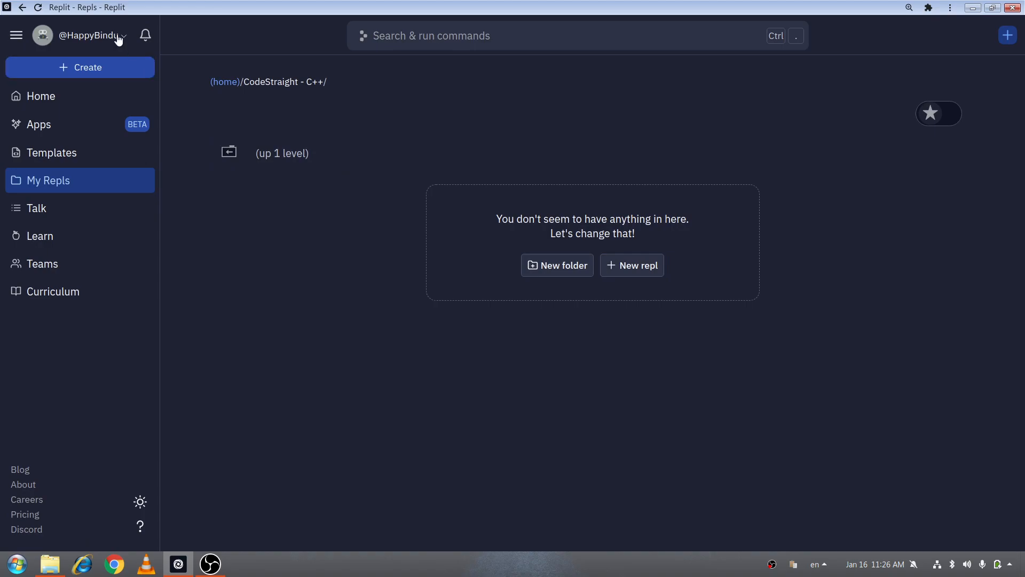
{"action": "mouse_move", "coordinate": [468, 391]}
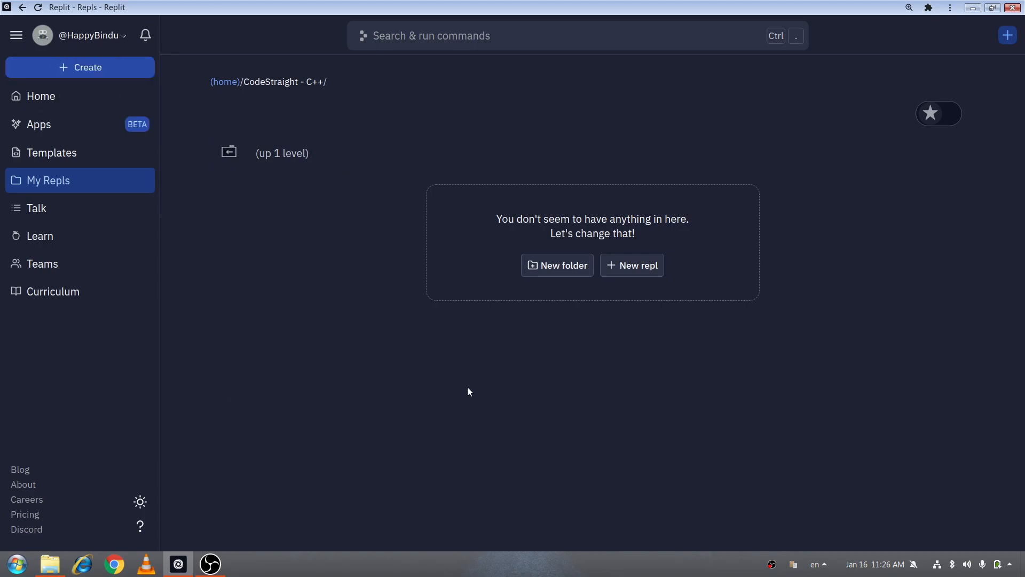
{"action": "mouse_move", "coordinate": [281, 153]}
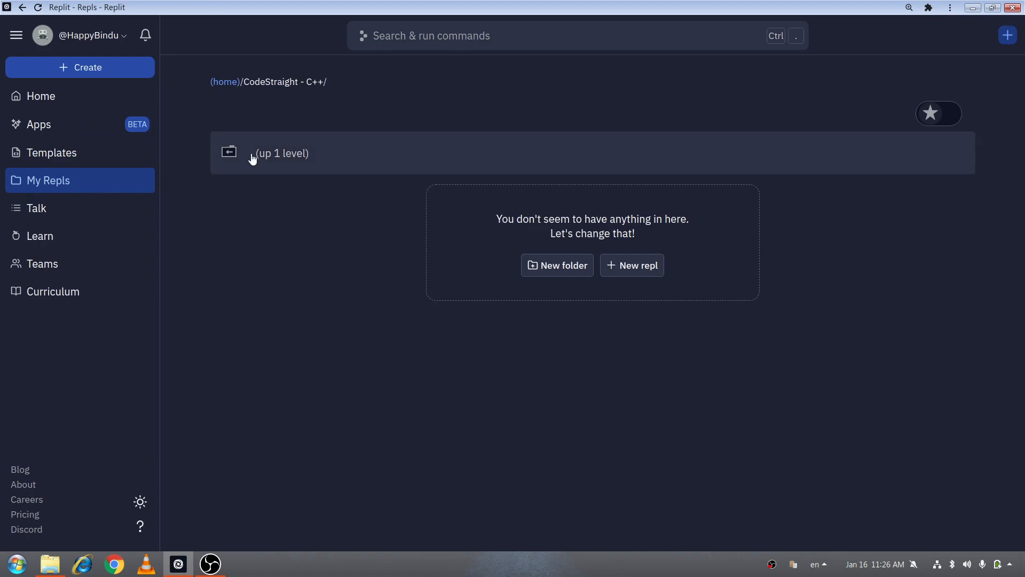
Step: Start a new repl using the C++ template and set it to private
{"action": "left_click", "coordinate": [631, 265]}
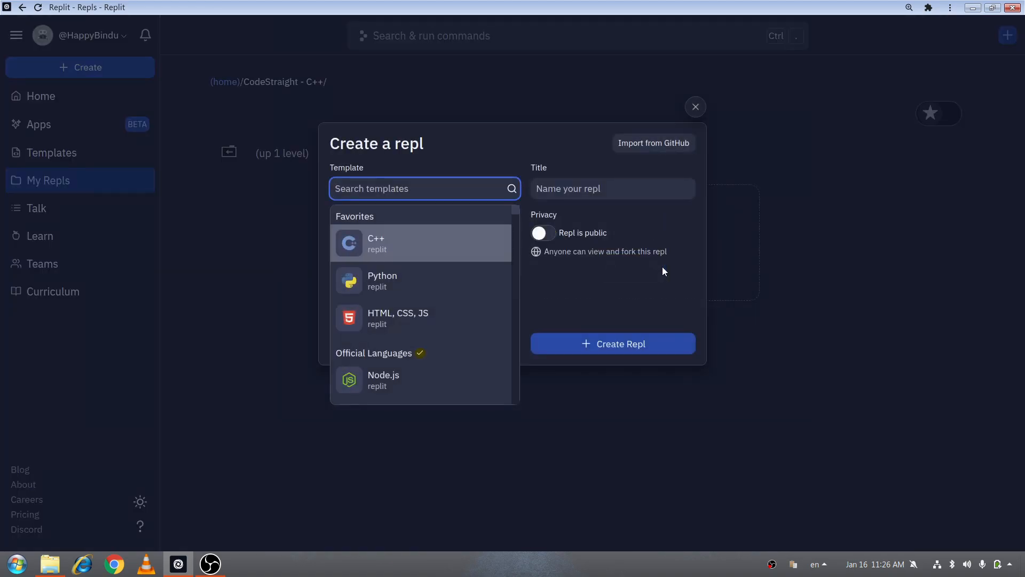
{"action": "mouse_move", "coordinate": [1010, 57]}
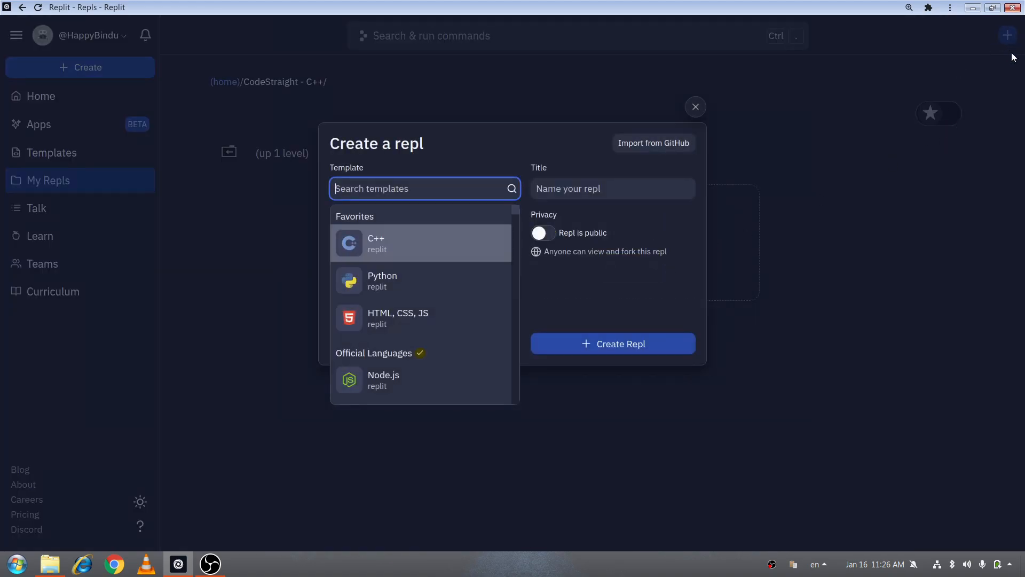
{"action": "mouse_move", "coordinate": [411, 201]}
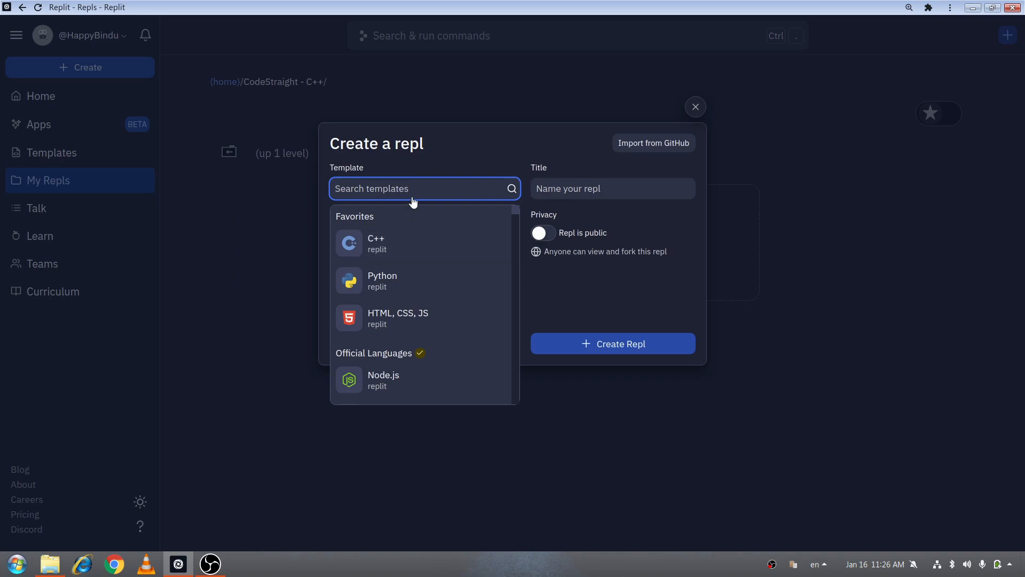
{"action": "type", "text": "c"}
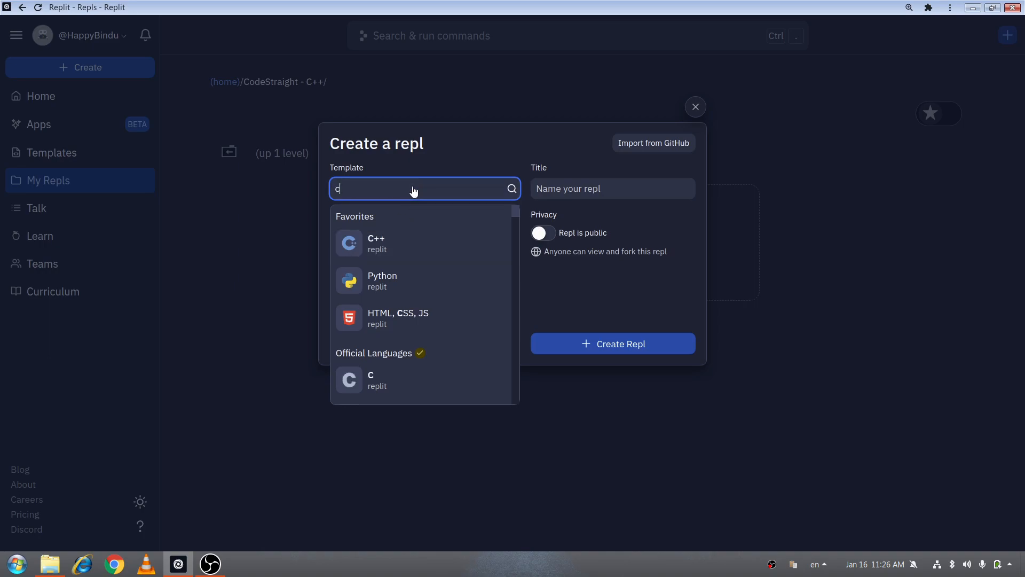
{"action": "left_click", "coordinate": [376, 243]}
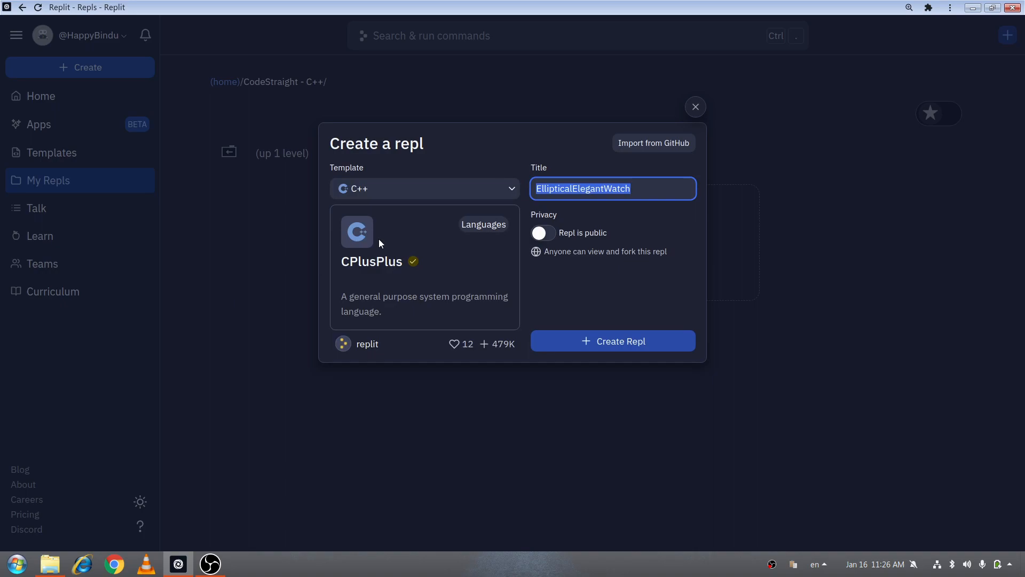
{"action": "mouse_move", "coordinate": [655, 188]}
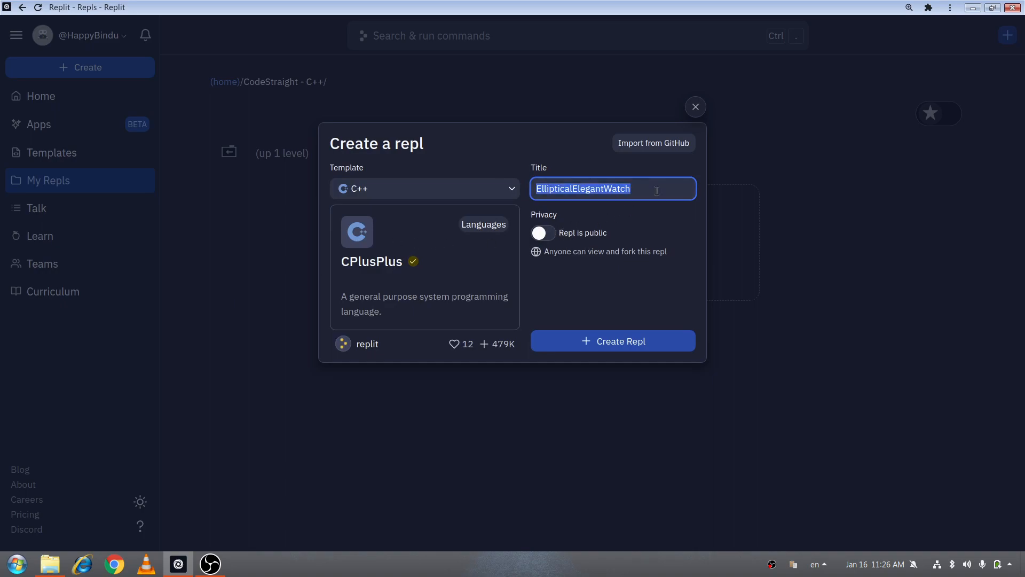
{"action": "mouse_move", "coordinate": [543, 232]}
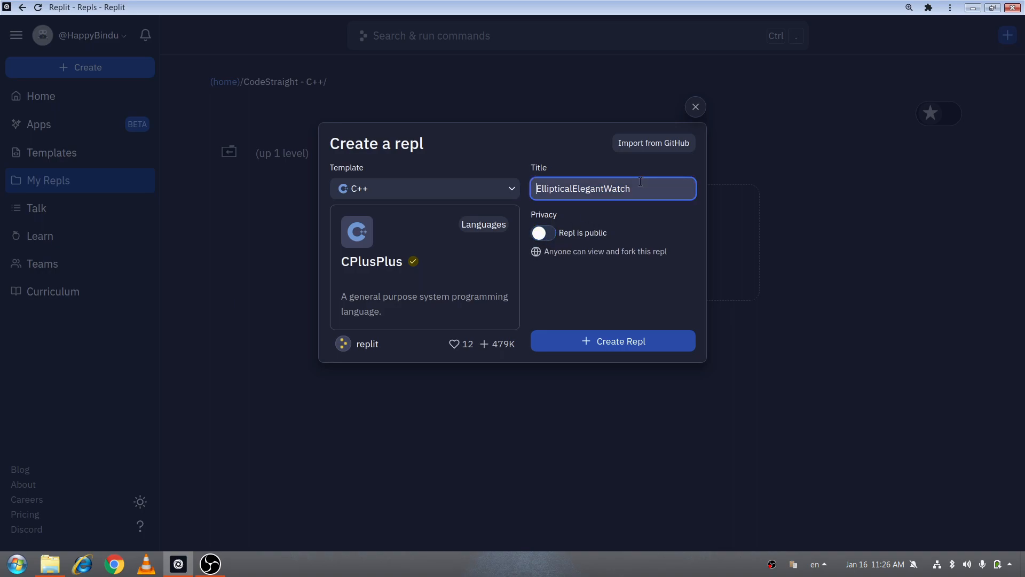
{"action": "left_click", "coordinate": [542, 232]}
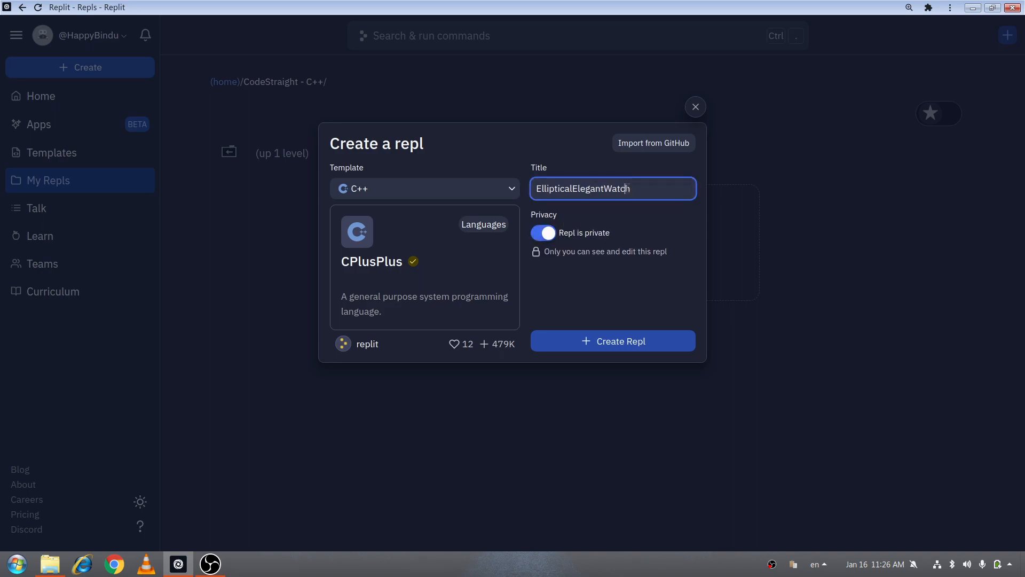
Step: Replace the suggested title with 1_FirstProgram_C++ and create the repl
{"action": "triple_click", "coordinate": [613, 188]}
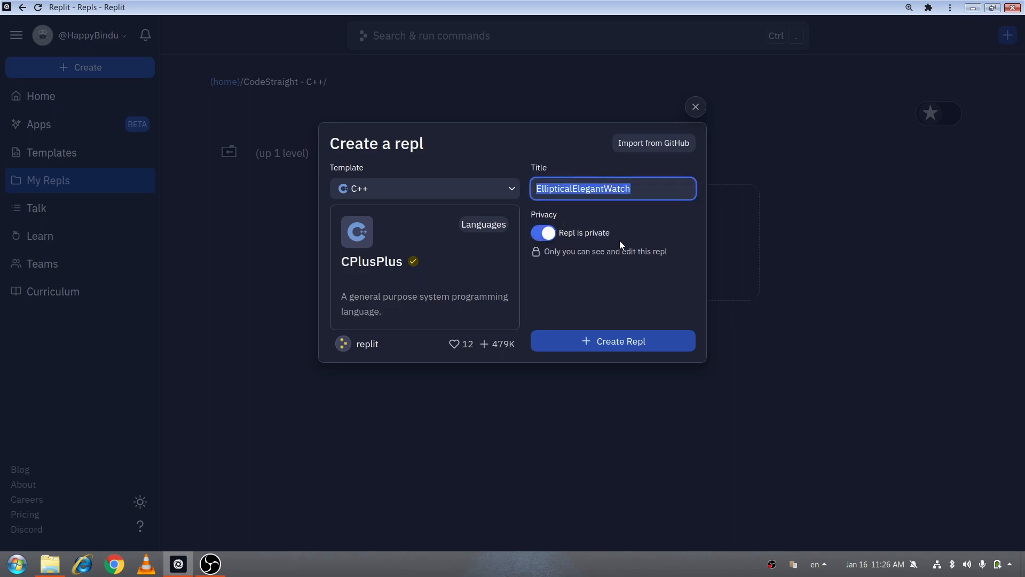
{"action": "mouse_move", "coordinate": [535, 123]}
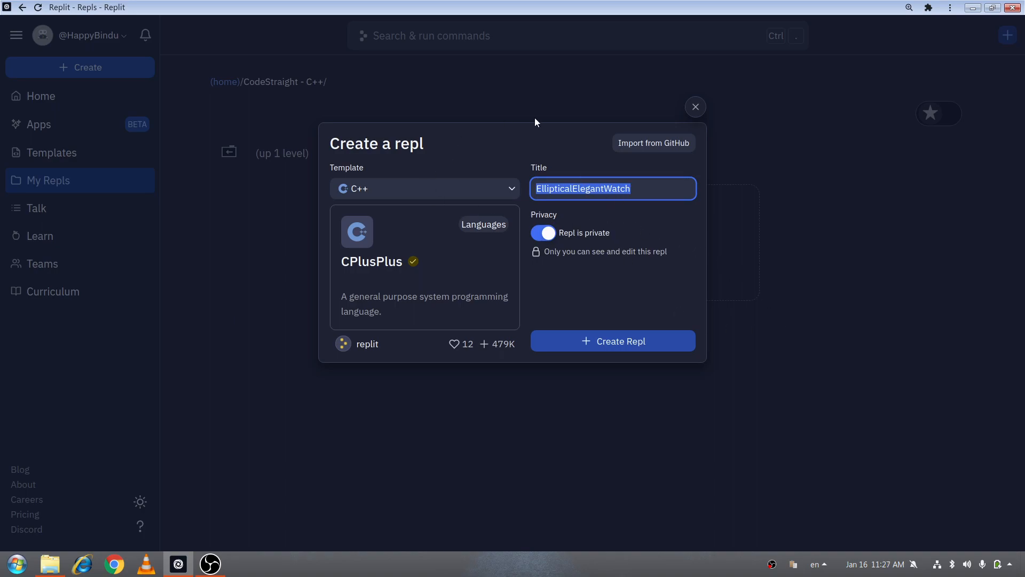
{"action": "mouse_move", "coordinate": [436, 216]}
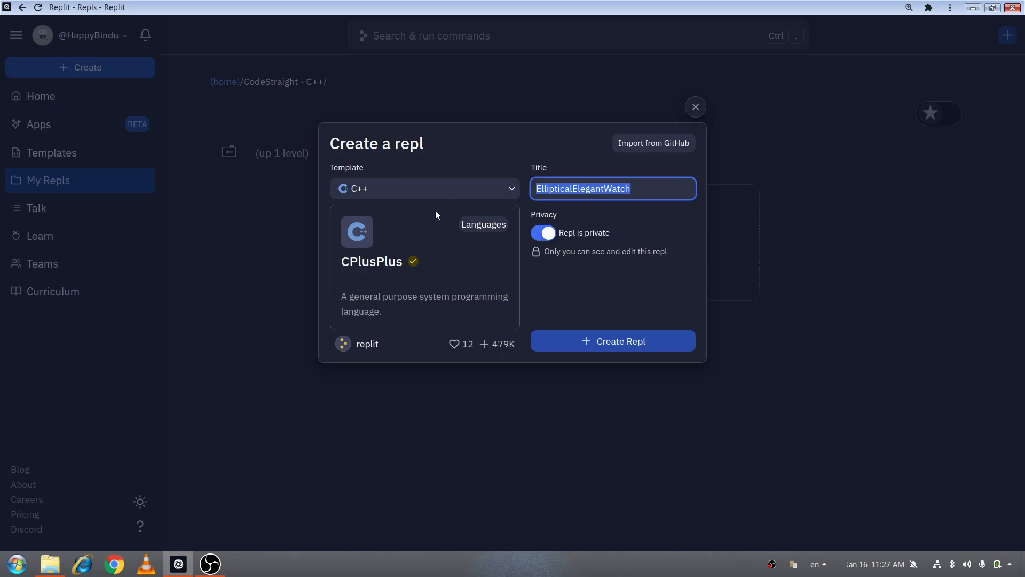
{"action": "mouse_move", "coordinate": [620, 265]}
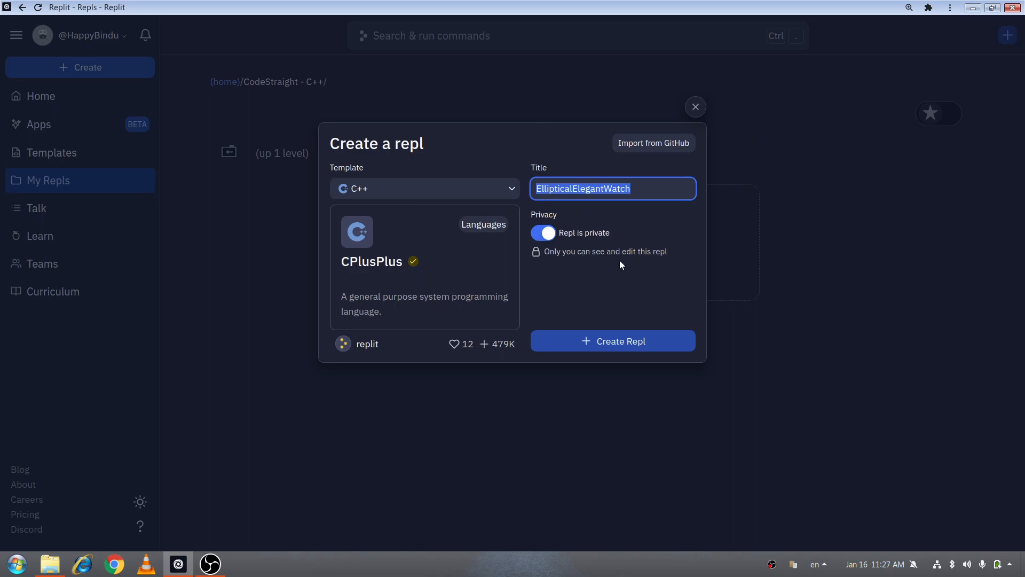
{"action": "type", "text": "!1"}
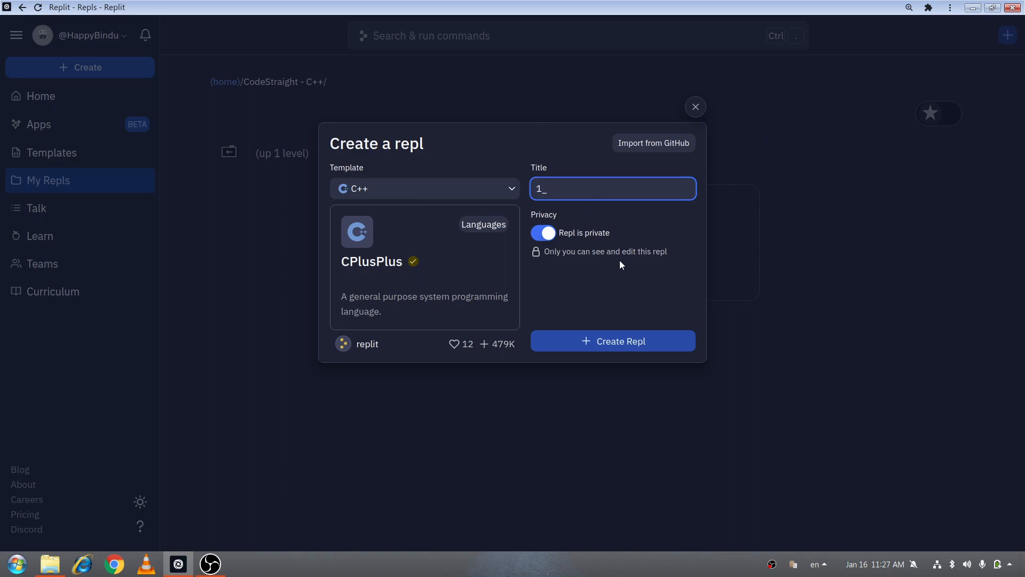
{"action": "type", "text": "First_"}
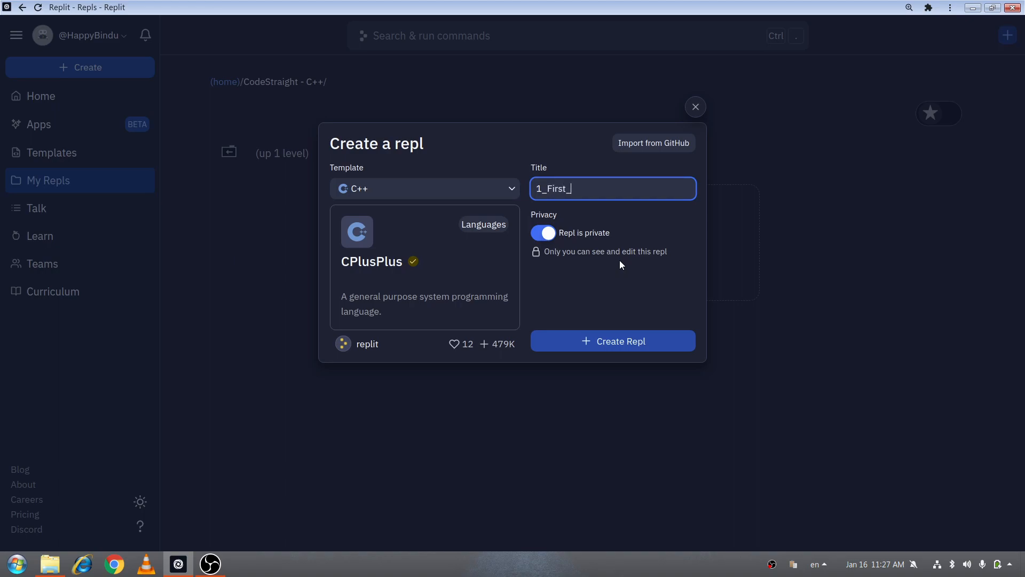
{"action": "type", "text": "Program"}
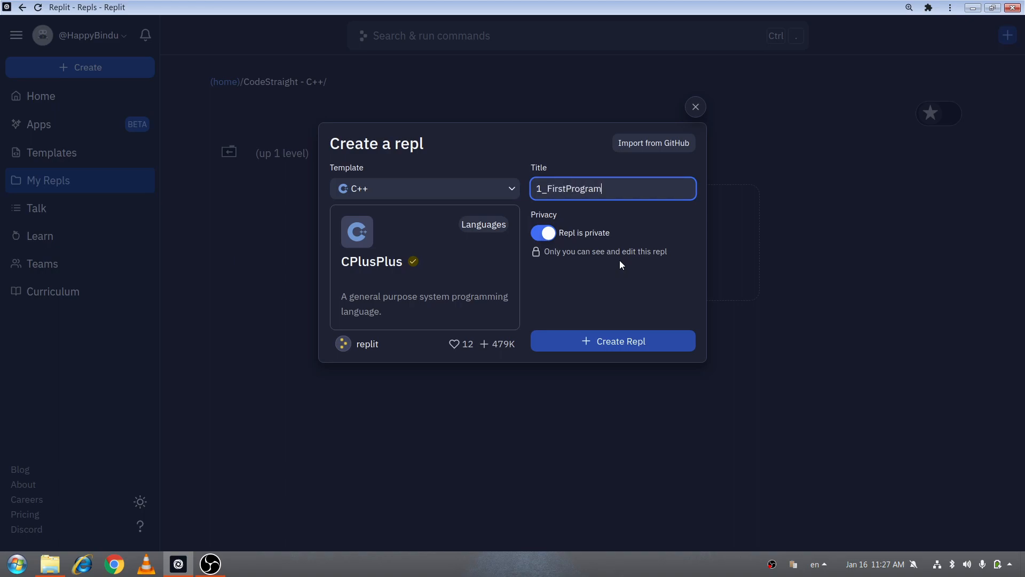
{"action": "type", "text": "_C++"}
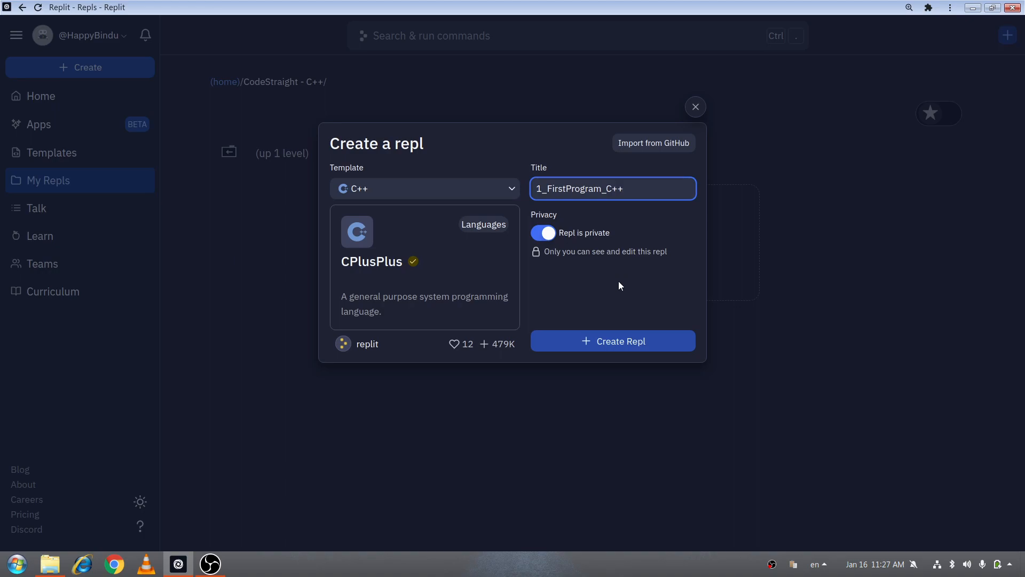
{"action": "left_click", "coordinate": [612, 341]}
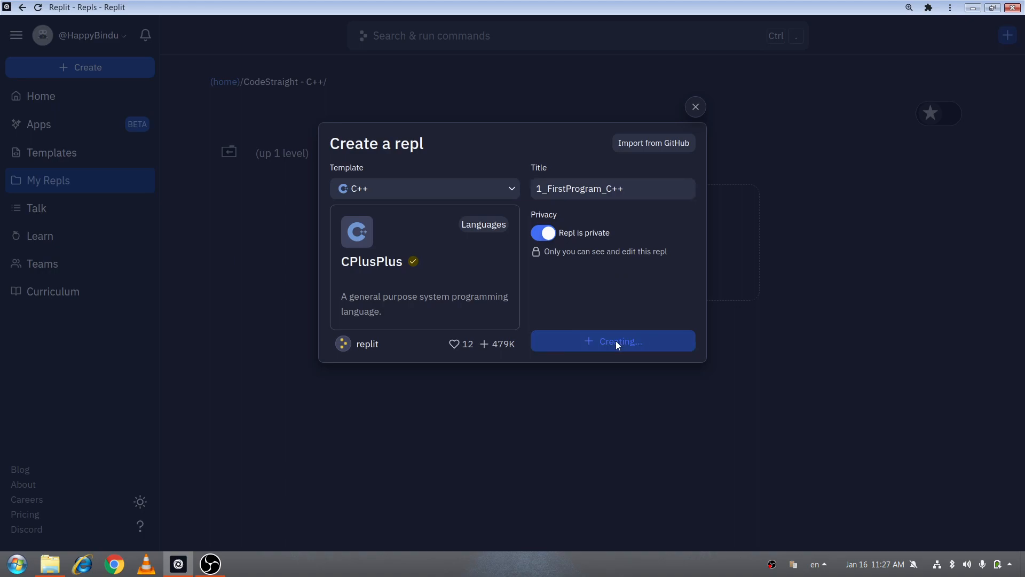
Step: Write #include <iostream> and using namespace std; at the top of main.cpp
{"action": "left_click", "coordinate": [612, 341]}
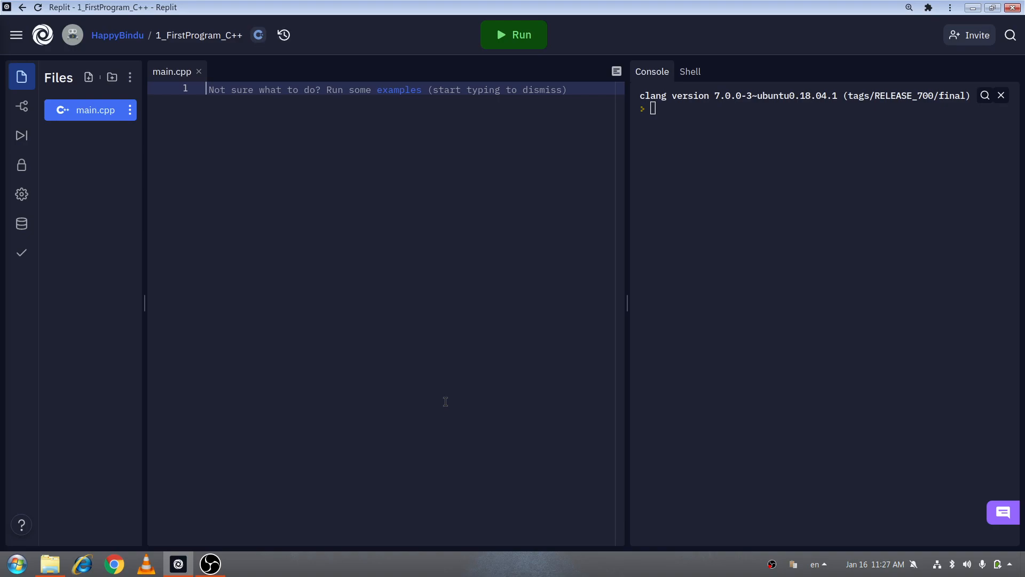
{"action": "type", "text": "#incl"}
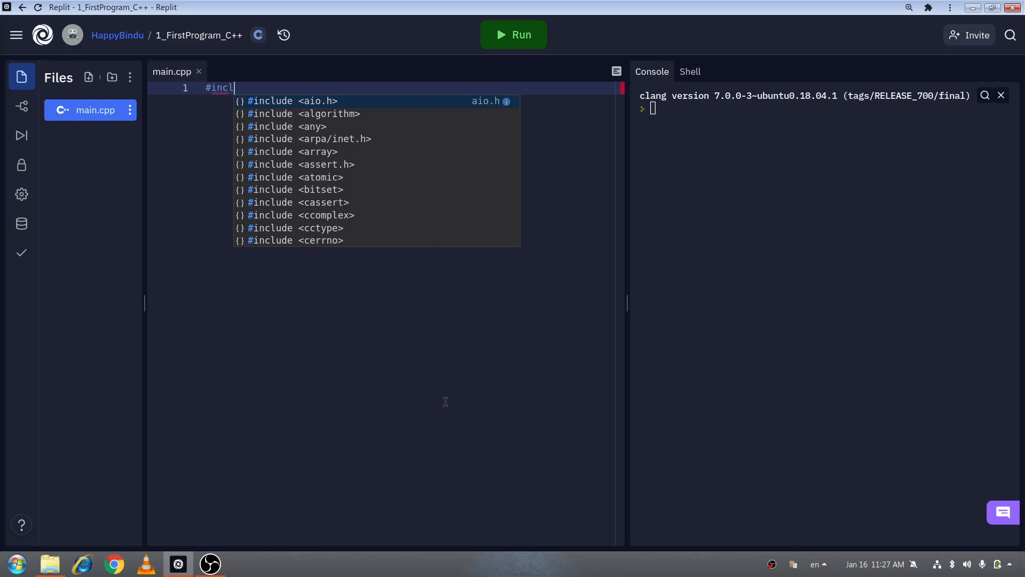
{"action": "type", "text": "ude <"}
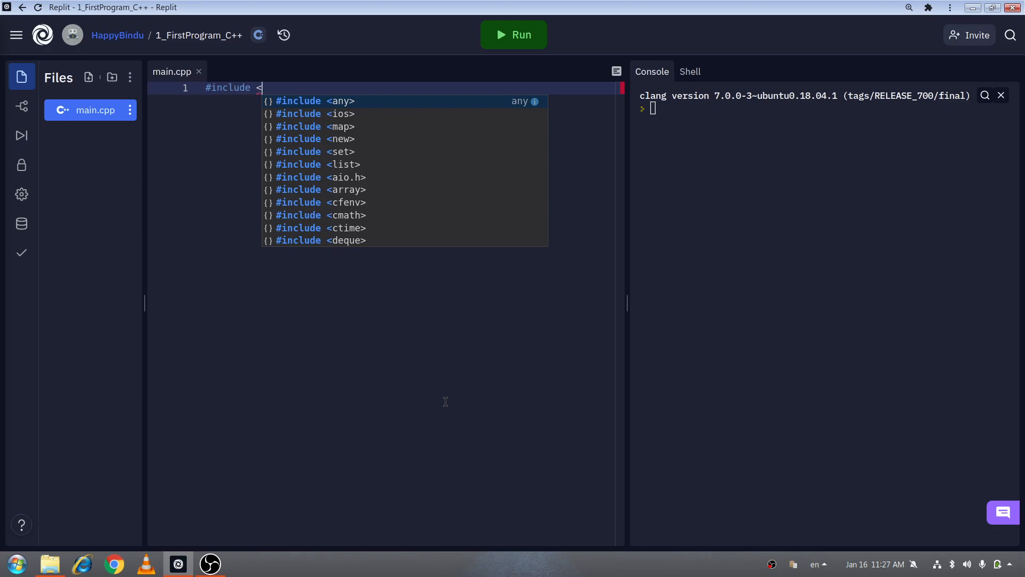
{"action": "type", "text": "iostream>"}
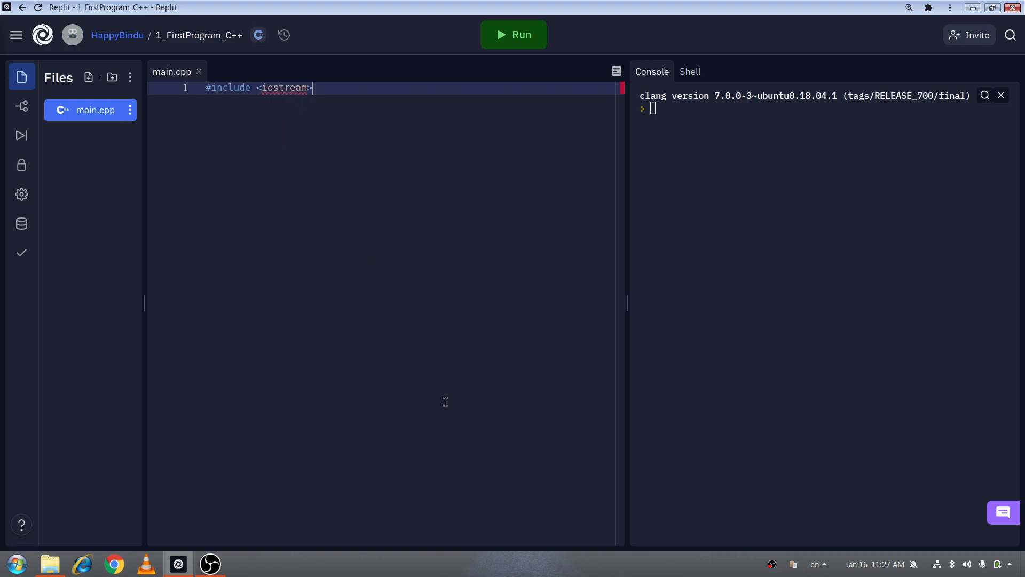
{"action": "key", "text": "enter"}
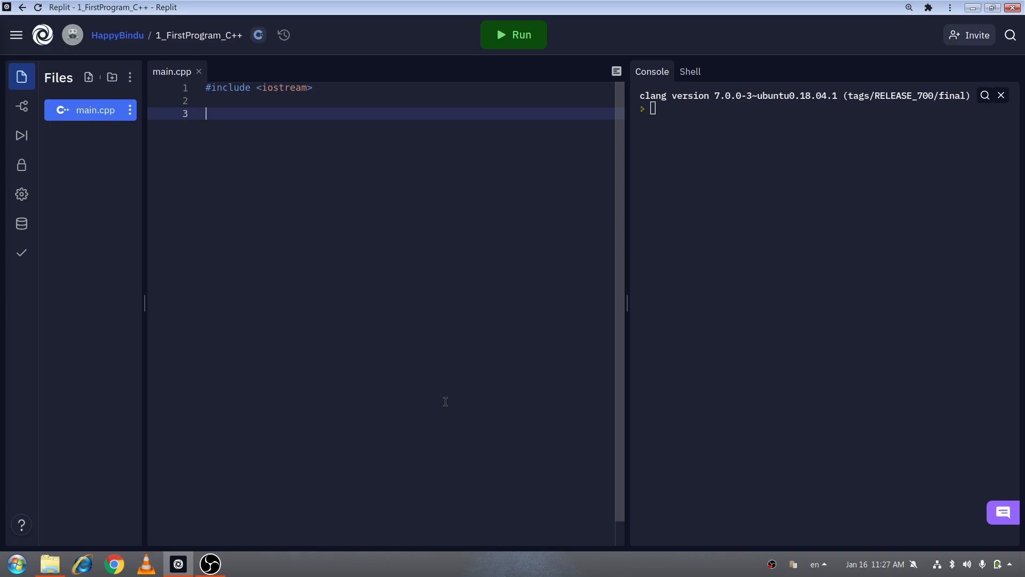
{"action": "type", "text": "using namespace s"}
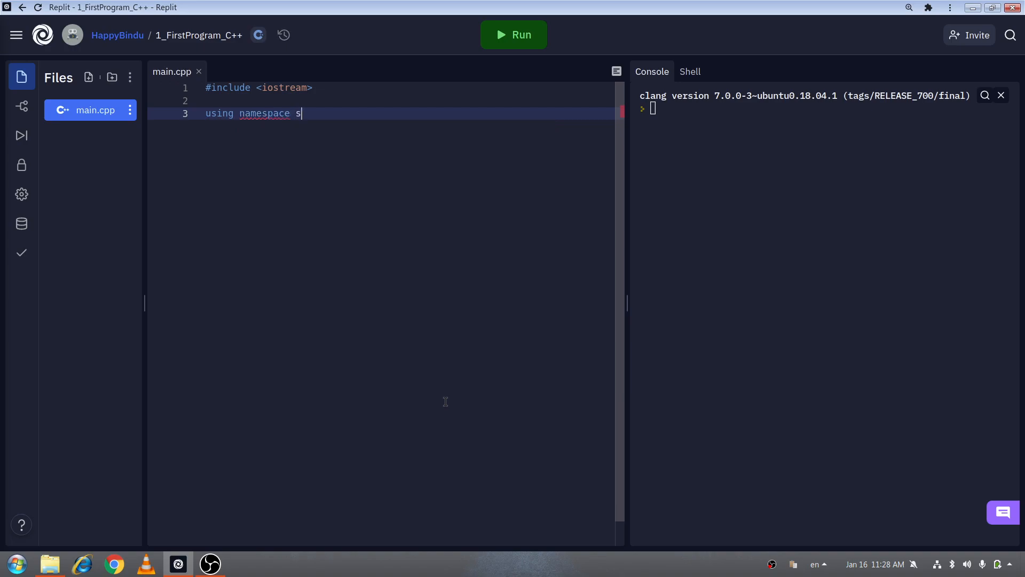
{"action": "type", "text": "td;"}
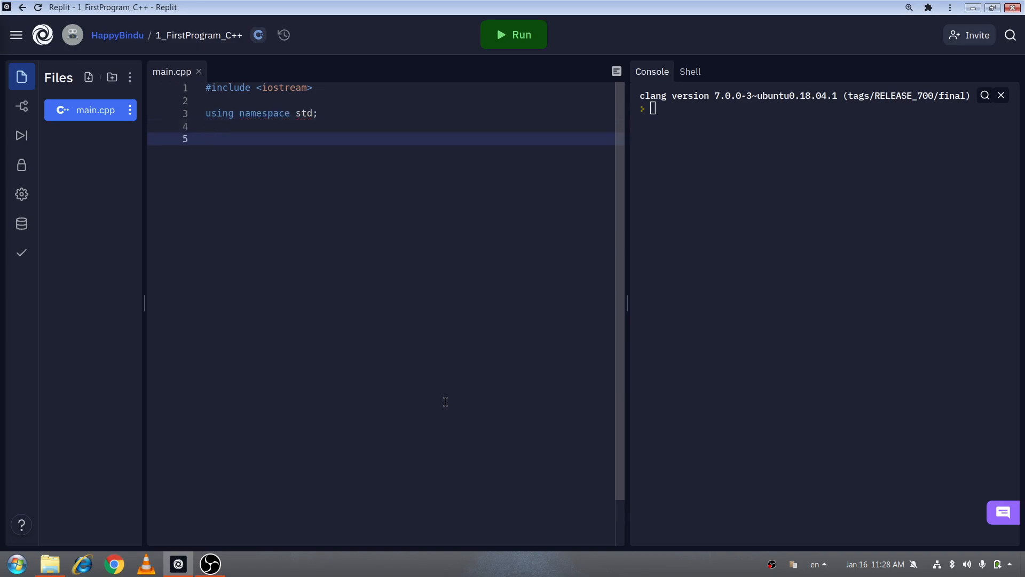
{"action": "left_click", "coordinate": [320, 113]}
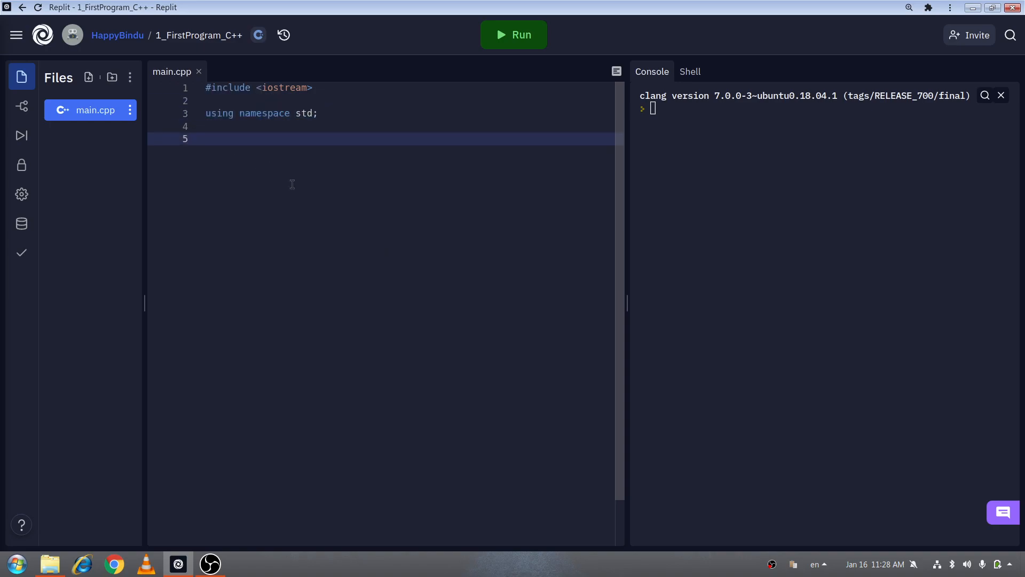
{"action": "mouse_move", "coordinate": [297, 160]}
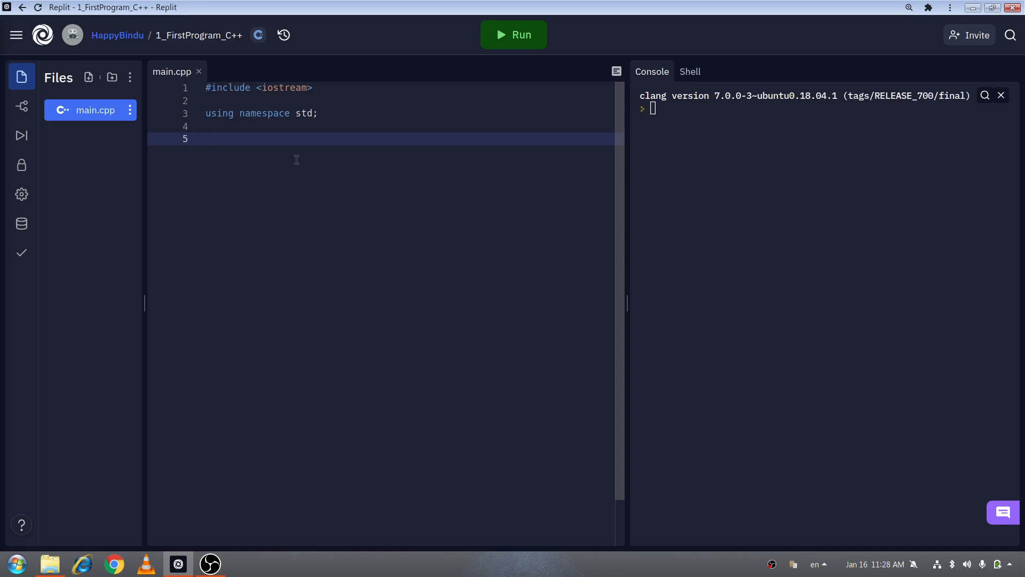
{"action": "left_click", "coordinate": [320, 113]}
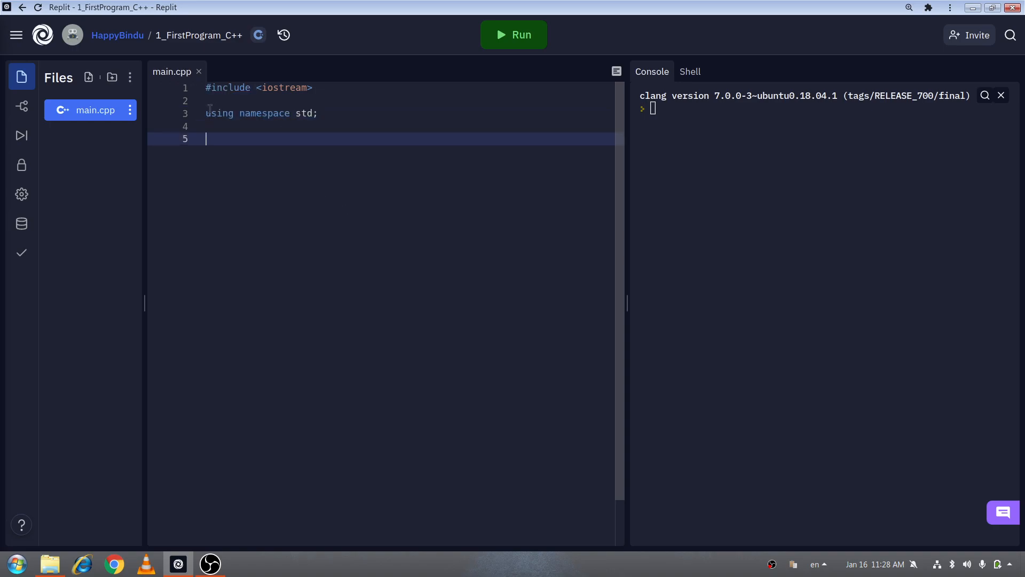
{"action": "mouse_move", "coordinate": [397, 212]}
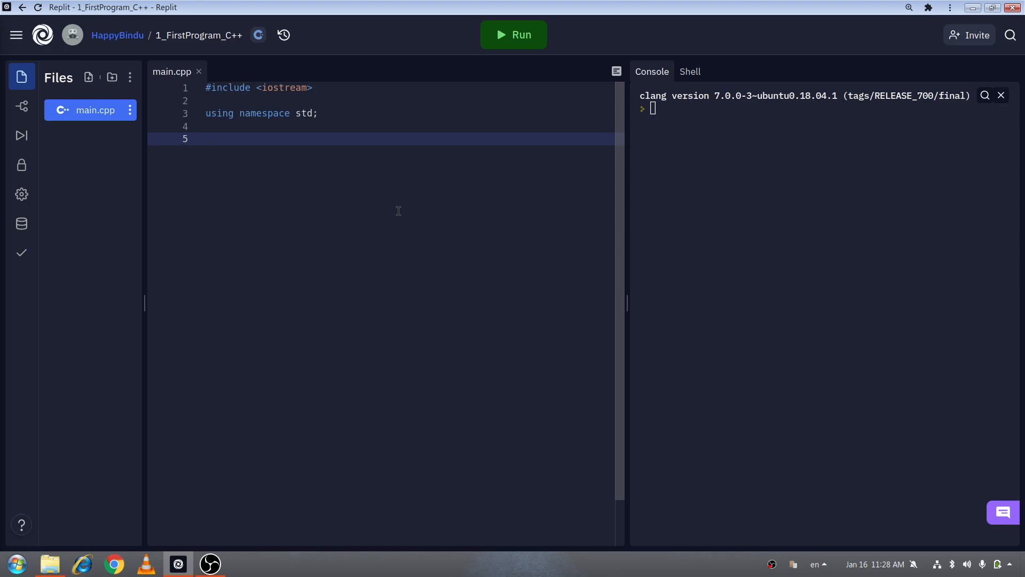
Step: Type int main(){ on line 5 to create an empty main body
{"action": "type", "text": "int main()"}
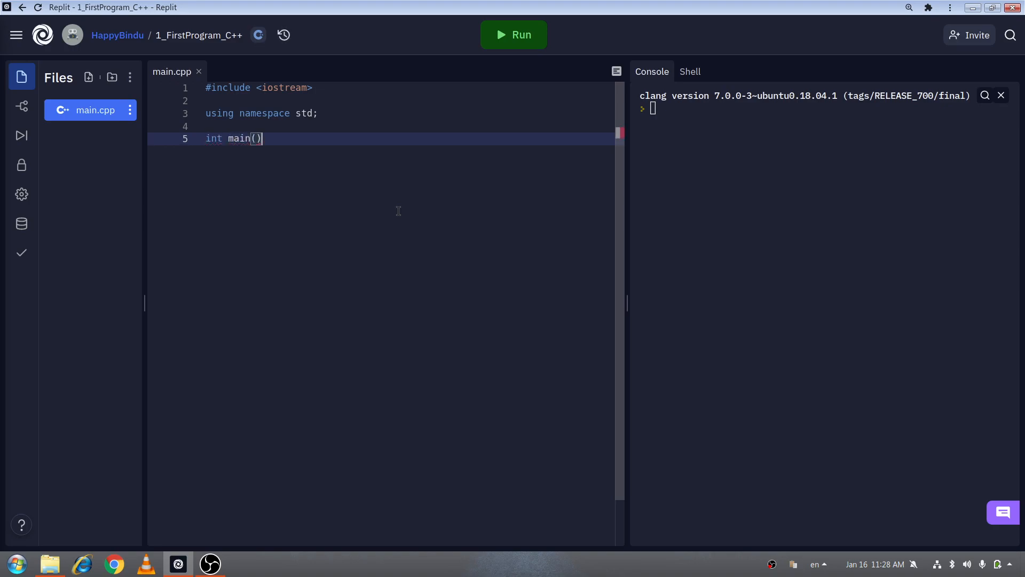
{"action": "type", "text": "{"}
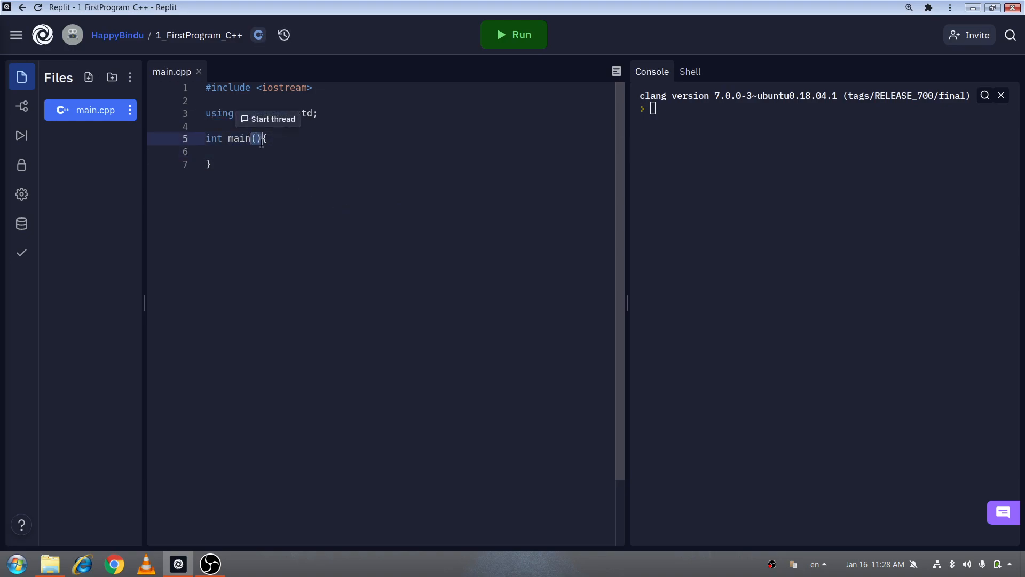
{"action": "mouse_move", "coordinate": [274, 150]}
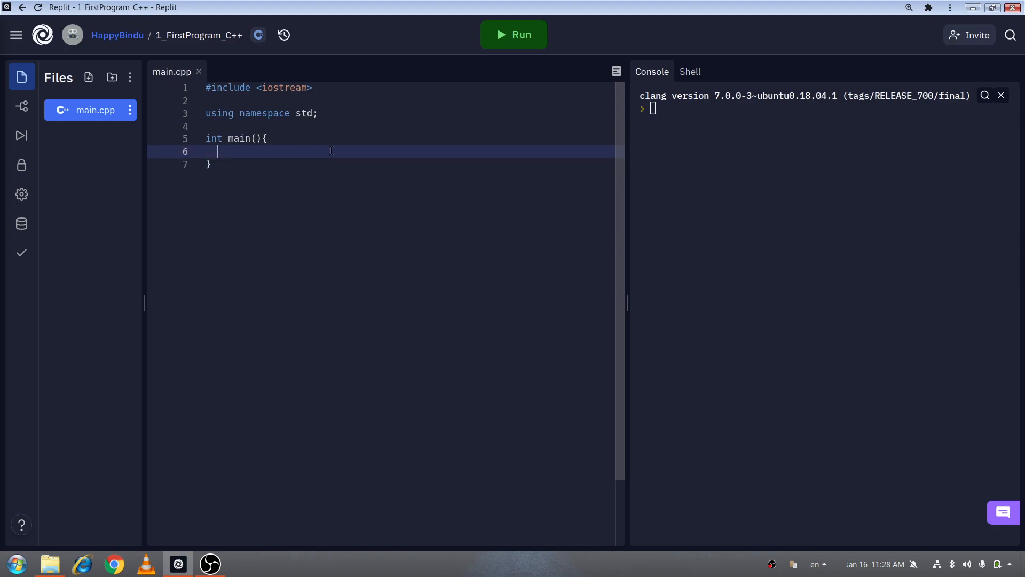
{"action": "mouse_move", "coordinate": [431, 202]}
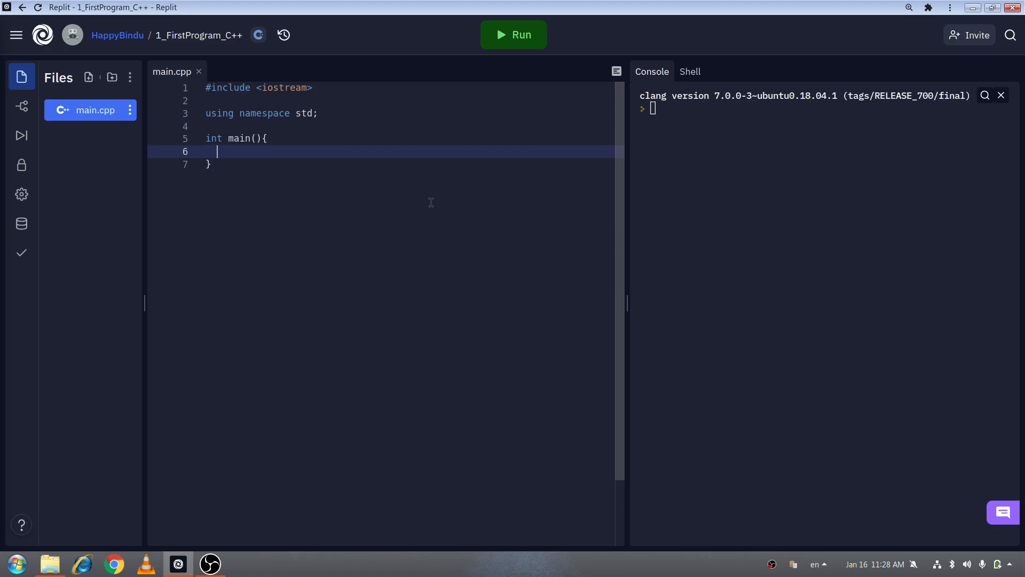
Step: Type cout << "Hello World." << endl; inside main
{"action": "type", "text": "cout"}
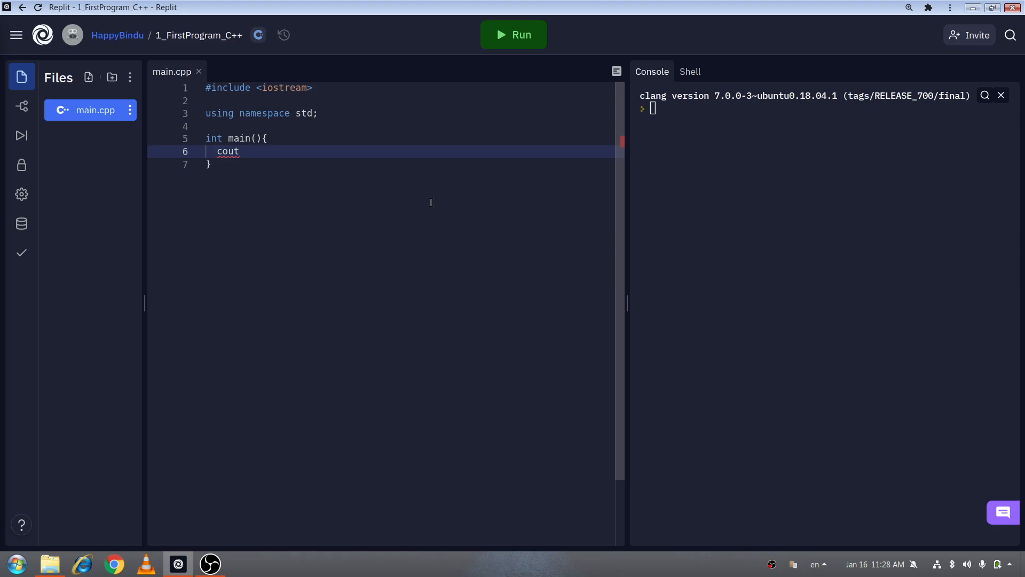
{"action": "type", "text": "<<"}
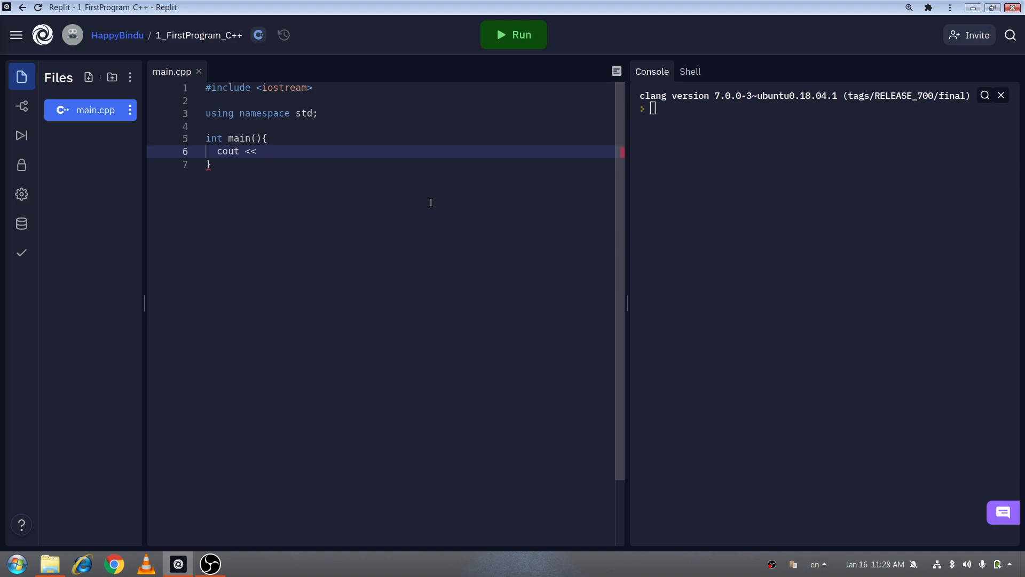
{"action": "type", "text": "\"\""}
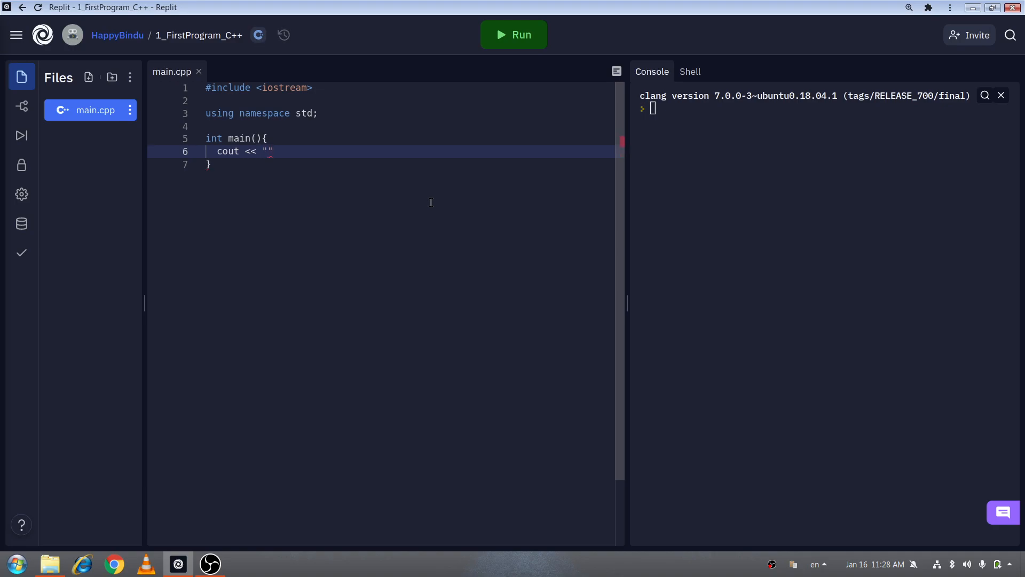
{"action": "type", "text": "He"}
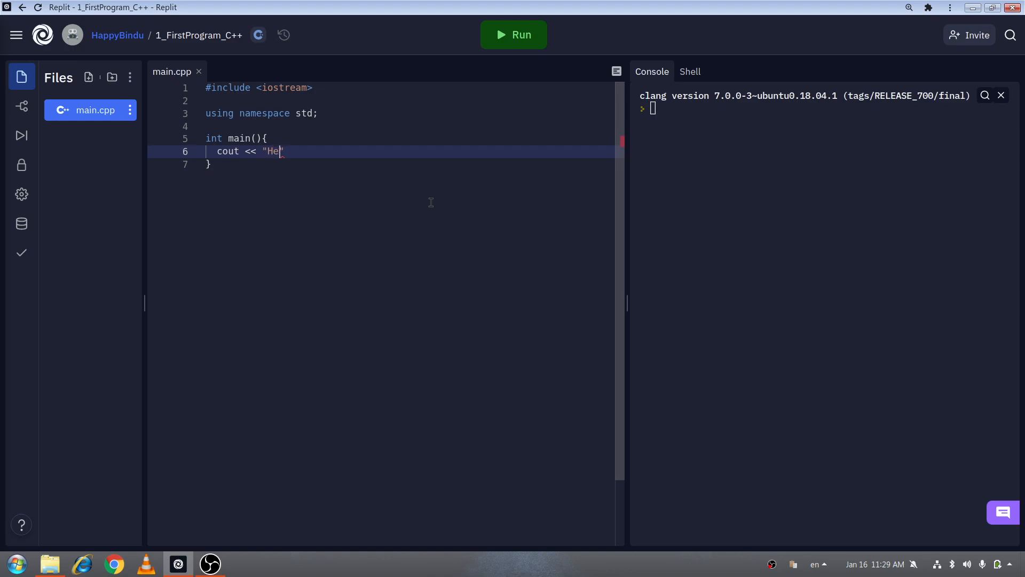
{"action": "type", "text": "llo World"}
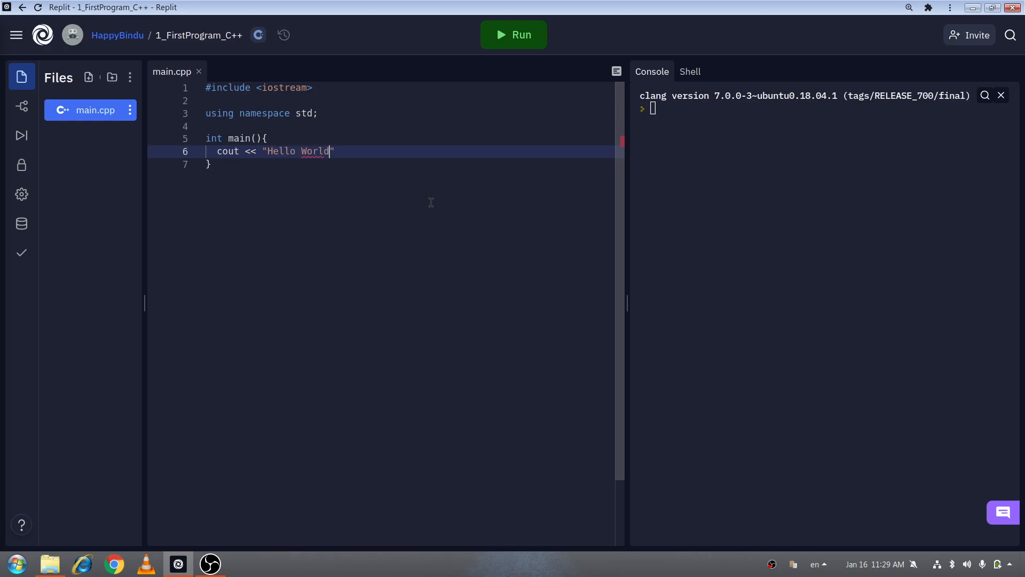
{"action": "type", "text": ".\" <<"}
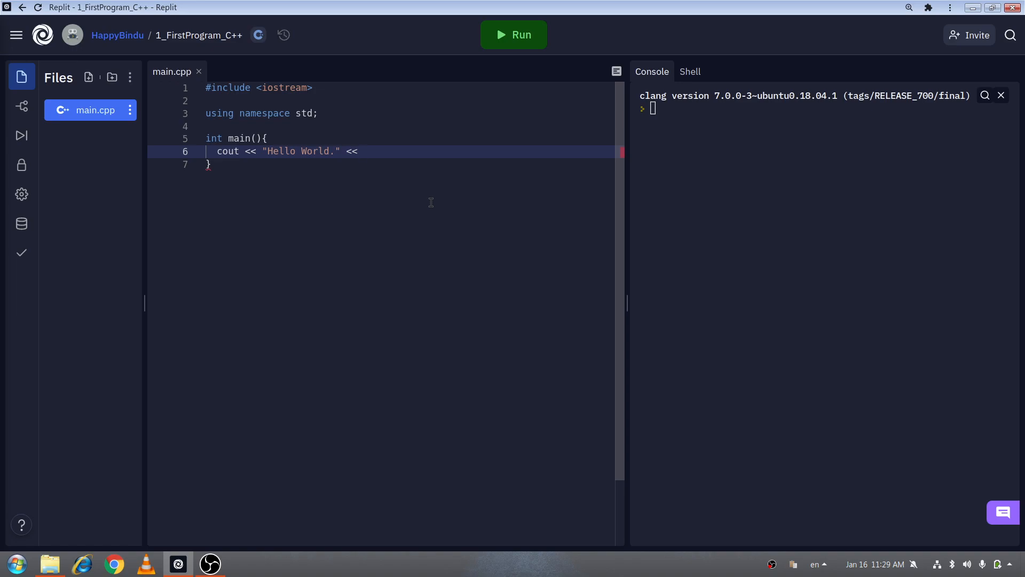
{"action": "type", "text": "end"}
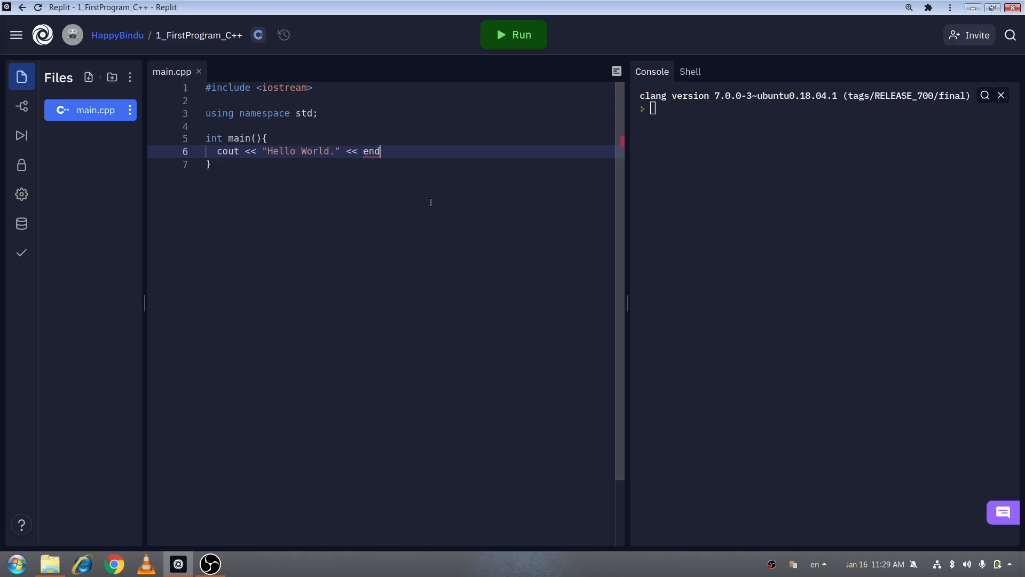
{"action": "type", "text": "l;"}
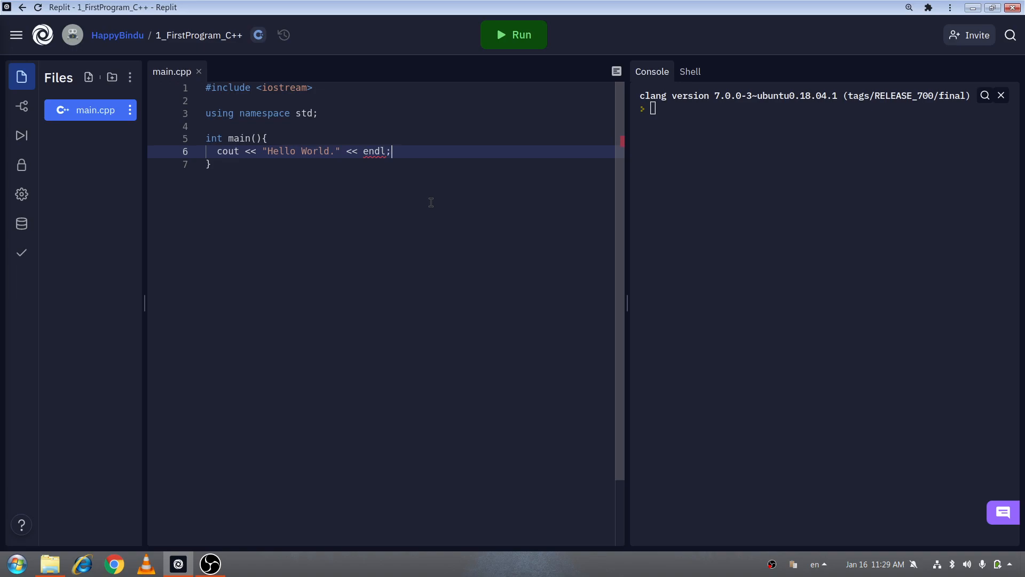
Step: Run the program to see "Hello World." in the console, then select line 6's << operator
{"action": "left_click", "coordinate": [513, 35]}
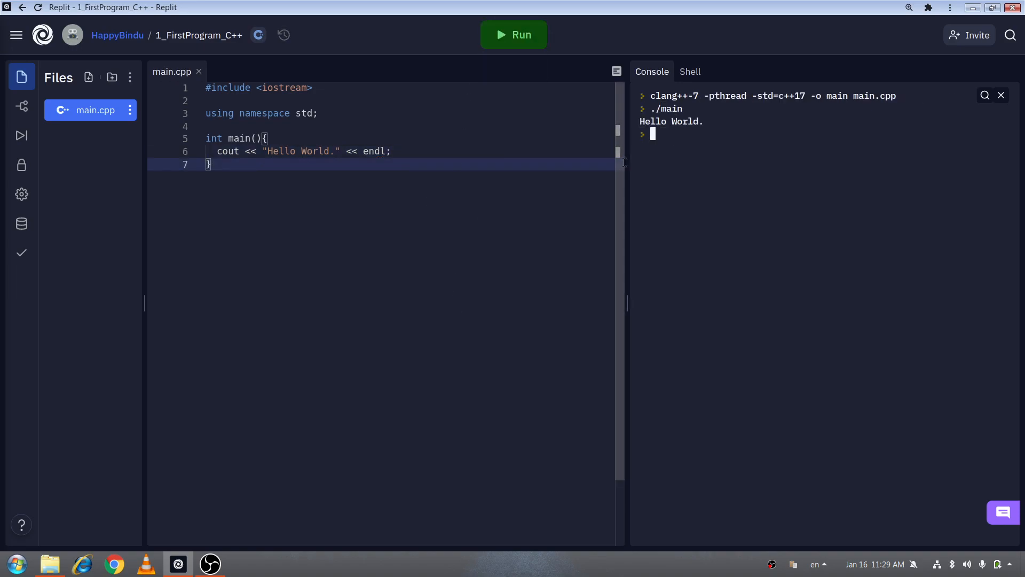
{"action": "mouse_move", "coordinate": [730, 127]}
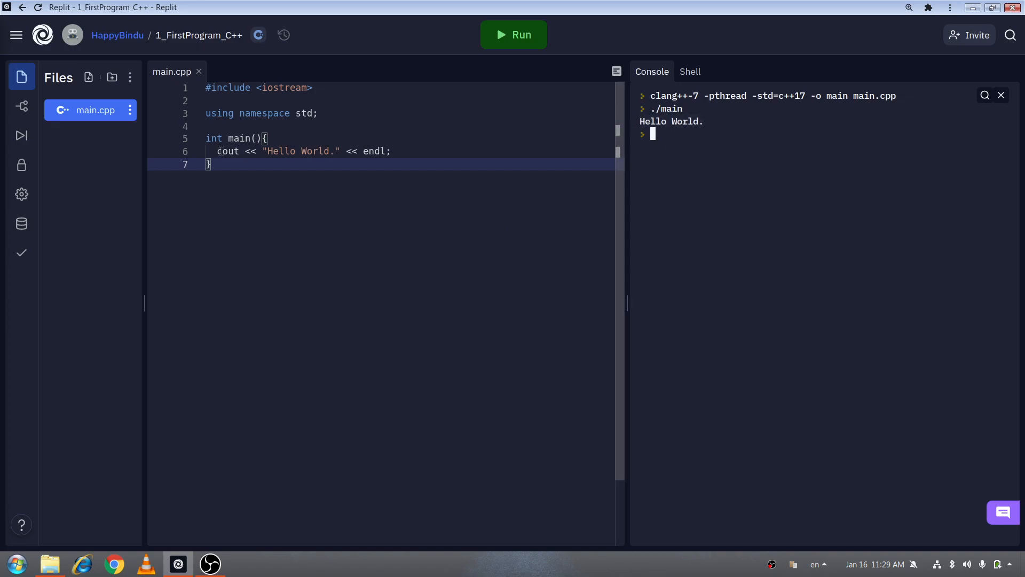
{"action": "double_click", "coordinate": [227, 151]}
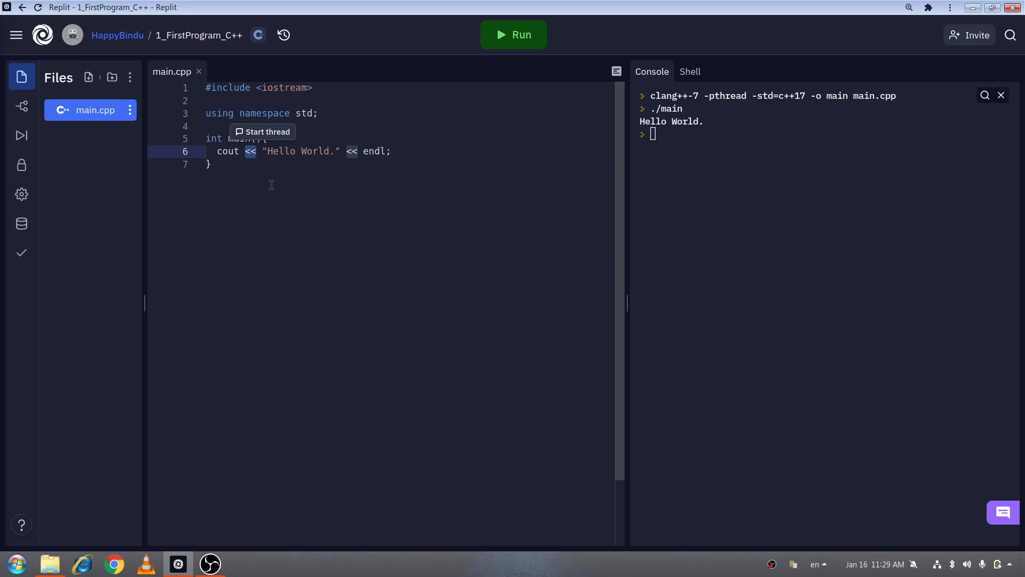
{"action": "mouse_move", "coordinate": [391, 154]}
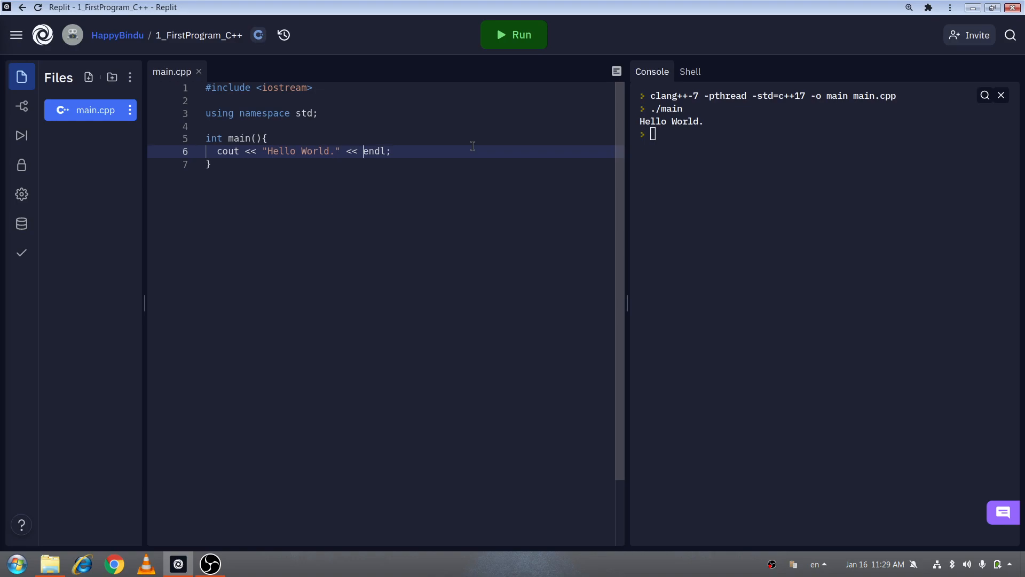
Step: Append << "gadlkfjlk" after "Hello World." and rerun to print both strings
{"action": "type", "text": "<<"}
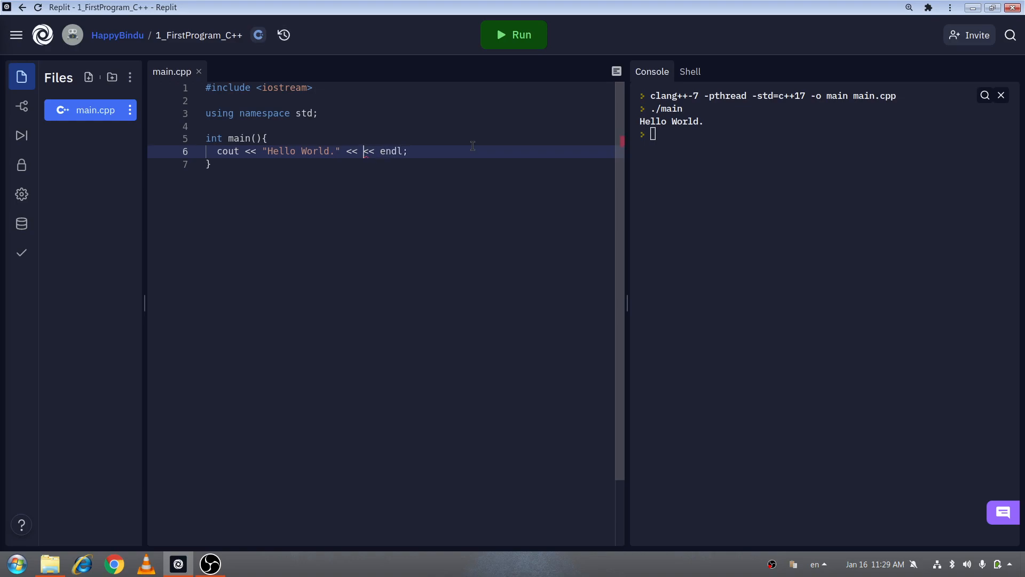
{"action": "type", "text": "\""}
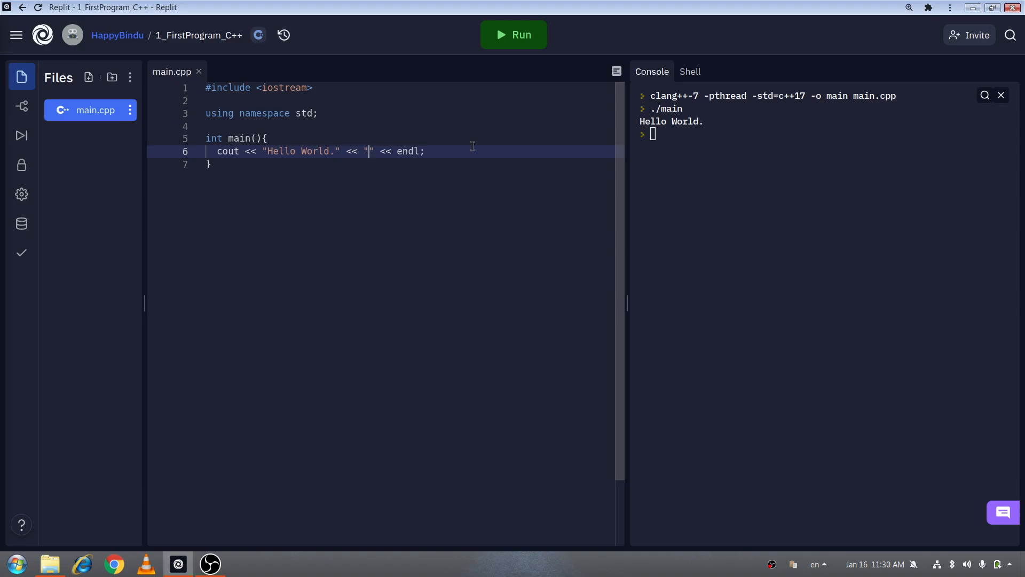
{"action": "type", "text": "gadlkfjlk"}
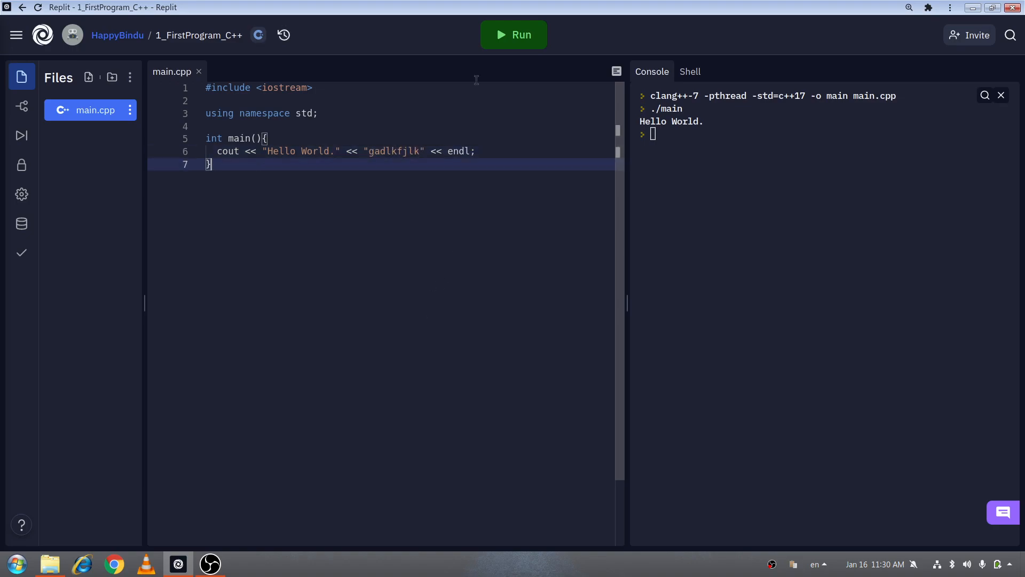
{"action": "left_click", "coordinate": [514, 35]}
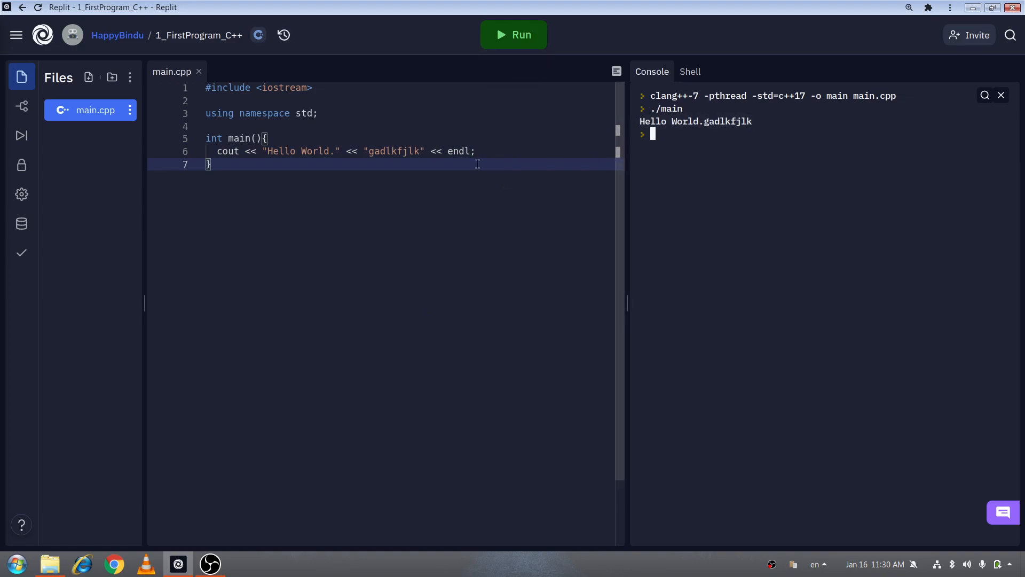
{"action": "mouse_move", "coordinate": [355, 152]}
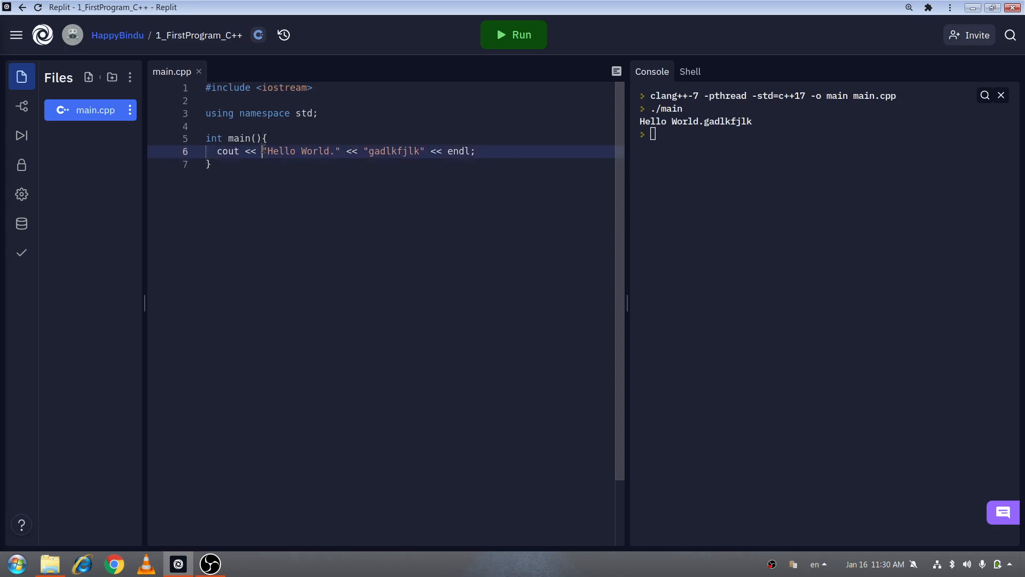
Step: Change the second string to " Yes." and rerun, printing "Hello World. Yes."
{"action": "double_click", "coordinate": [393, 151]}
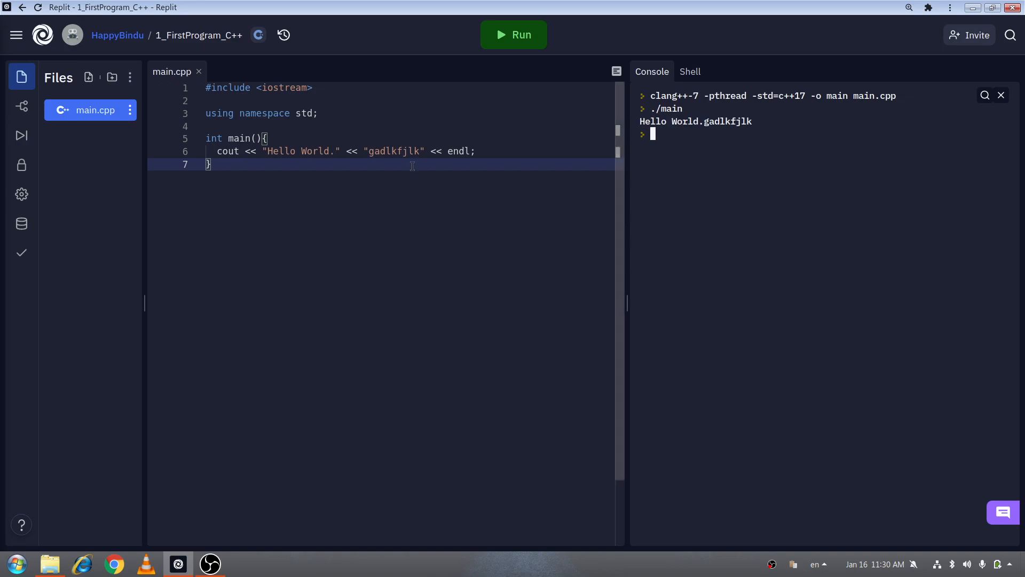
{"action": "left_click", "coordinate": [337, 151]}
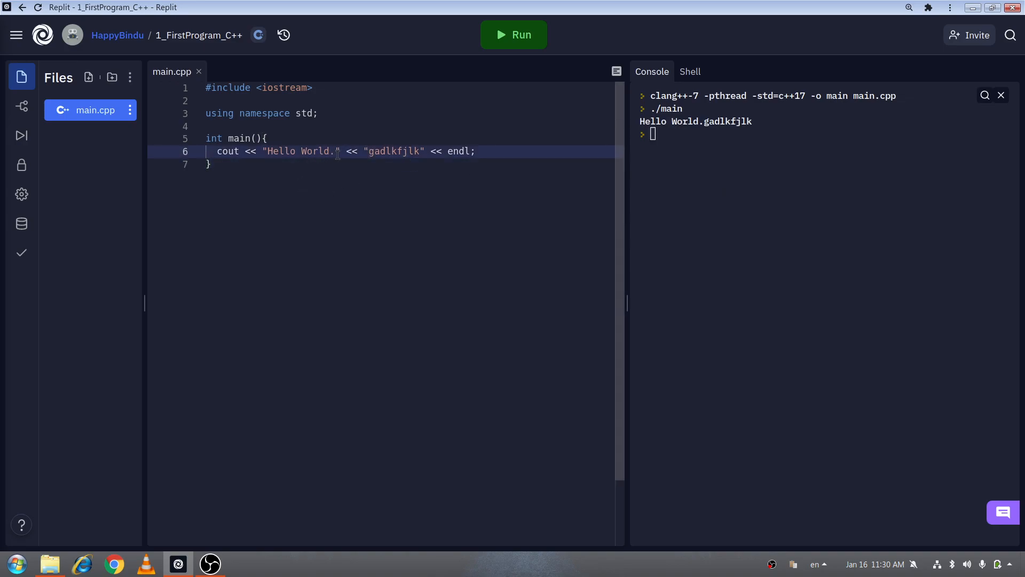
{"action": "mouse_move", "coordinate": [420, 220]}
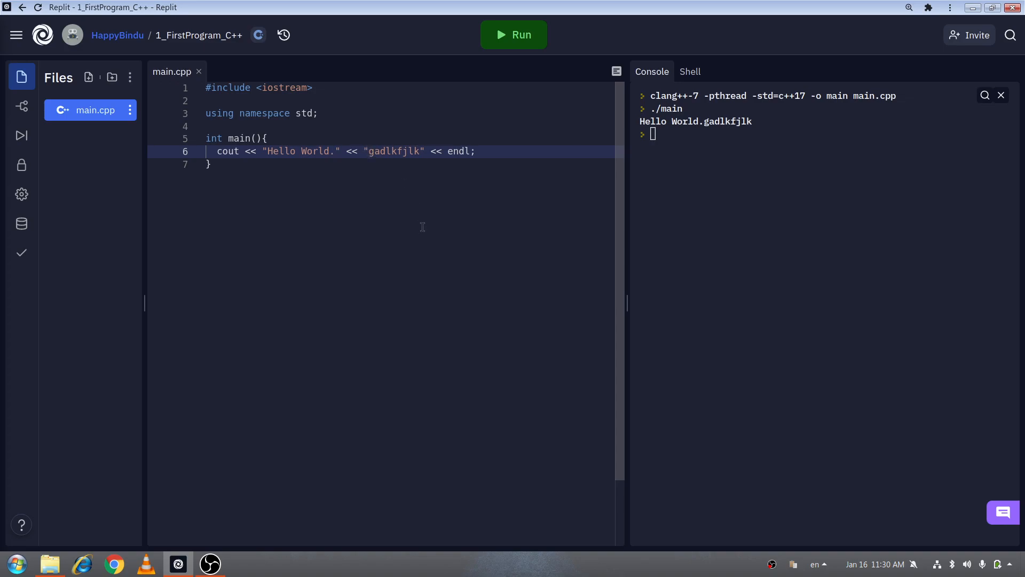
{"action": "type", "text": "\""}
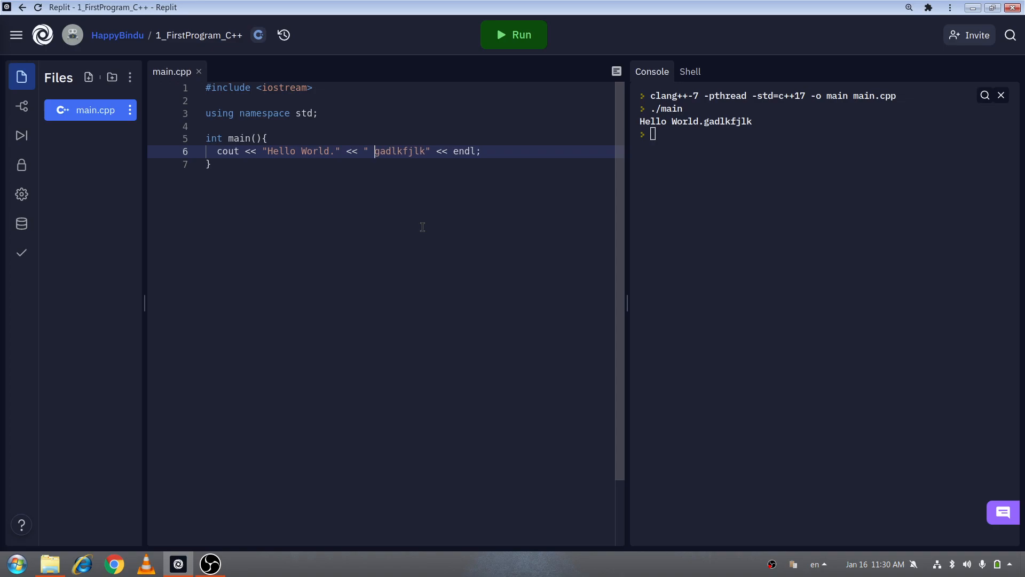
{"action": "left_click", "coordinate": [514, 35]}
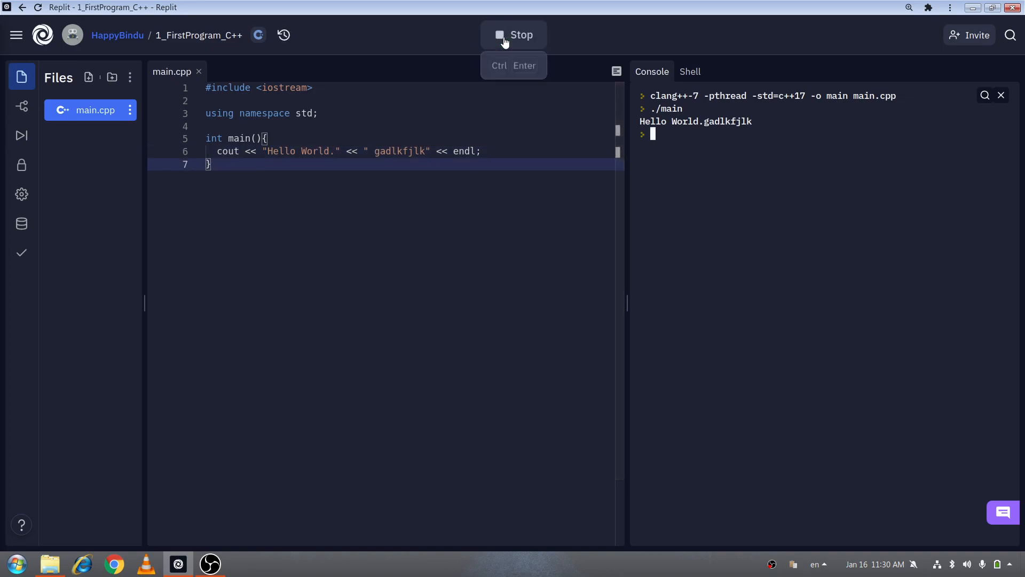
{"action": "left_click", "coordinate": [513, 35]}
{"action": "type", "text": "Y"}
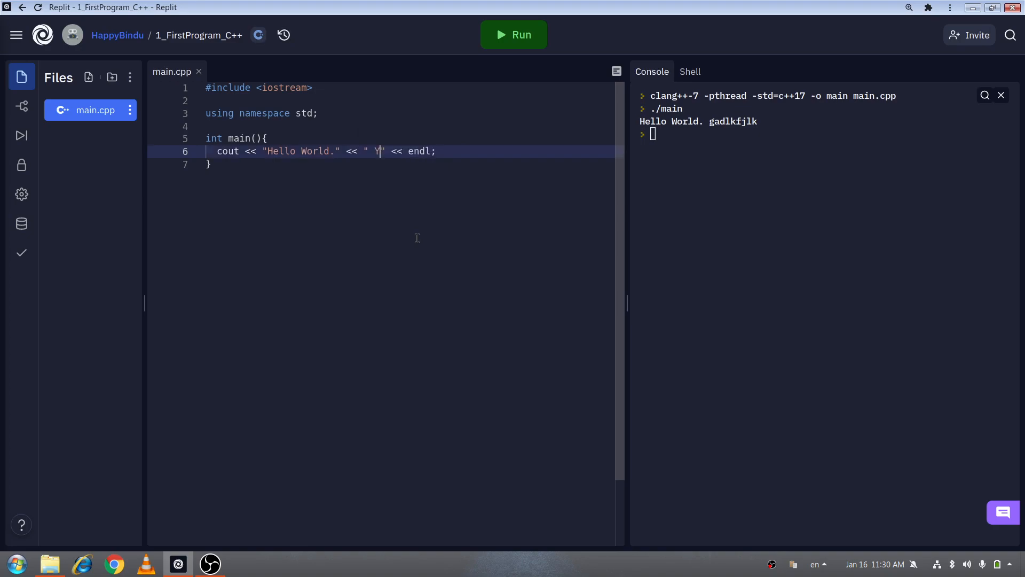
{"action": "left_click", "coordinate": [513, 35]}
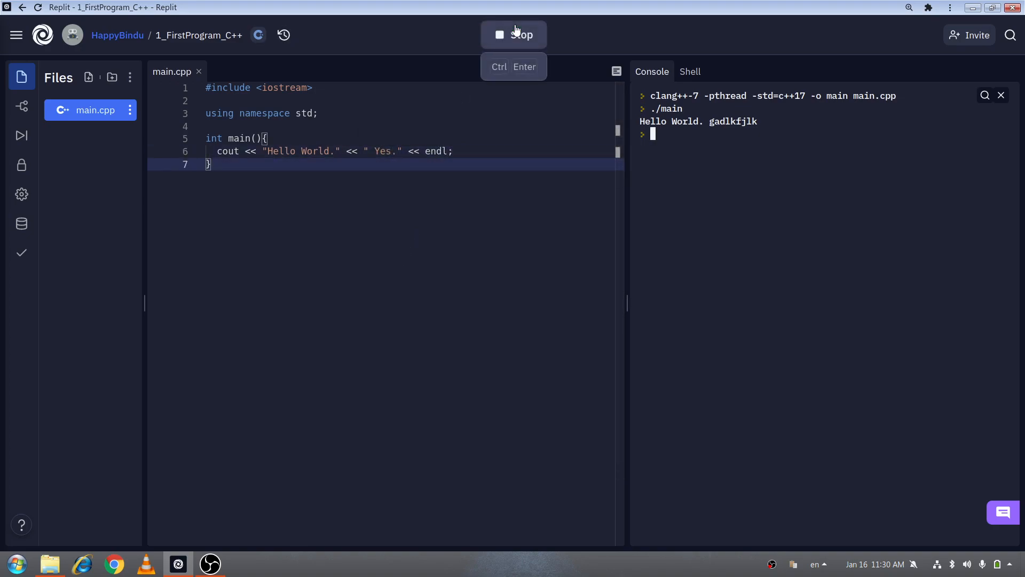
{"action": "left_click", "coordinate": [513, 34]}
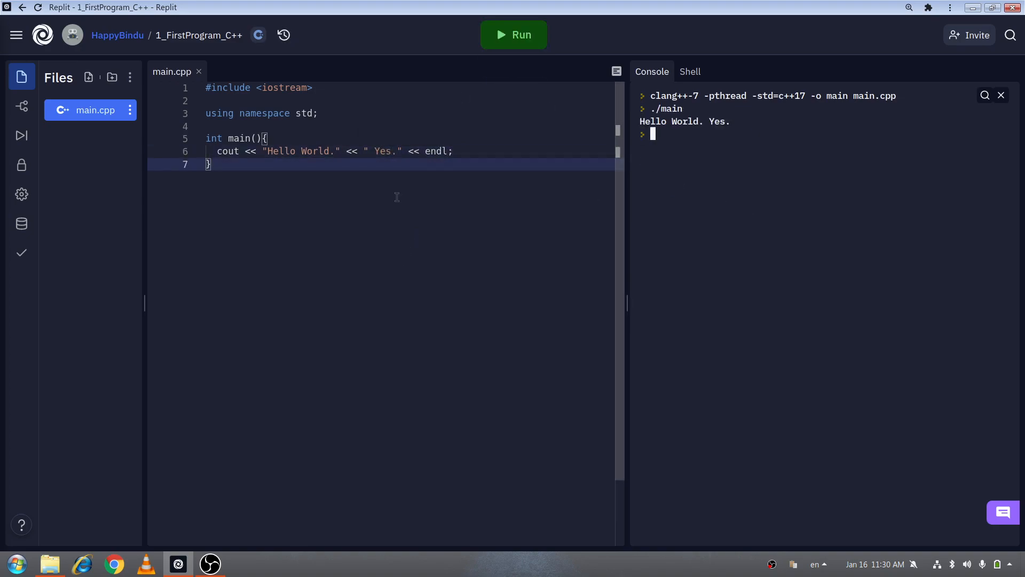
{"action": "left_click", "coordinate": [443, 151]}
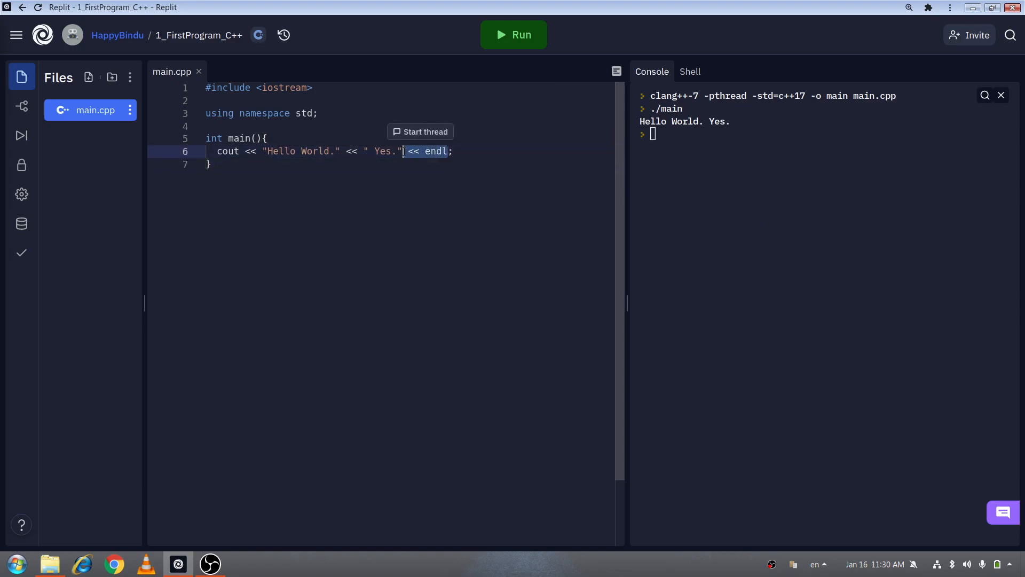
Step: Run without endl so the prompt follows "Hello World. Yes.", then select the statement
{"action": "left_click", "coordinate": [513, 34]}
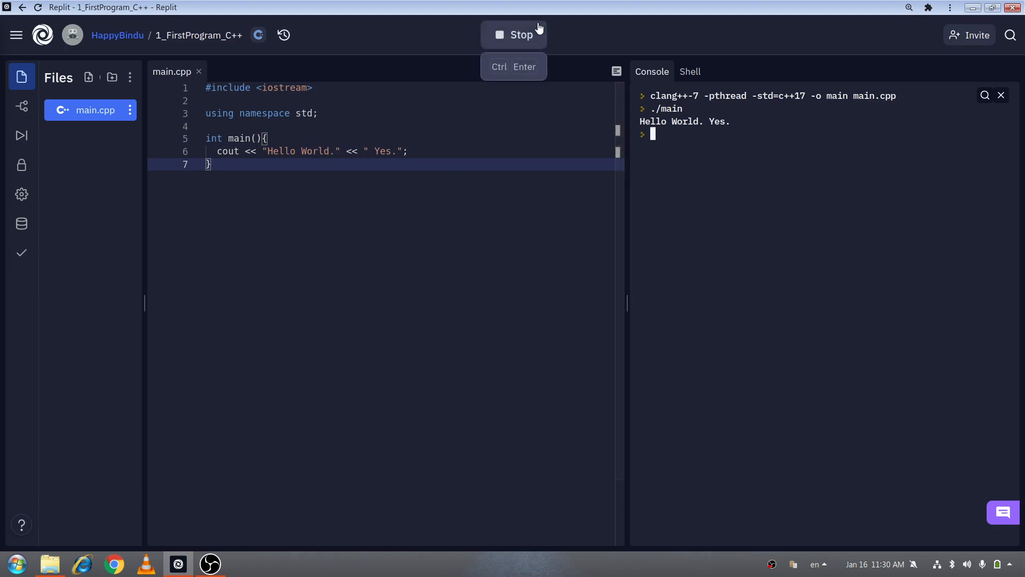
{"action": "left_click", "coordinate": [513, 35]}
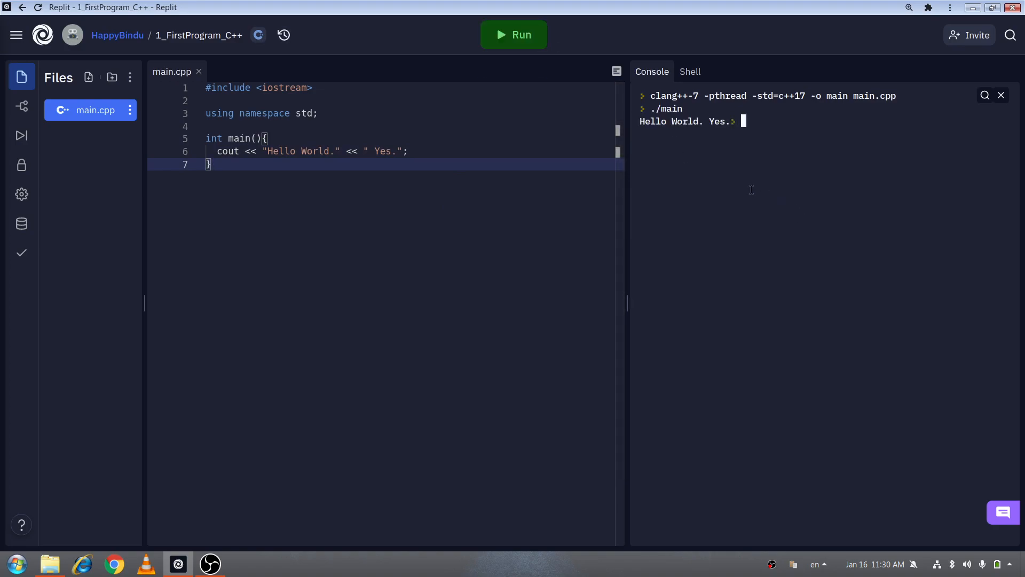
{"action": "left_click", "coordinate": [399, 151]}
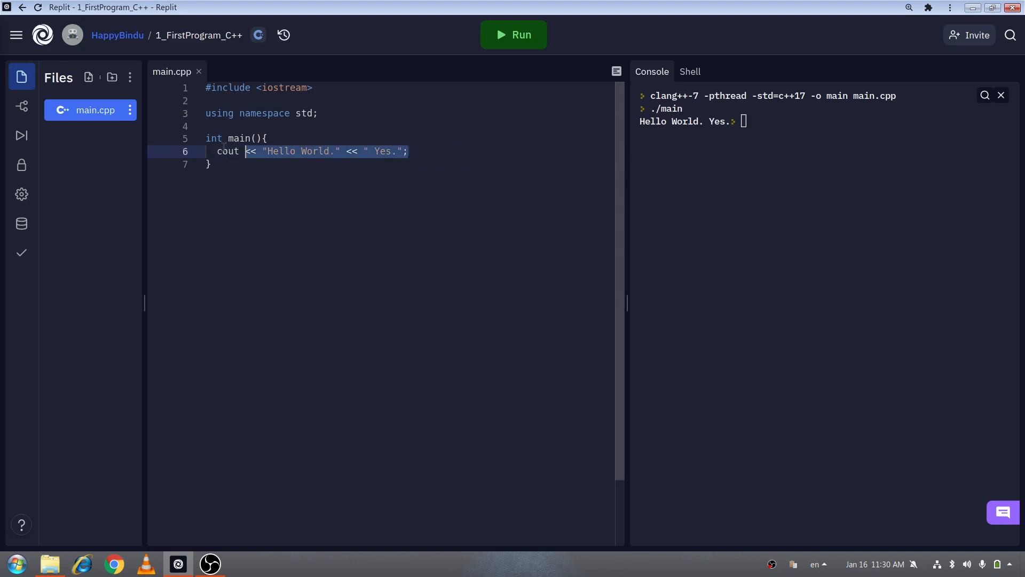
Step: Add << endl to the first output statement and run to print two lines
{"action": "left_click", "coordinate": [267, 137]}
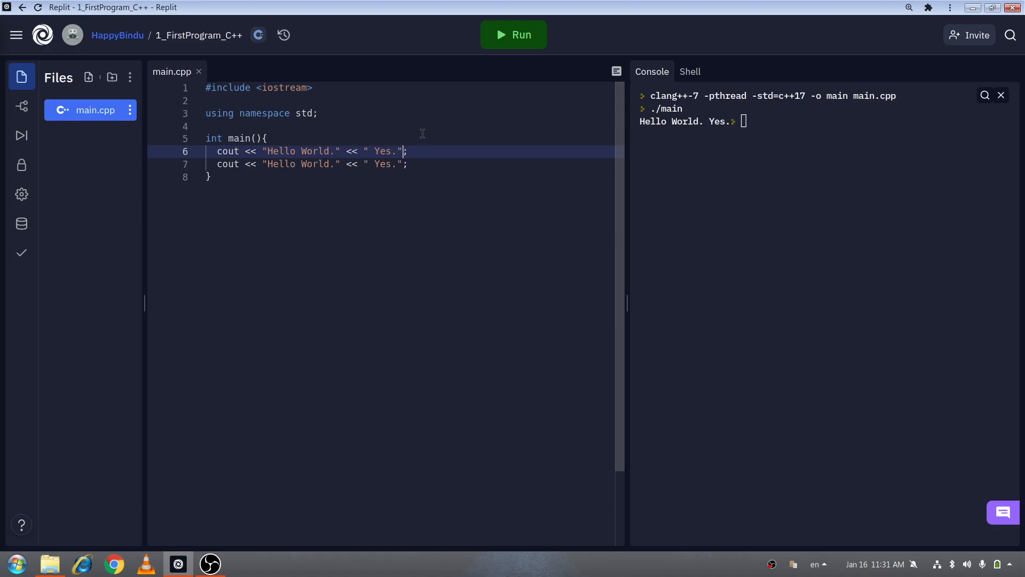
{"action": "type", "text": "<< endl'"}
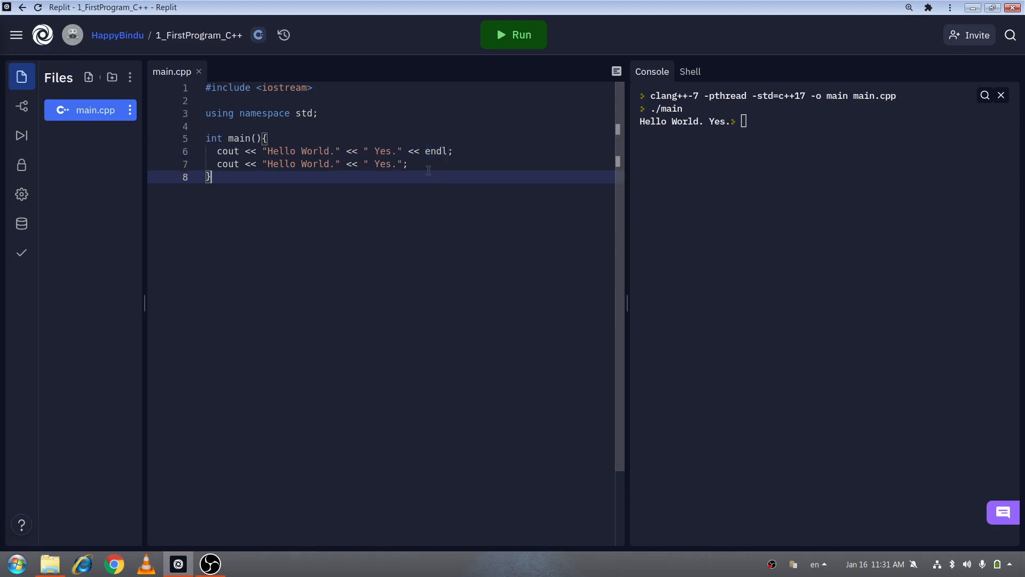
{"action": "mouse_move", "coordinate": [247, 198]}
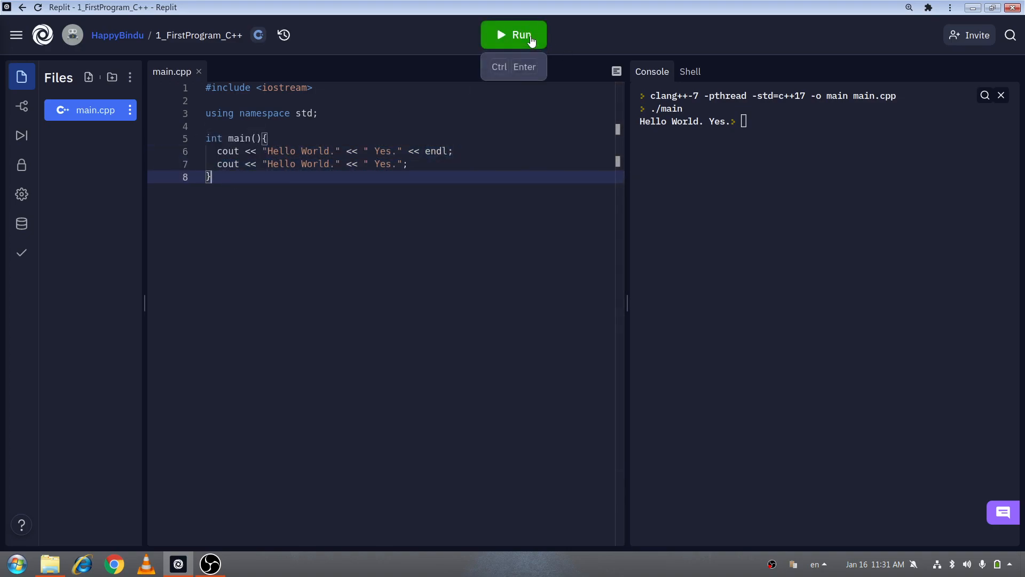
{"action": "left_click", "coordinate": [514, 35]}
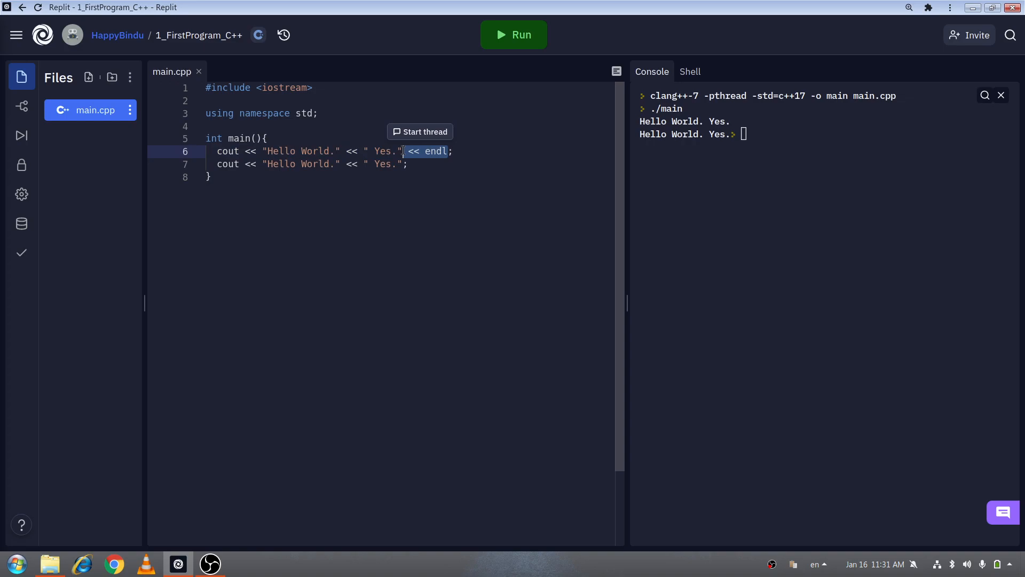
{"action": "left_click", "coordinate": [513, 35]}
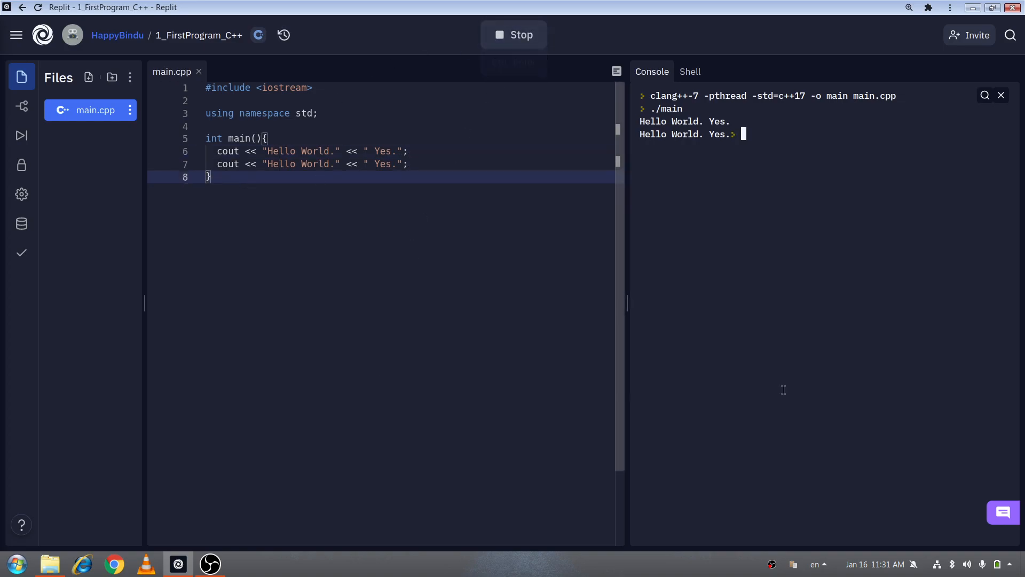
{"action": "left_click", "coordinate": [513, 35]}
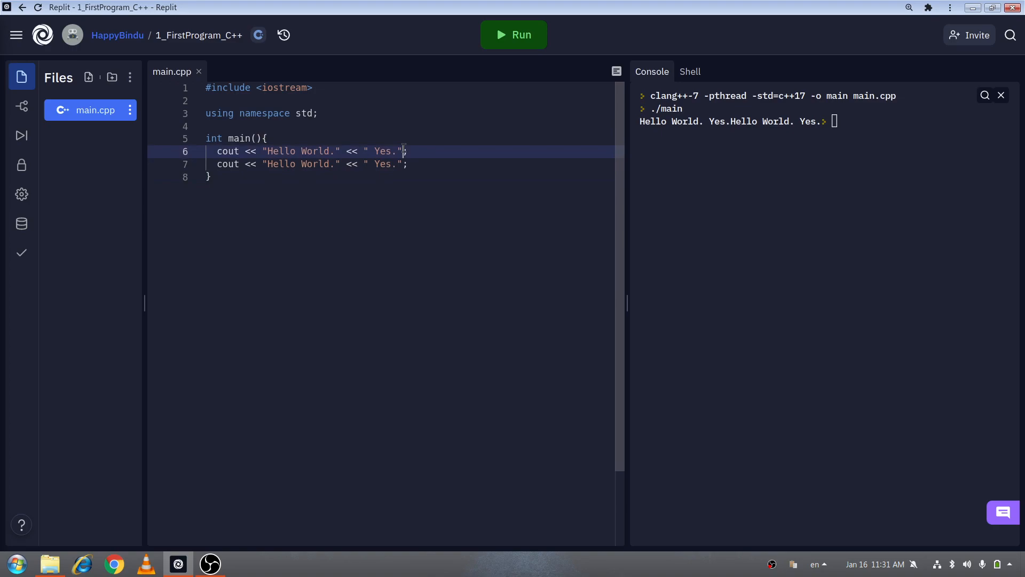
{"action": "type", "text": "<< endl"}
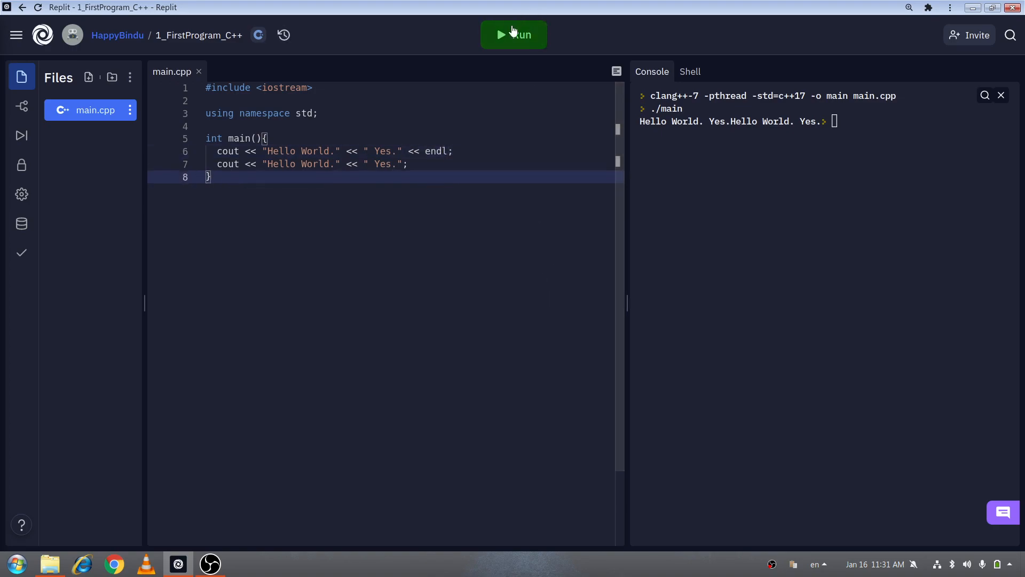
{"action": "left_click", "coordinate": [513, 35]}
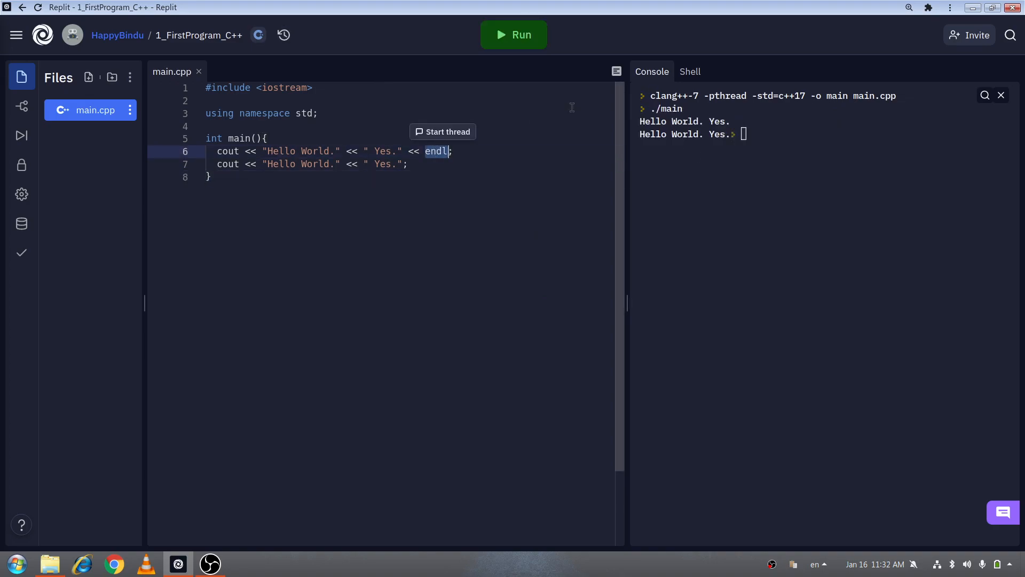
{"action": "type", "text": "\"\\n"}
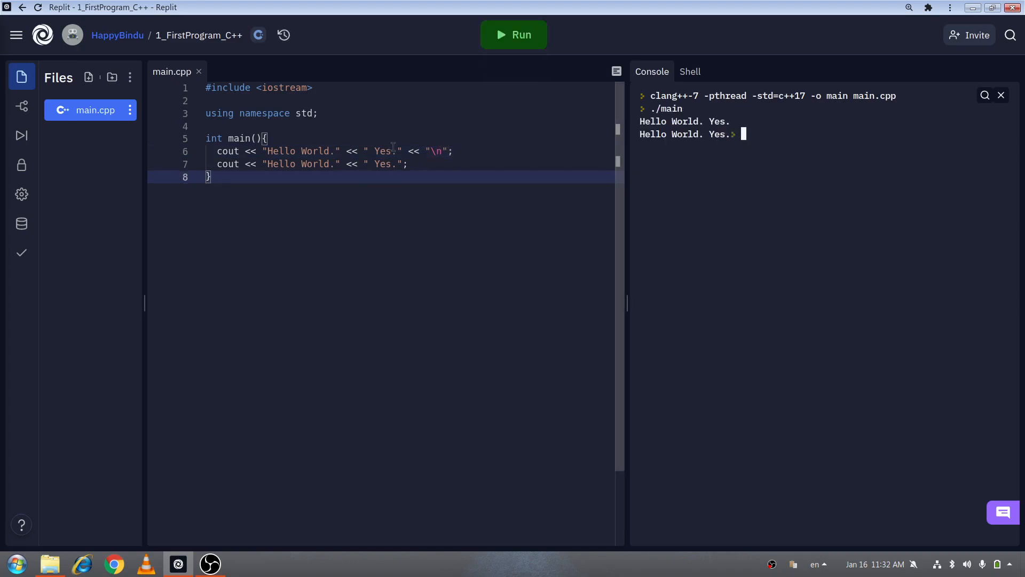
{"action": "double_click", "coordinate": [436, 151]}
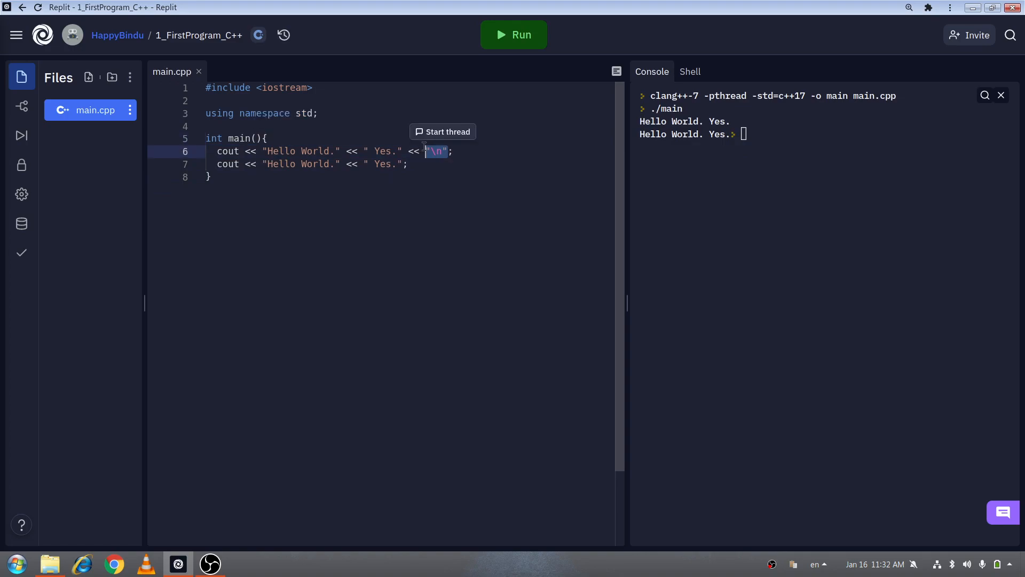
{"action": "type", "text": "endl"}
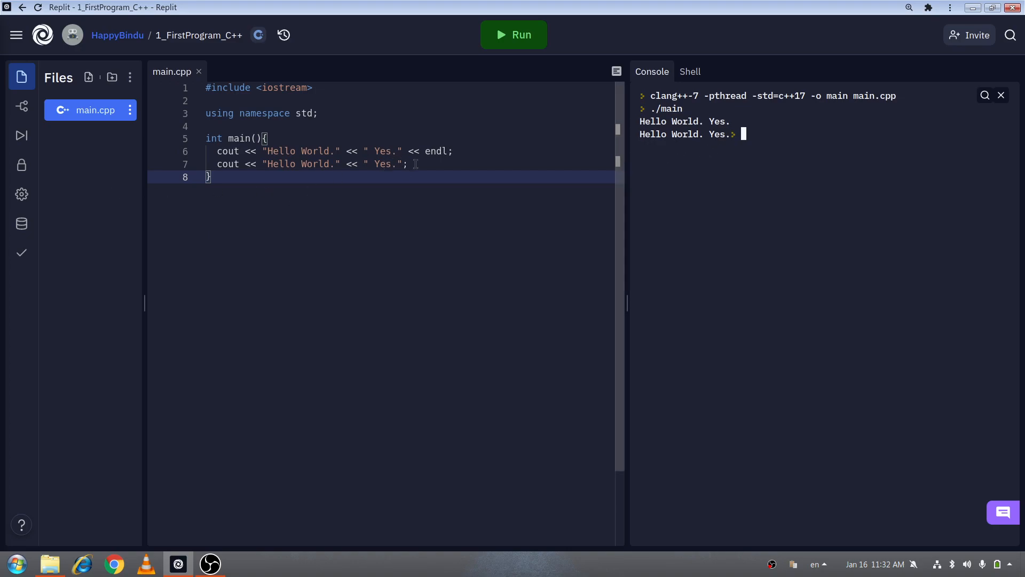
Step: Remove the stray character and append << endl after the " Yes." string on line 6
{"action": "left_click", "coordinate": [327, 151]}
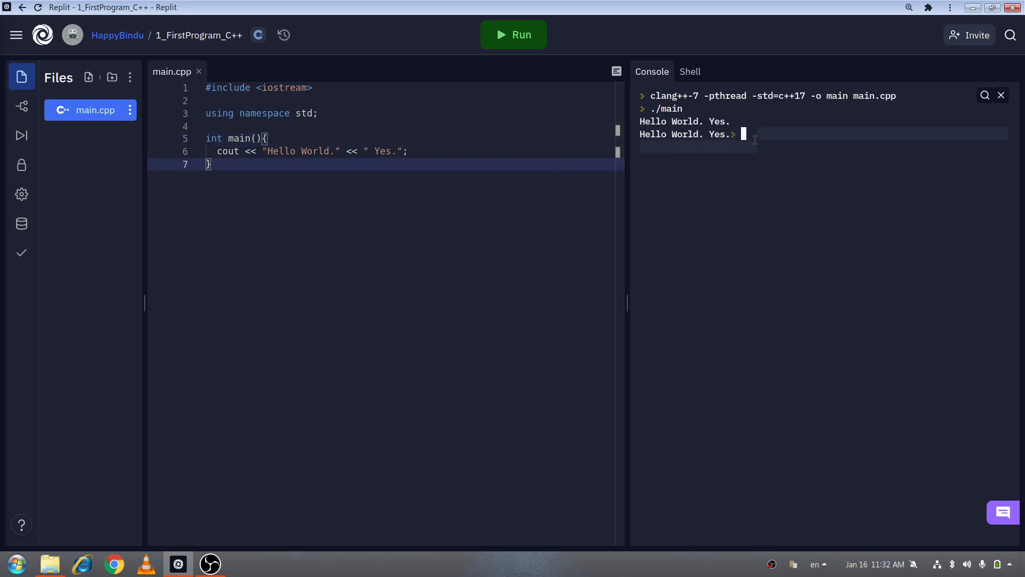
{"action": "type", "text": "d"}
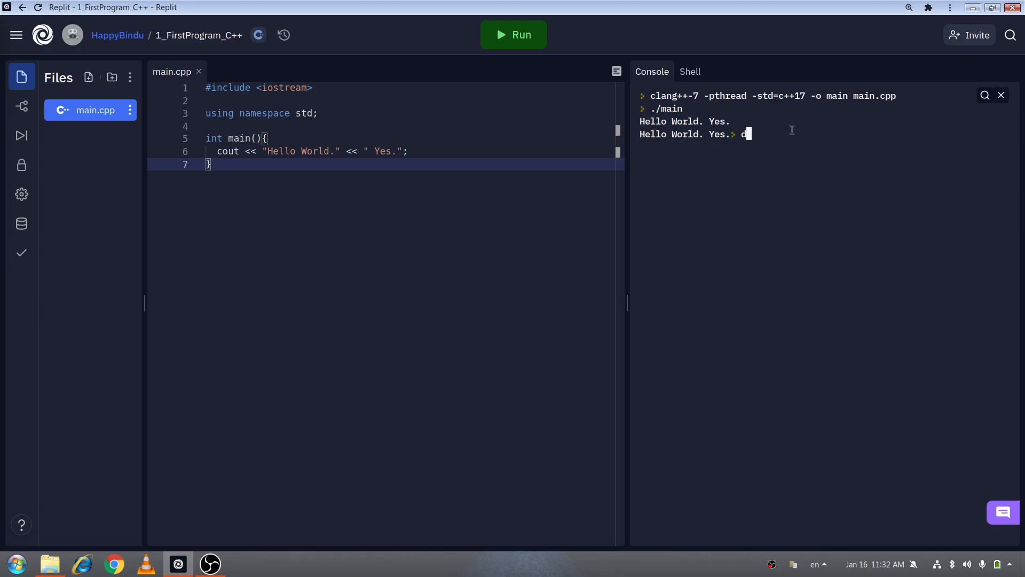
{"action": "key", "text": "Backspace"}
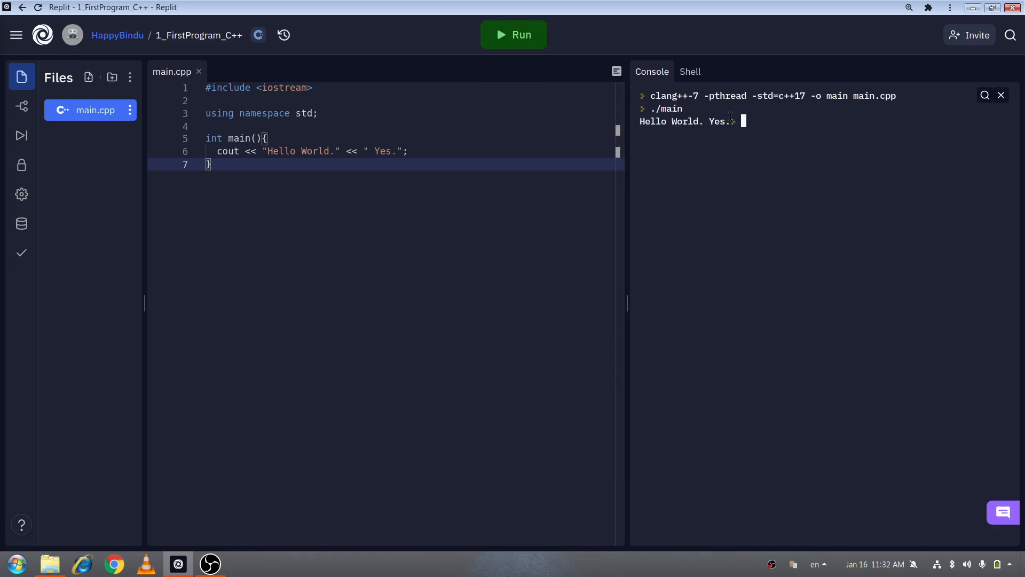
{"action": "mouse_move", "coordinate": [728, 128]}
{"action": "type", "text": " << endl"}
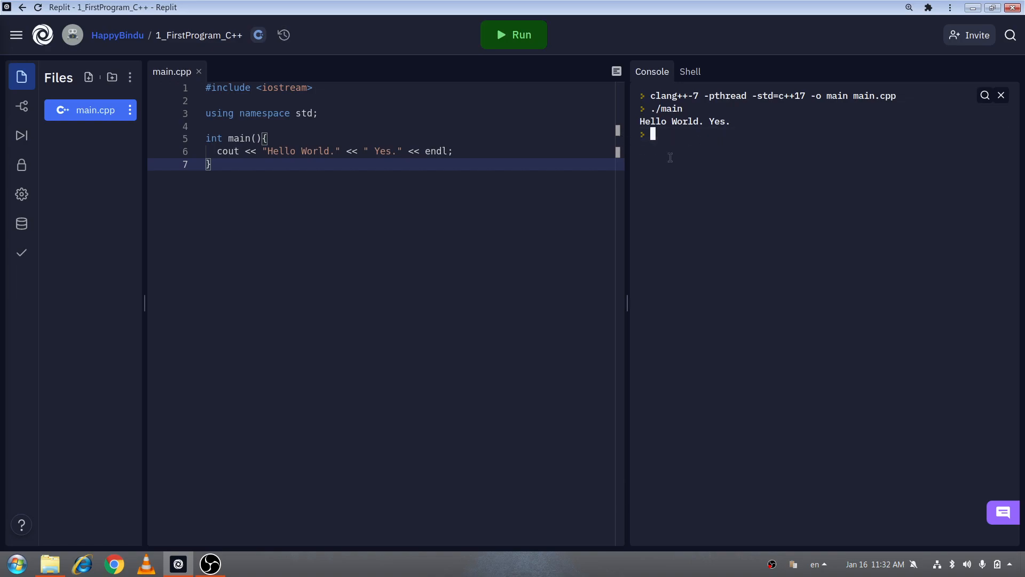
{"action": "double_click", "coordinate": [436, 151]}
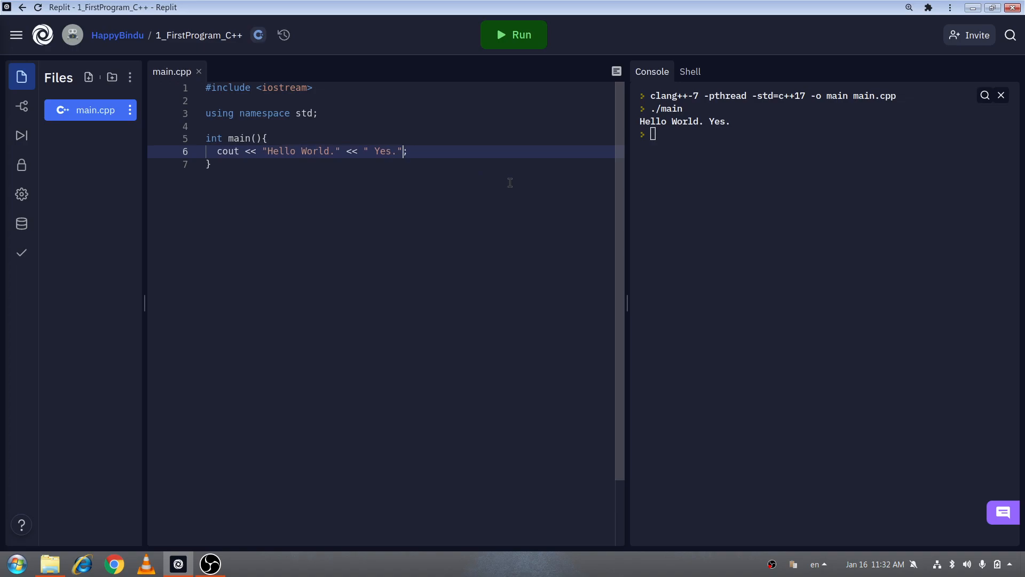
{"action": "type", "text": "<< endl"}
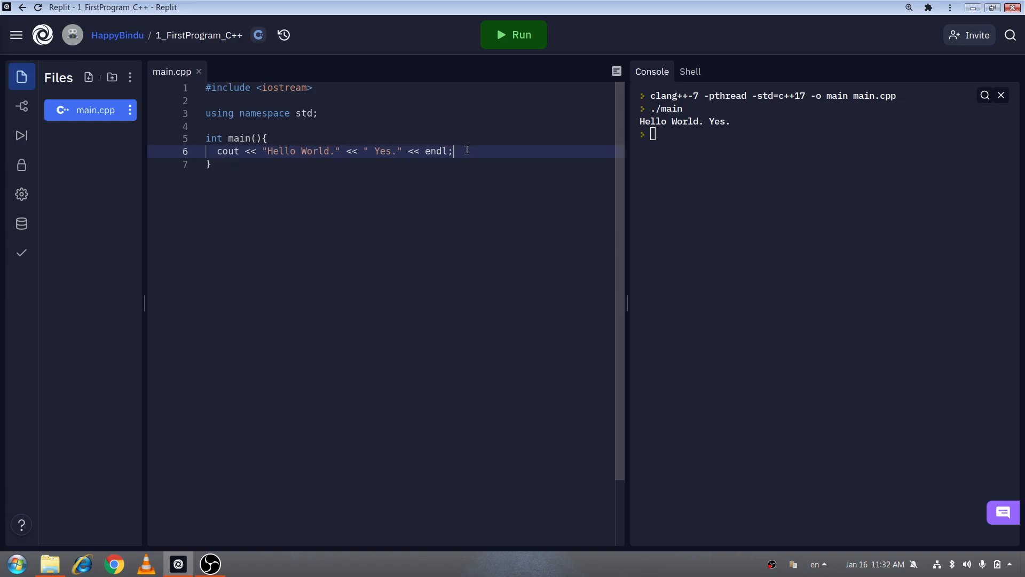
Step: Add cout << 3 << endl; on line 7 and run it so the console prints 3
{"action": "key", "text": "Return"}
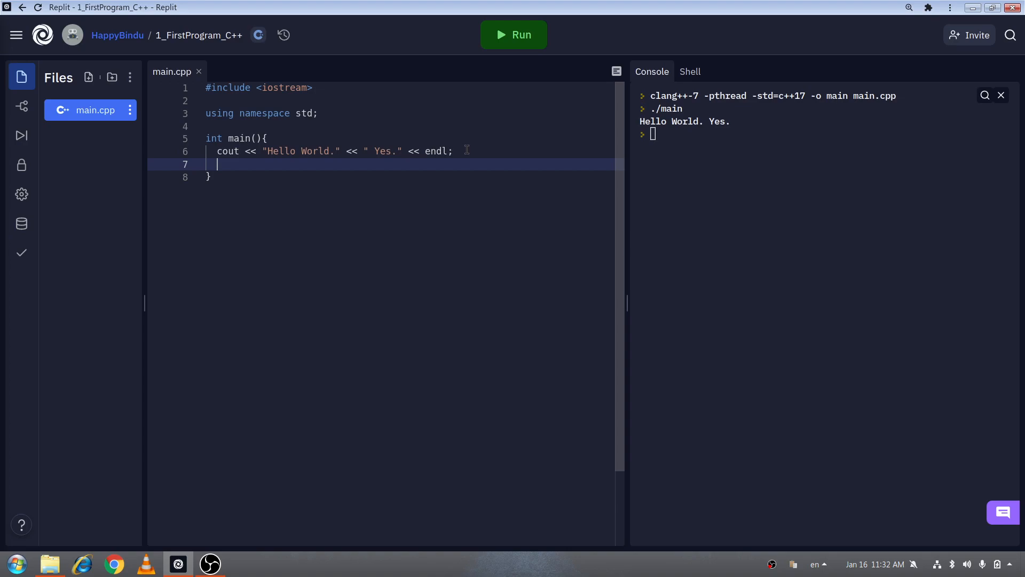
{"action": "type", "text": "cout <<"}
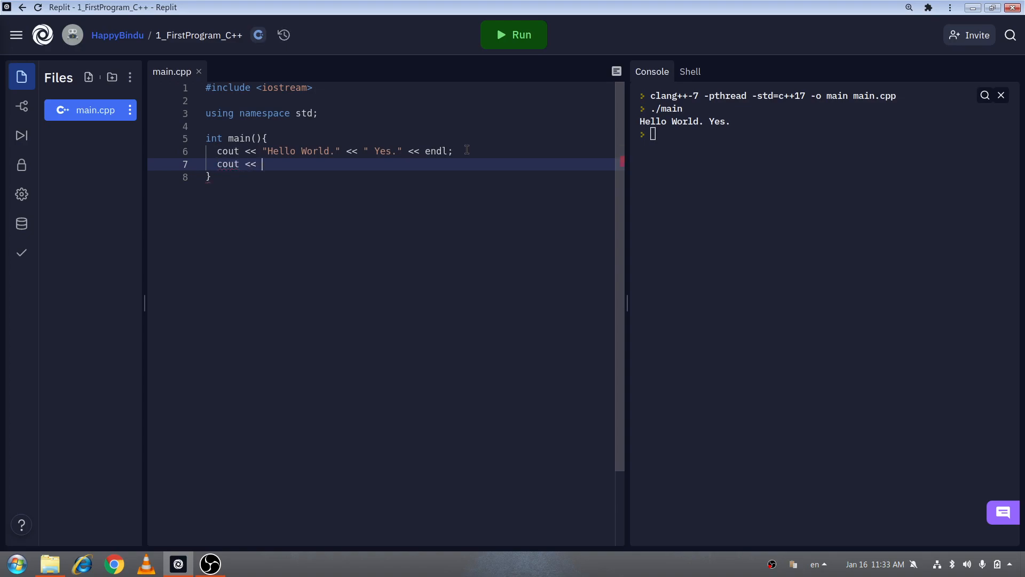
{"action": "type", "text": "3 <<"}
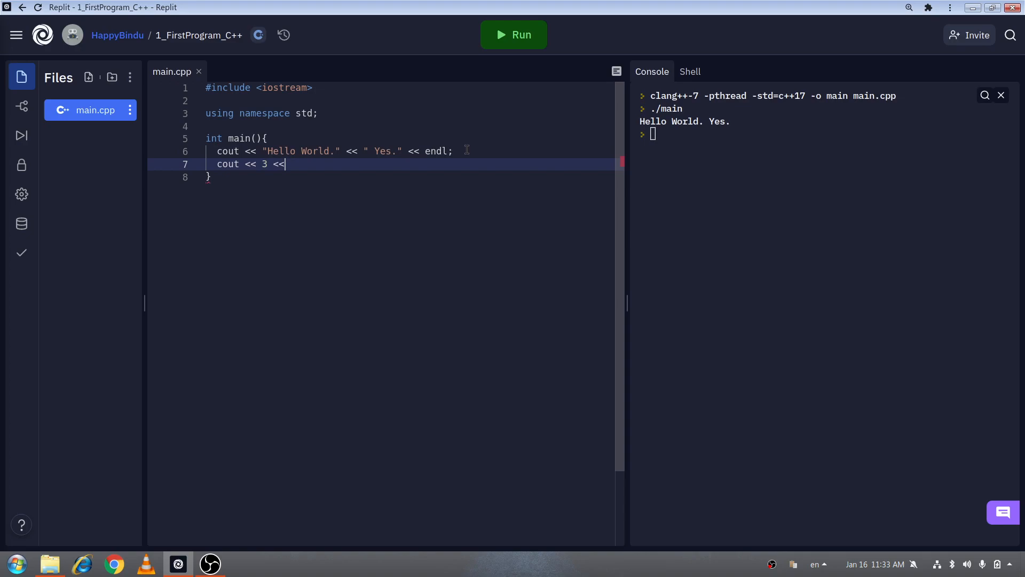
{"action": "type", "text": "endl;"}
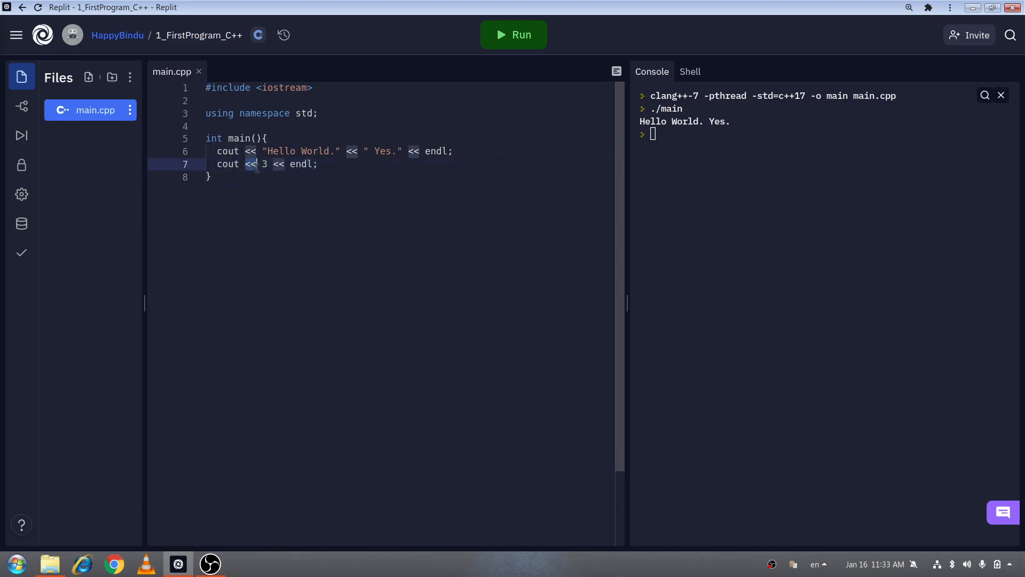
{"action": "left_click", "coordinate": [209, 176]}
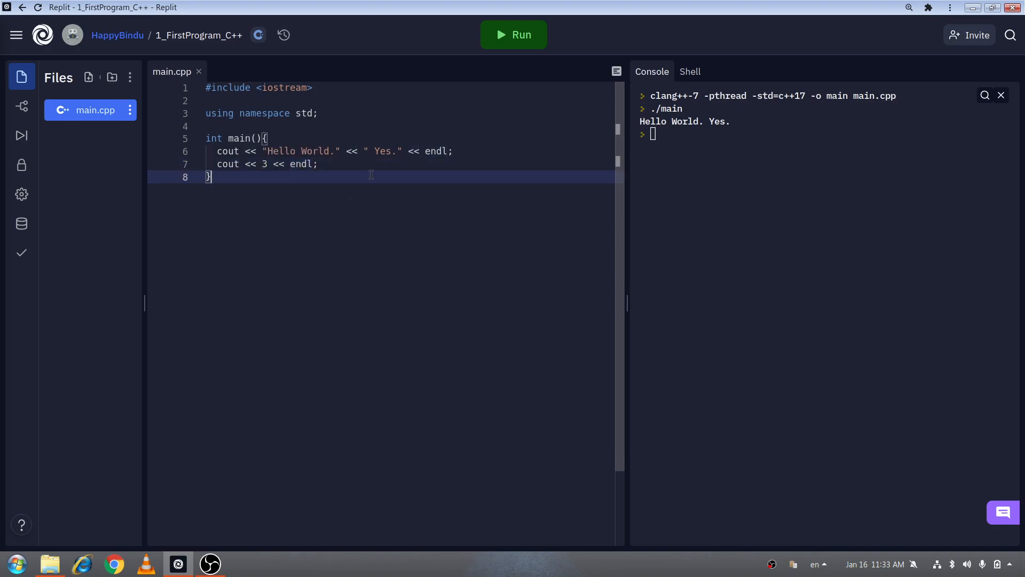
{"action": "left_click", "coordinate": [513, 35]}
{"action": "type", "text": "cout <<"}
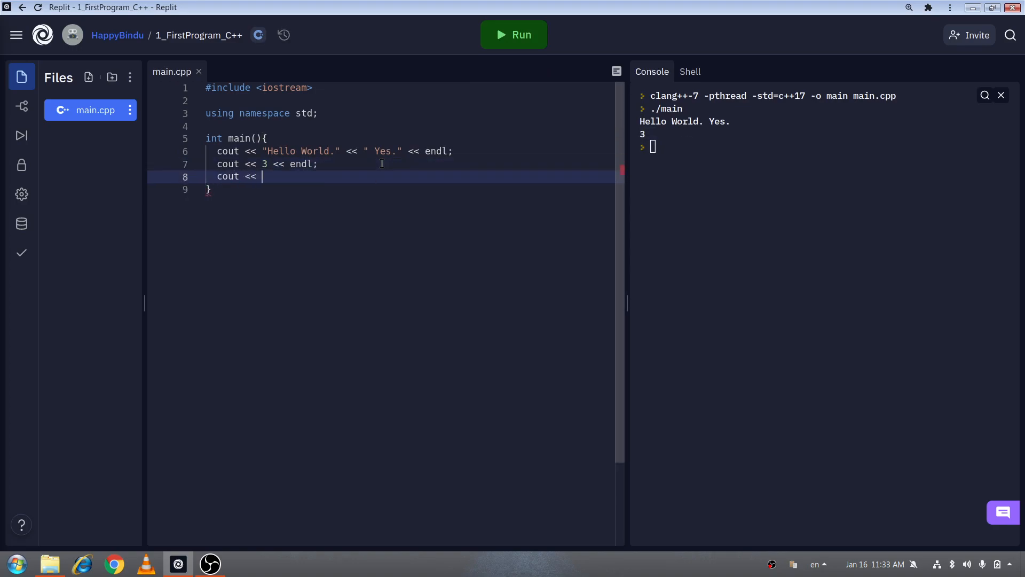
Step: Add cout << 3.14159265359 << endl; on line 8 and run it, showing 3.14159
{"action": "type", "text": "3.141"}
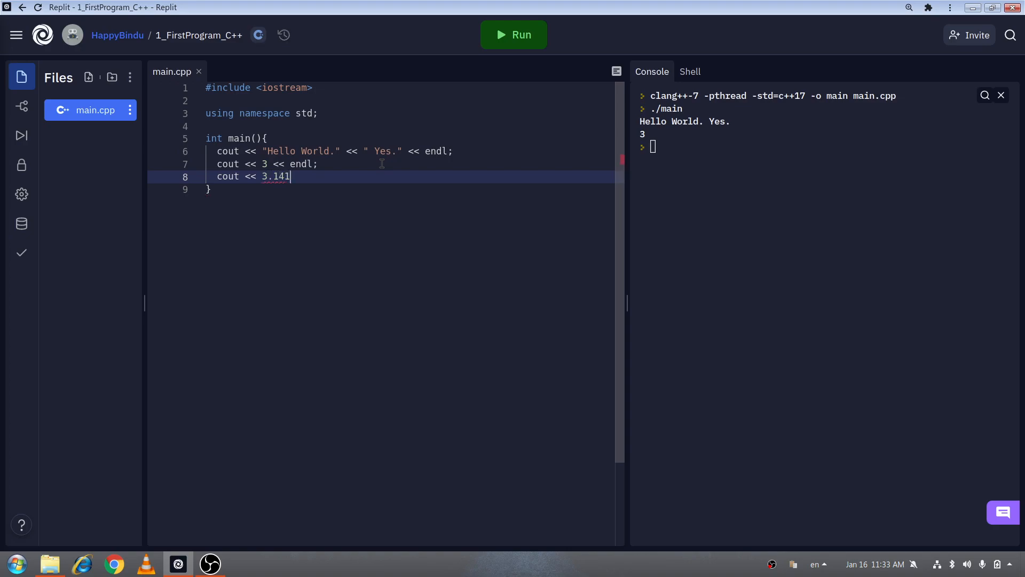
{"action": "type", "text": "592"}
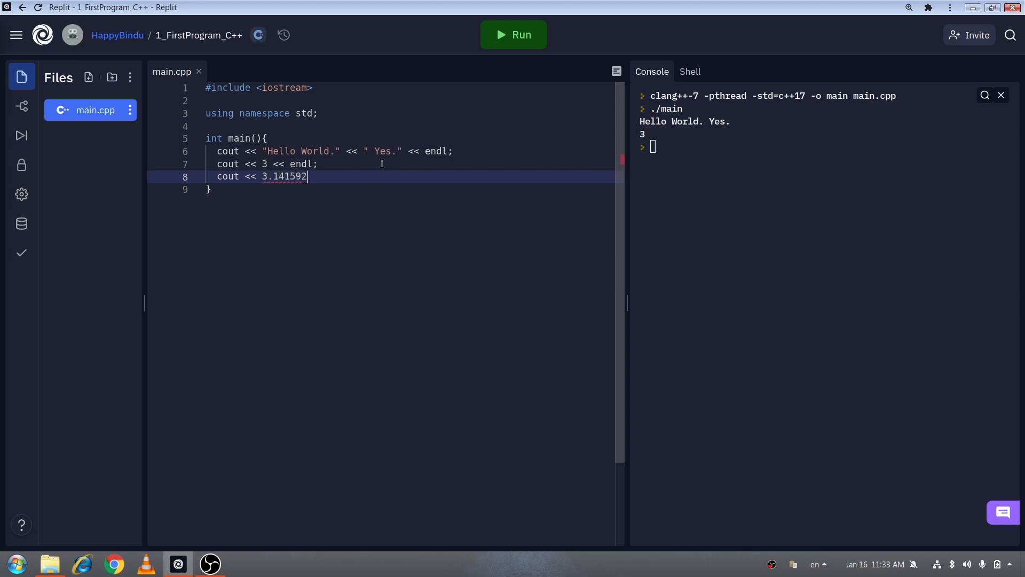
{"action": "type", "text": "653"}
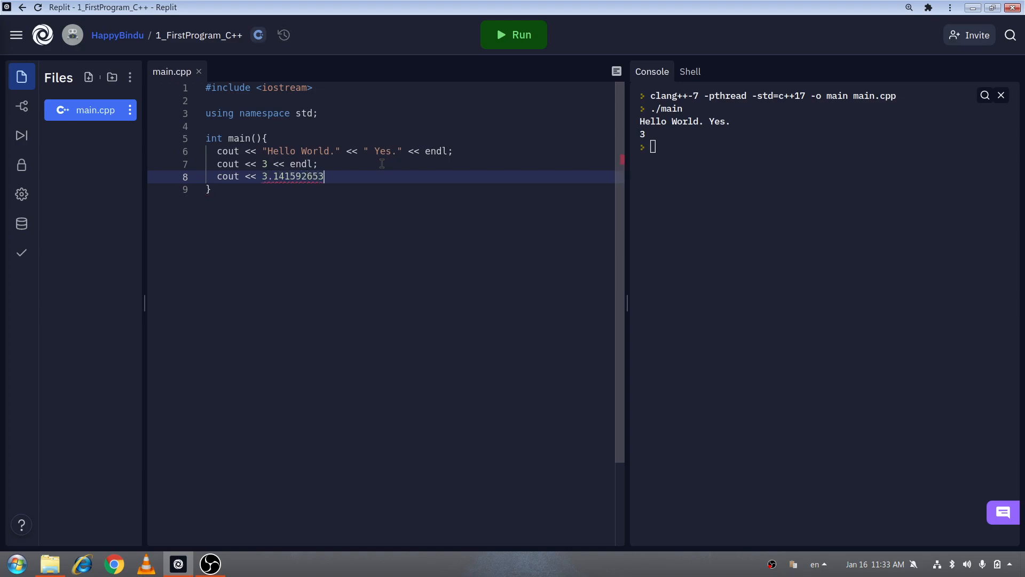
{"action": "type", "text": "59 <"}
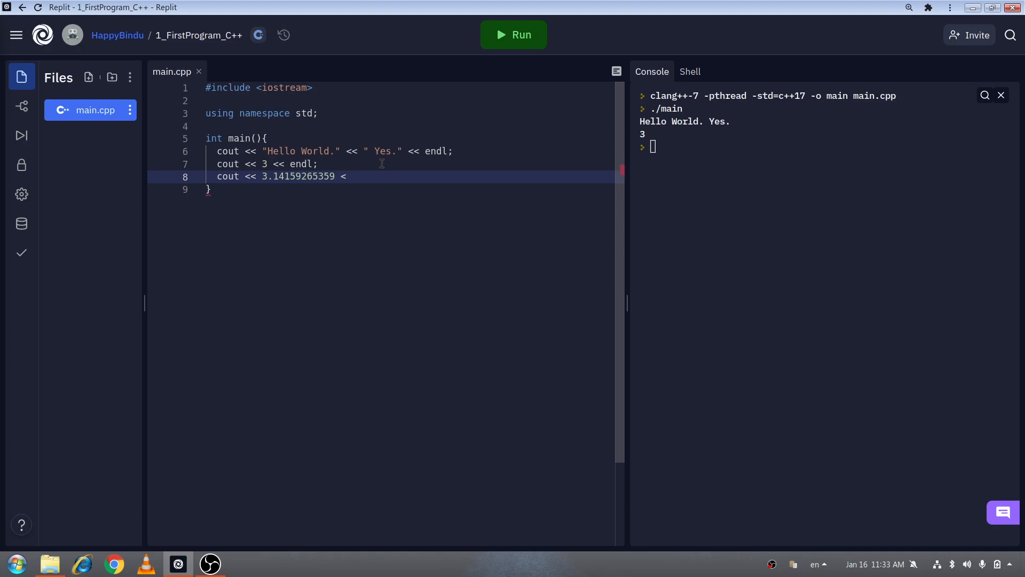
{"action": "type", "text": "< endl;"}
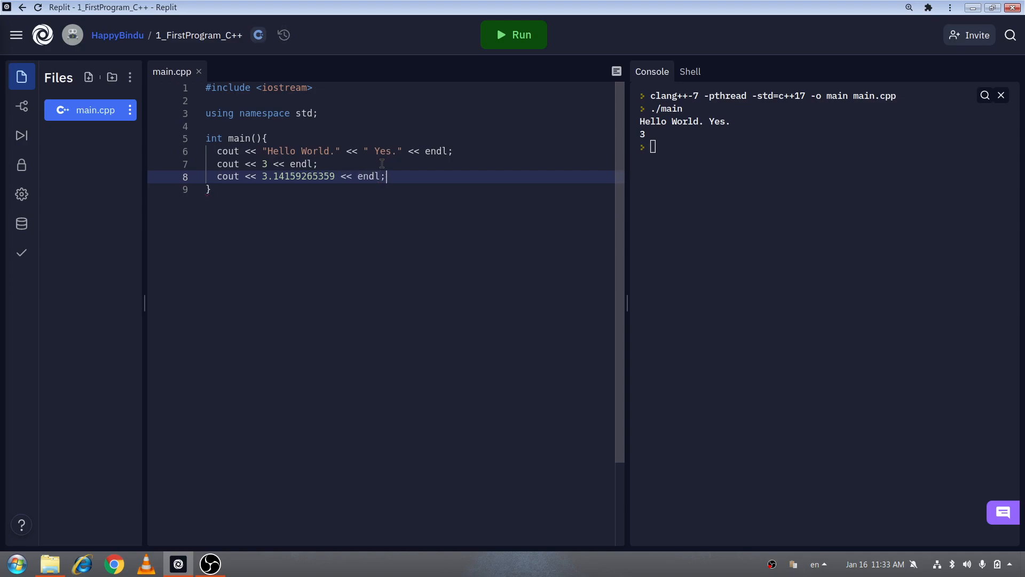
{"action": "left_click", "coordinate": [513, 35]}
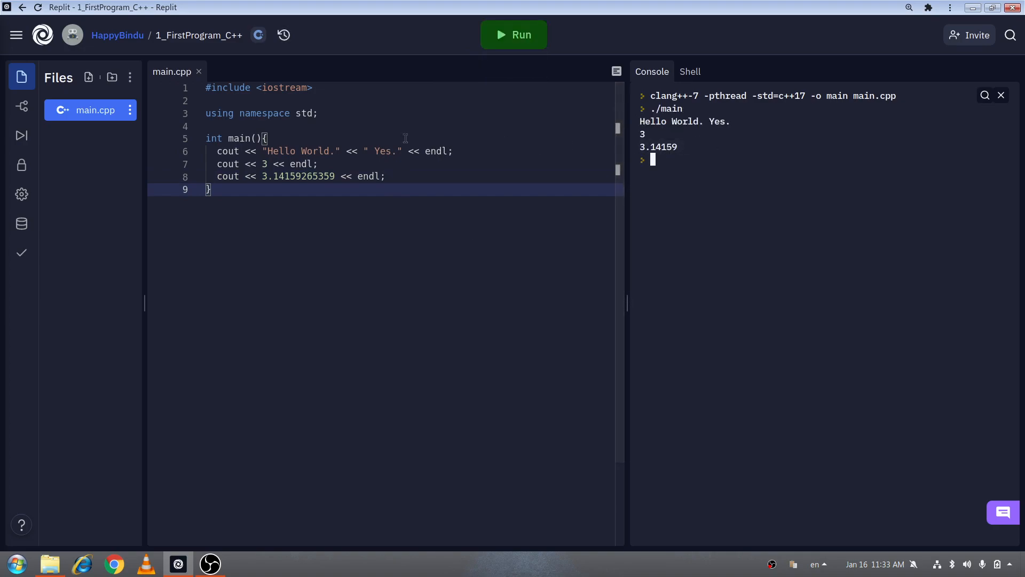
Step: Start a new line 9 below the pi line beginning with cout
{"action": "double_click", "coordinate": [304, 176]}
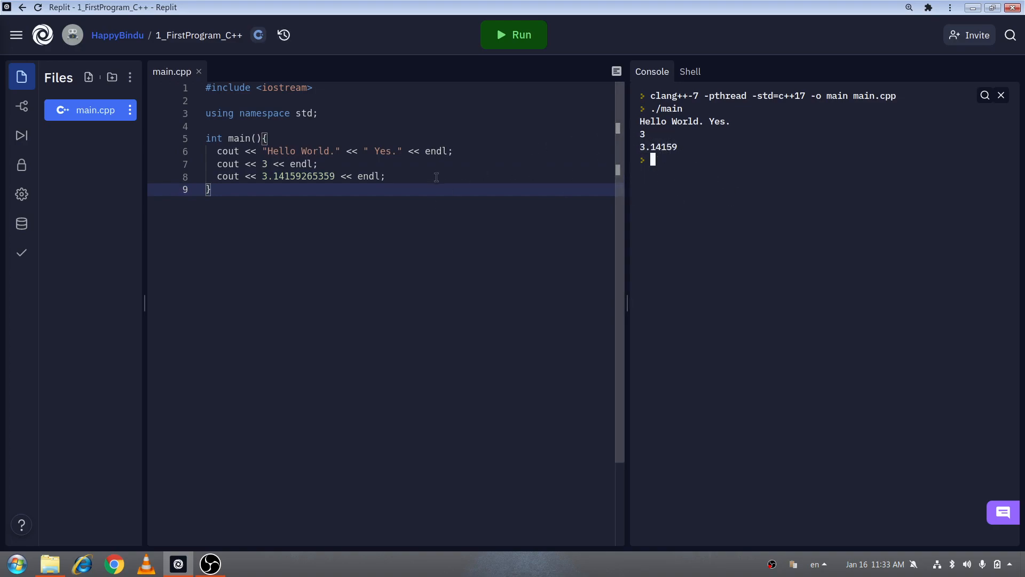
{"action": "left_click", "coordinate": [422, 177]}
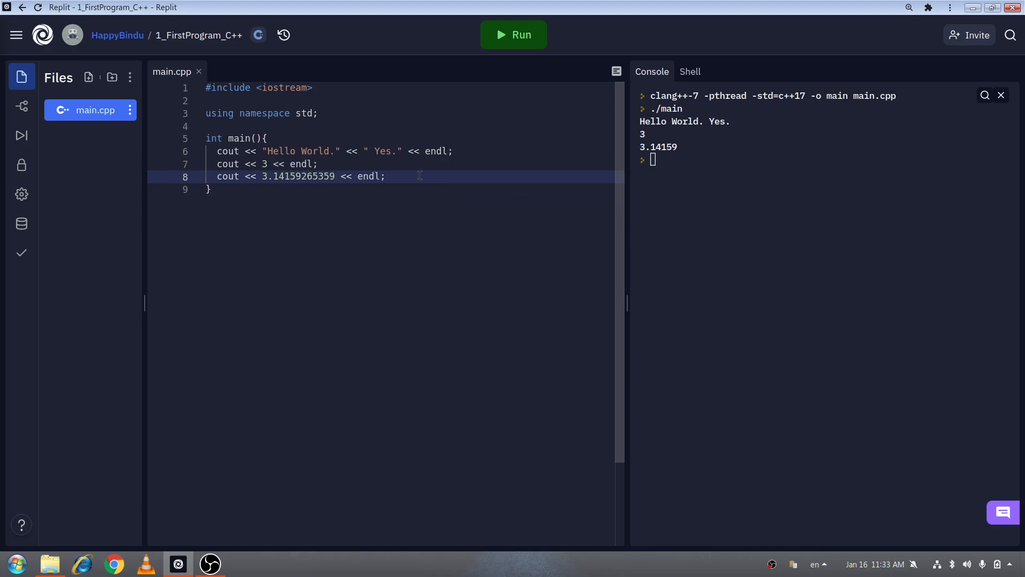
{"action": "mouse_move", "coordinate": [421, 174]}
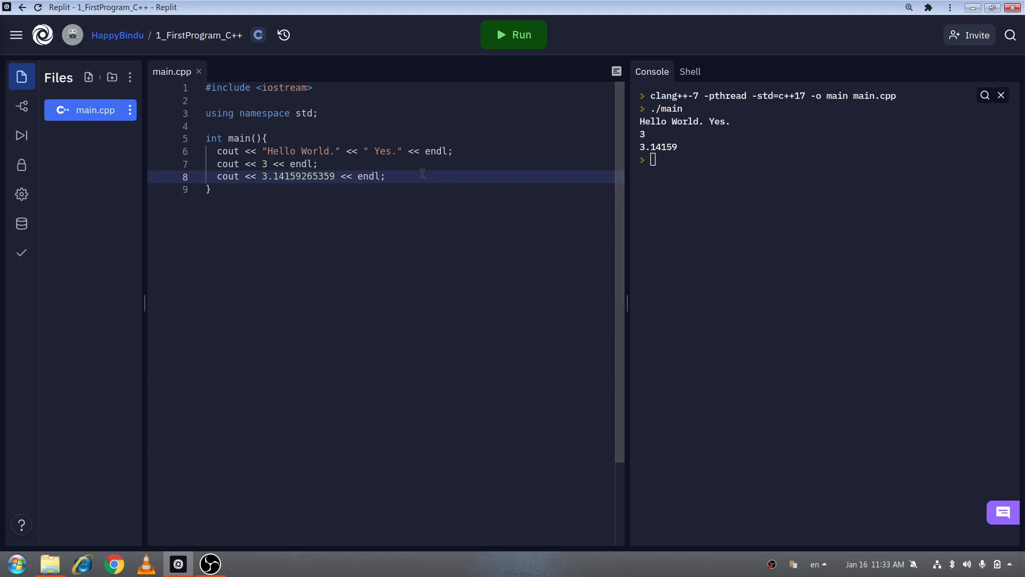
{"action": "key", "text": "Return"}
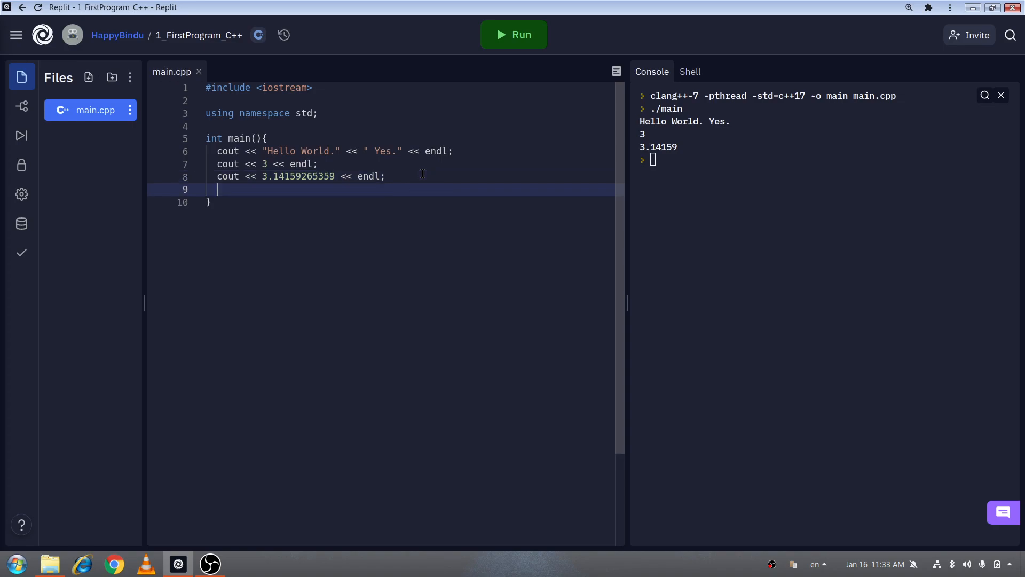
{"action": "type", "text": "cout <<"}
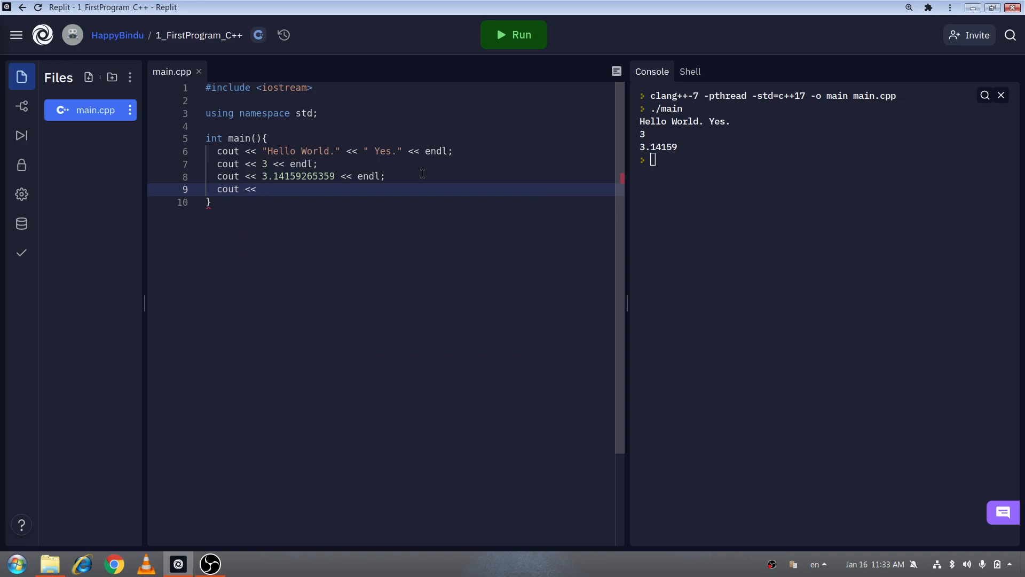
Step: Complete line 9 as cout << 's' << endl; and run it to print s
{"action": "type", "text": "'s' << endl;"}
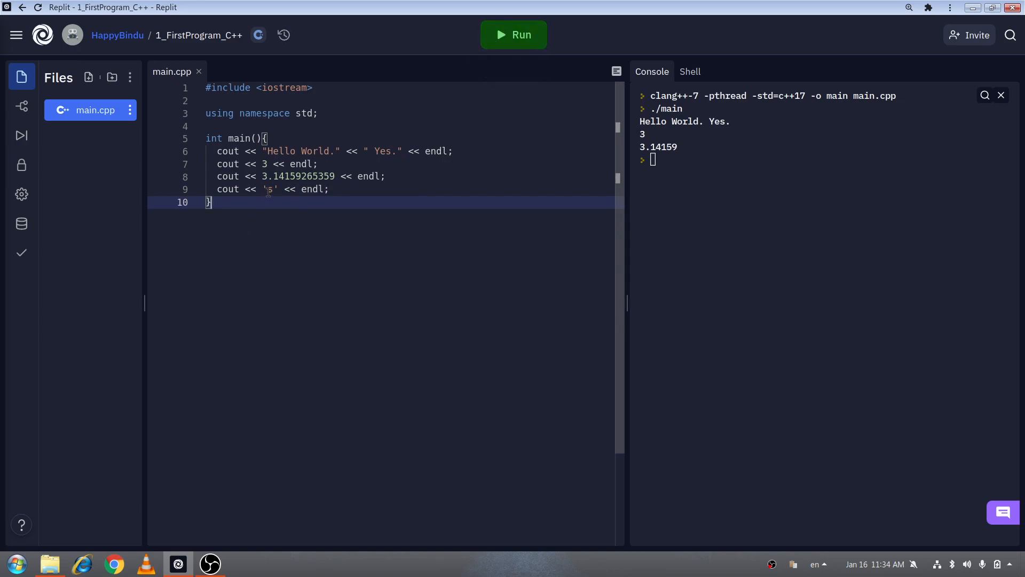
{"action": "left_click", "coordinate": [514, 35]}
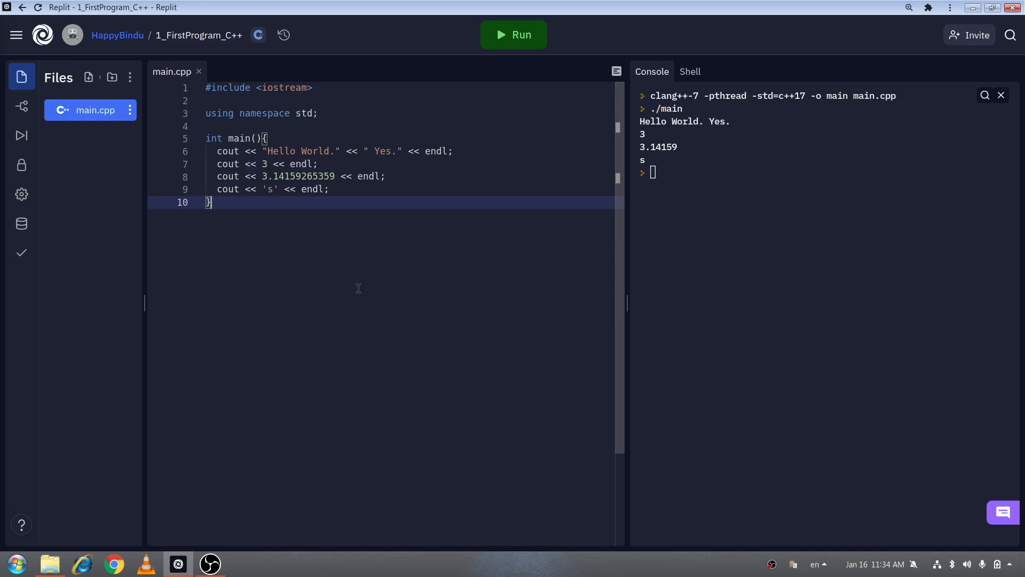
{"action": "left_click", "coordinate": [267, 151]}
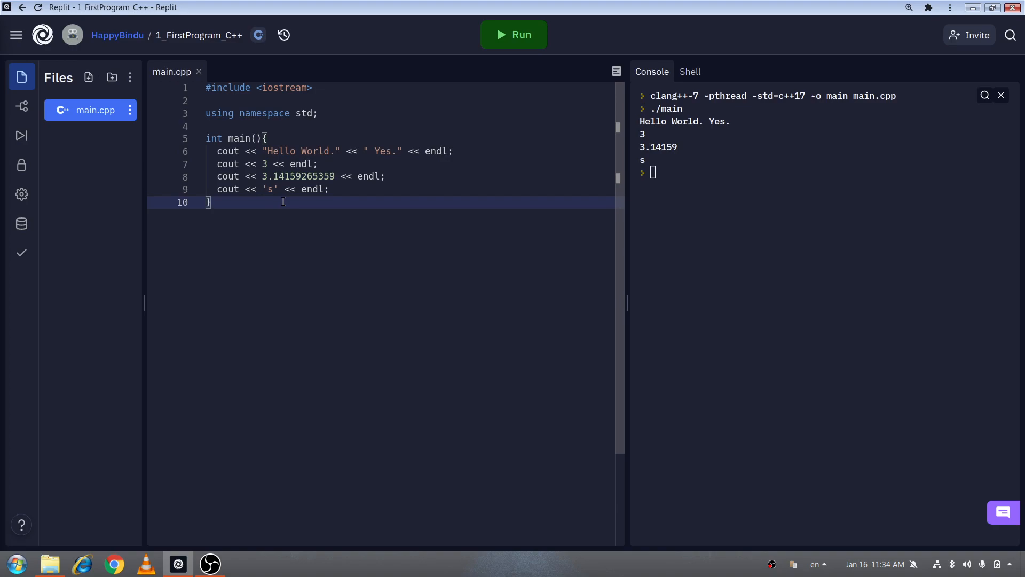
{"action": "mouse_move", "coordinate": [284, 195]}
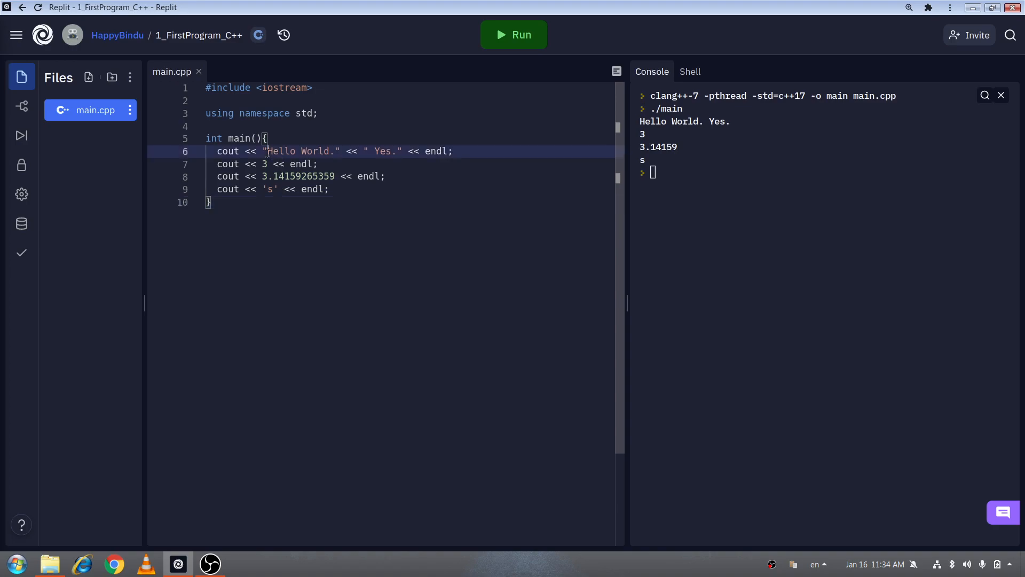
{"action": "left_click", "coordinate": [210, 202]}
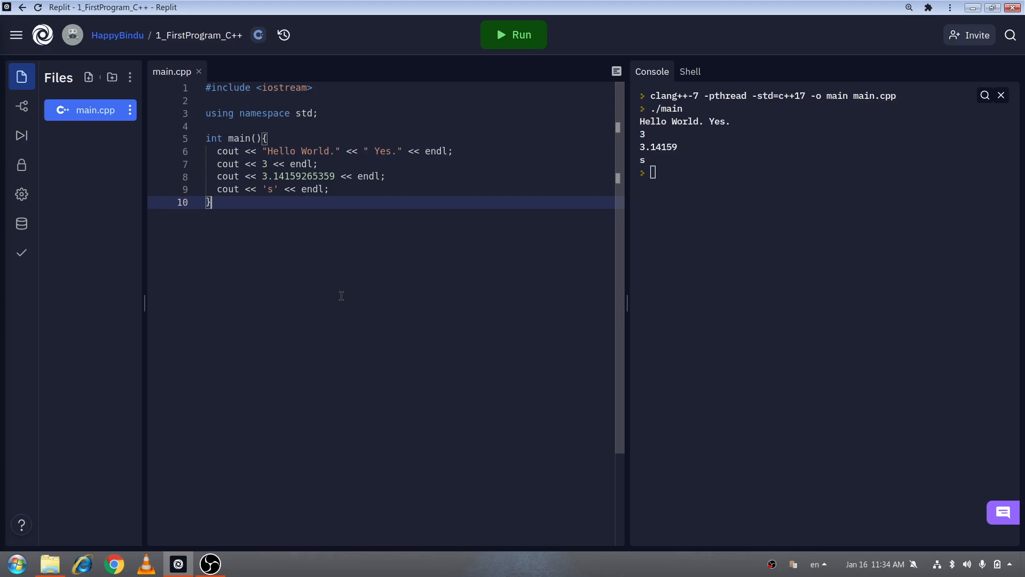
{"action": "mouse_move", "coordinate": [675, 267]}
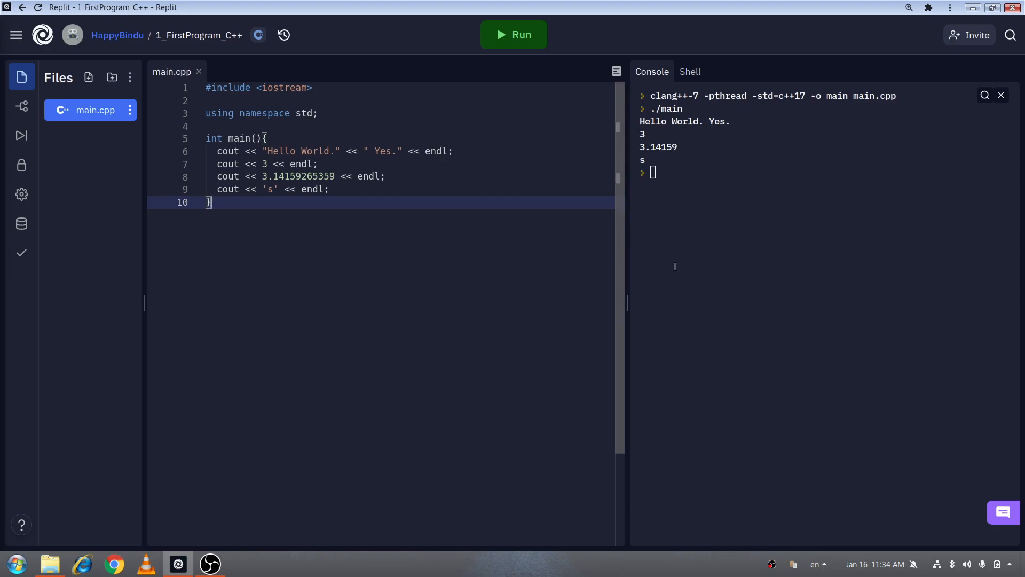
{"action": "mouse_move", "coordinate": [243, 313]}
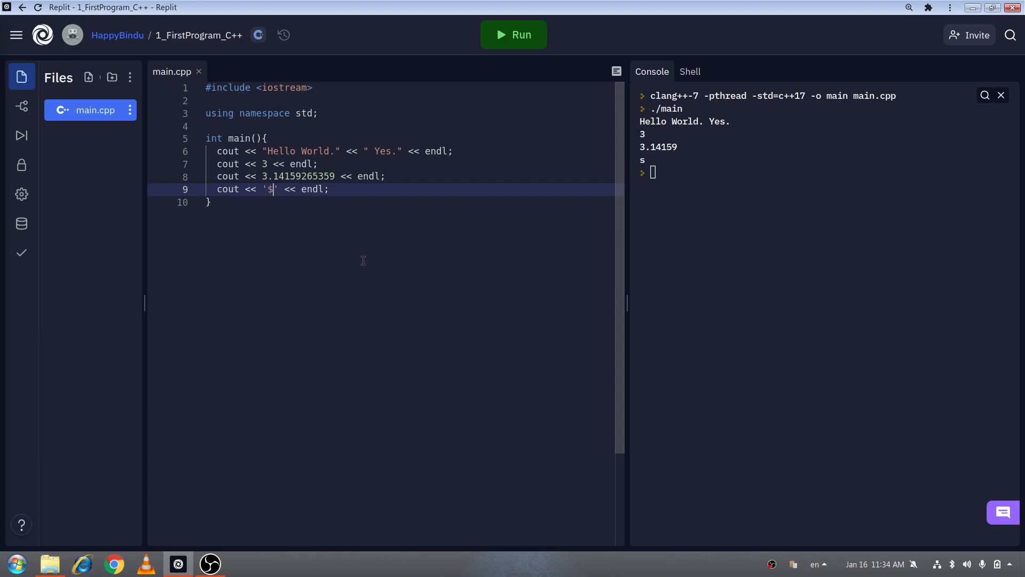
Step: Change line 9's literal to 'sd' and run, getting the multichar warning and 29540
{"action": "left_click", "coordinate": [513, 35]}
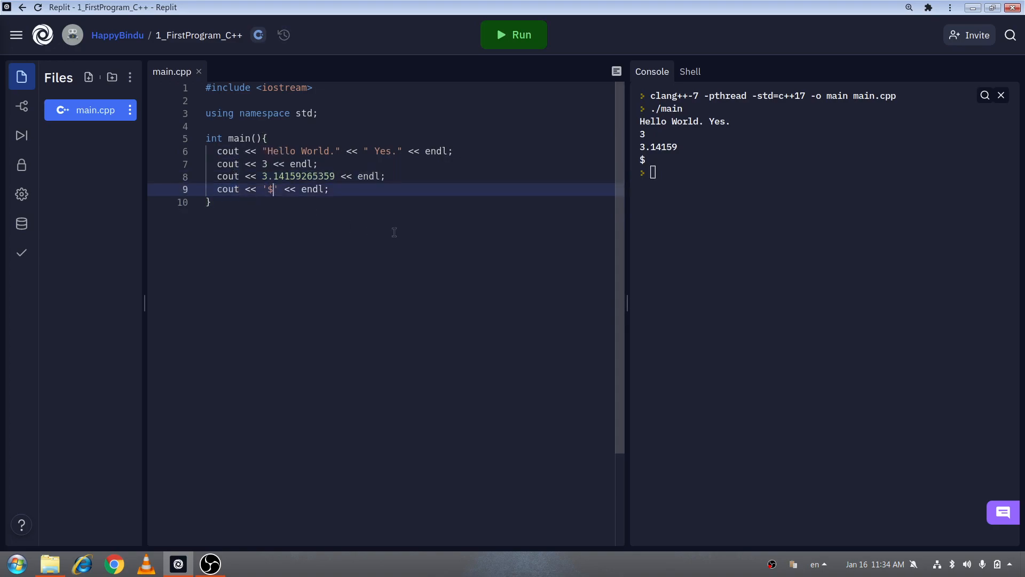
{"action": "key", "text": "Backspace"}
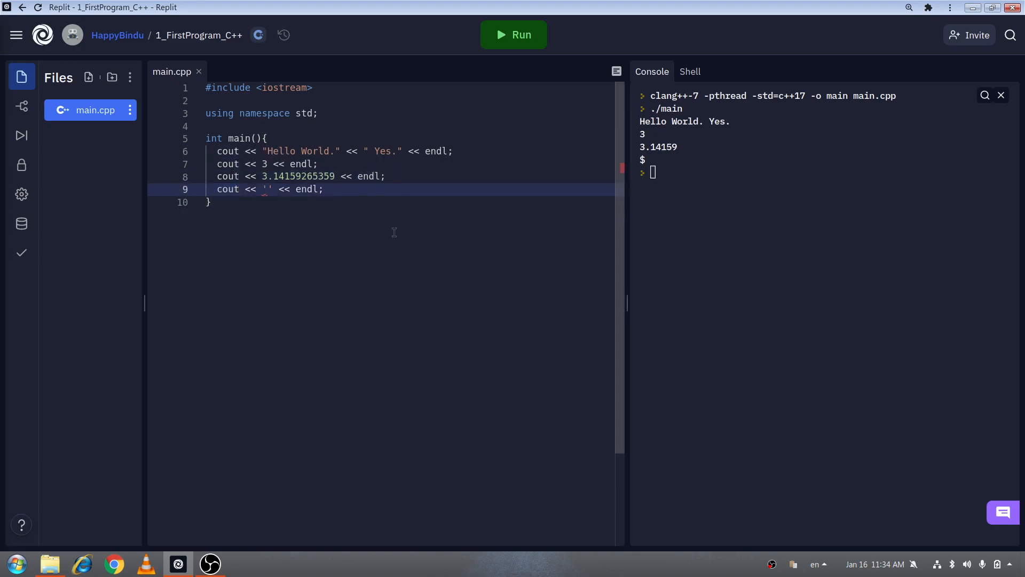
{"action": "type", "text": "43"}
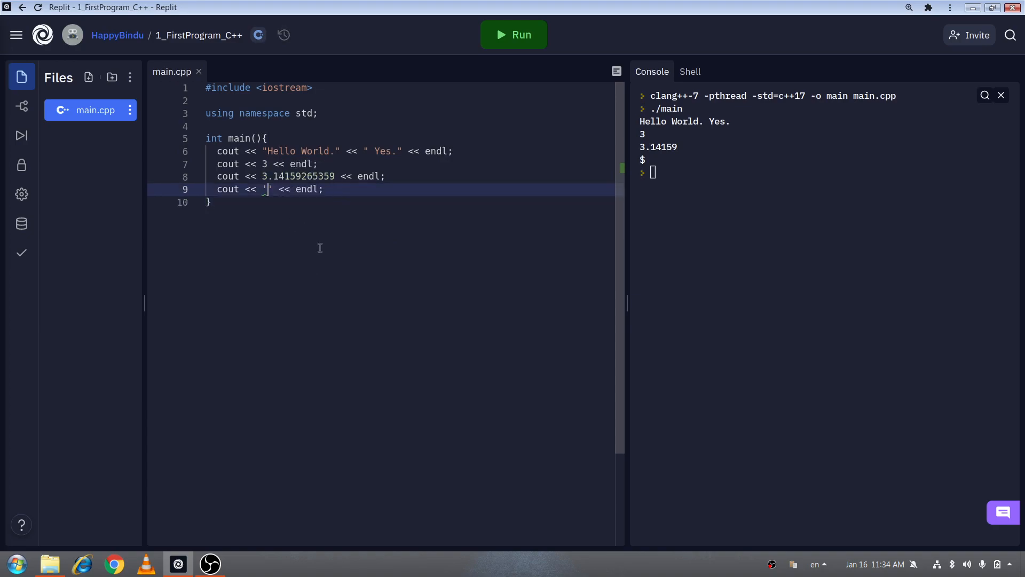
{"action": "type", "text": "sd"}
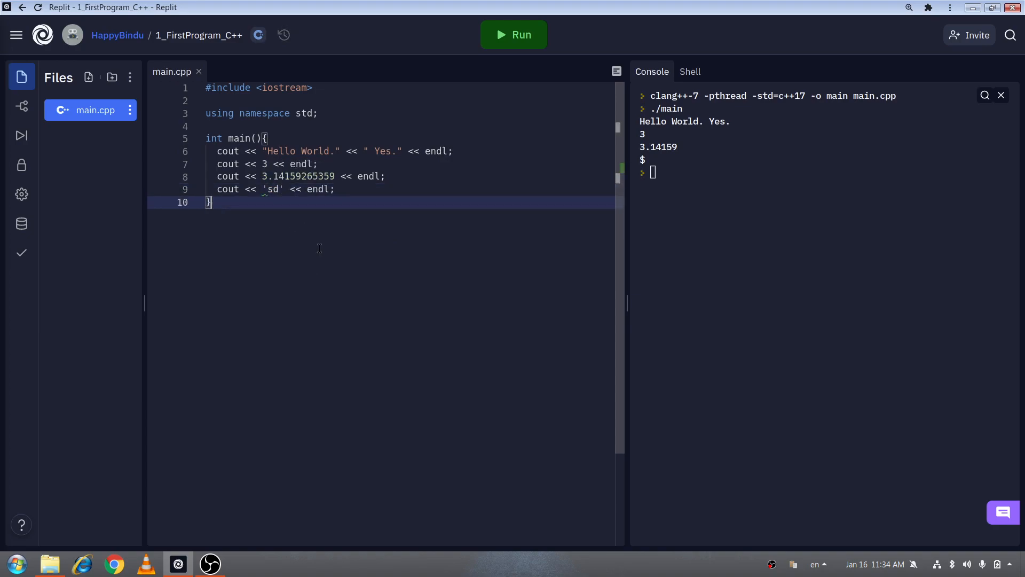
{"action": "key", "text": "Backspace"}
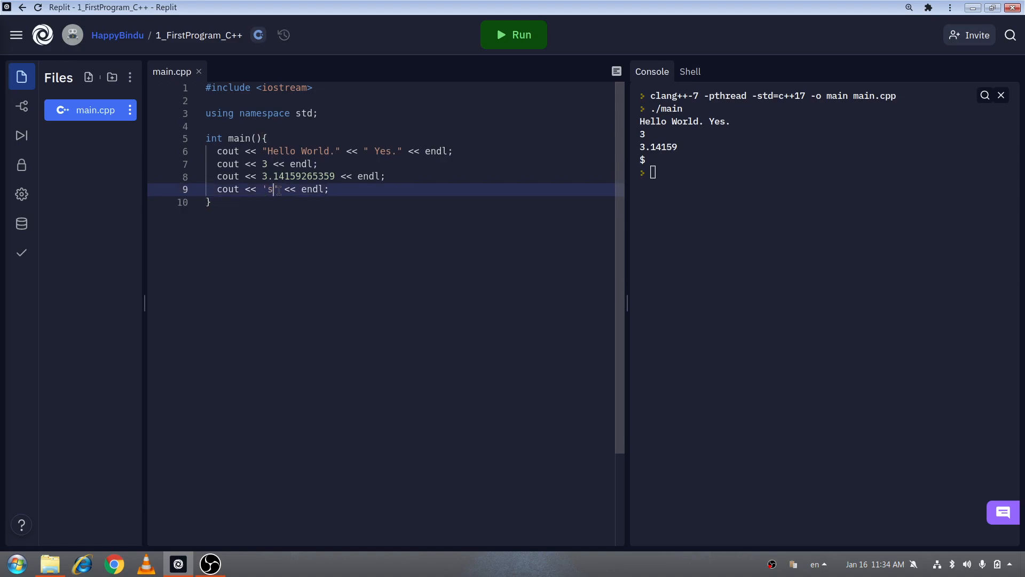
{"action": "type", "text": "d"}
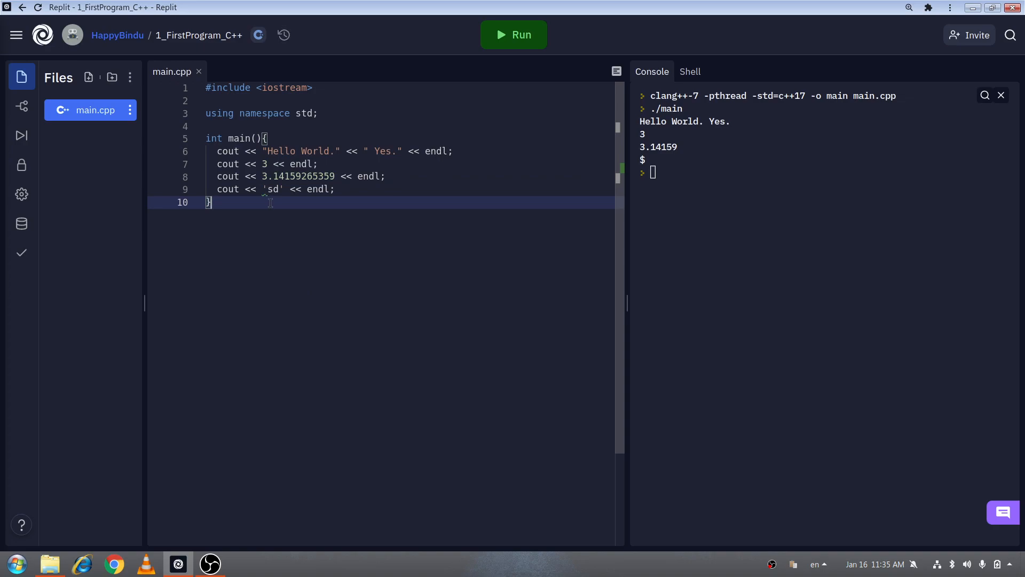
{"action": "mouse_move", "coordinate": [270, 189]}
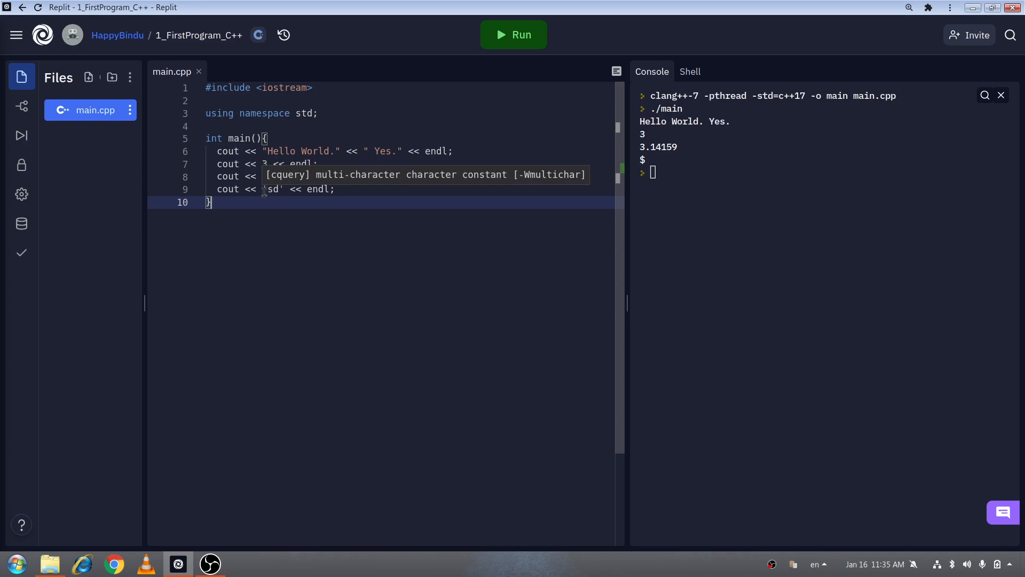
{"action": "left_click", "coordinate": [513, 35]}
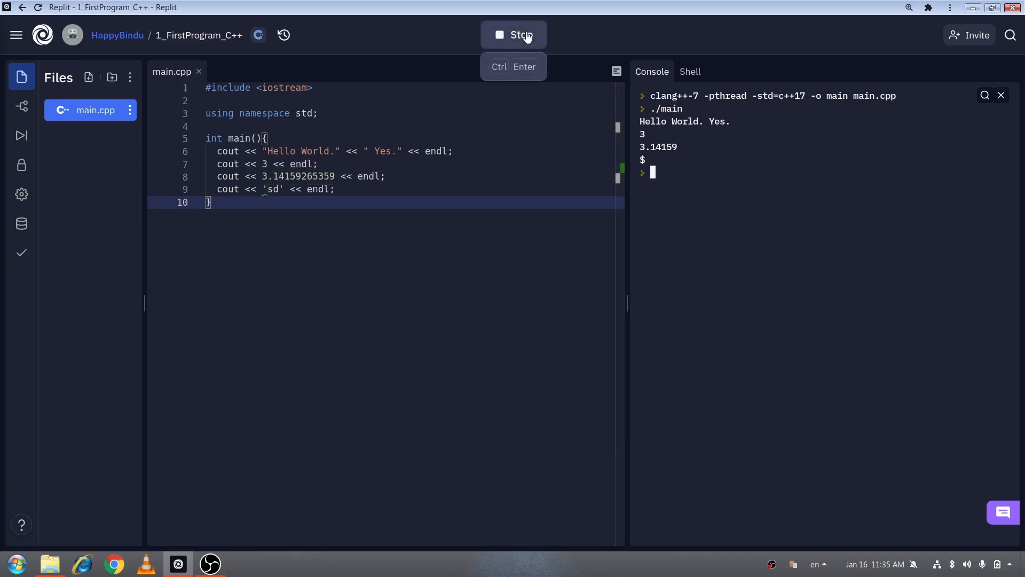
{"action": "left_click", "coordinate": [513, 35]}
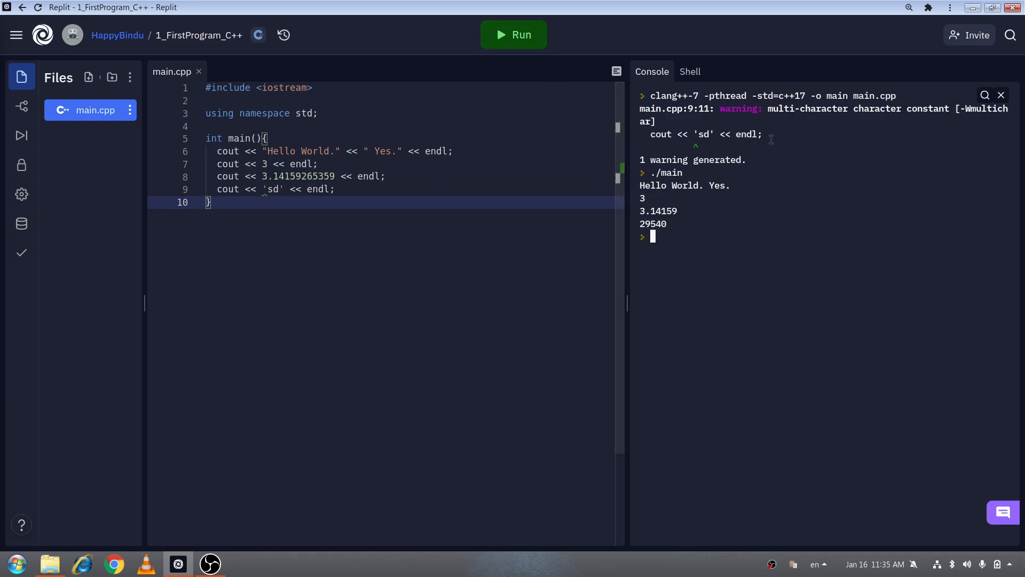
{"action": "mouse_move", "coordinate": [781, 137]}
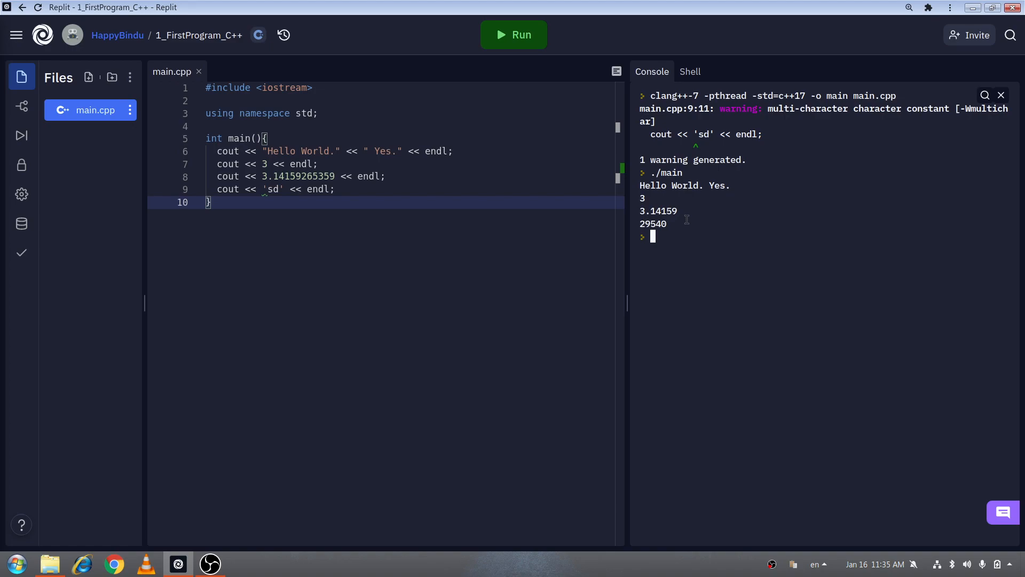
{"action": "mouse_move", "coordinate": [720, 157]}
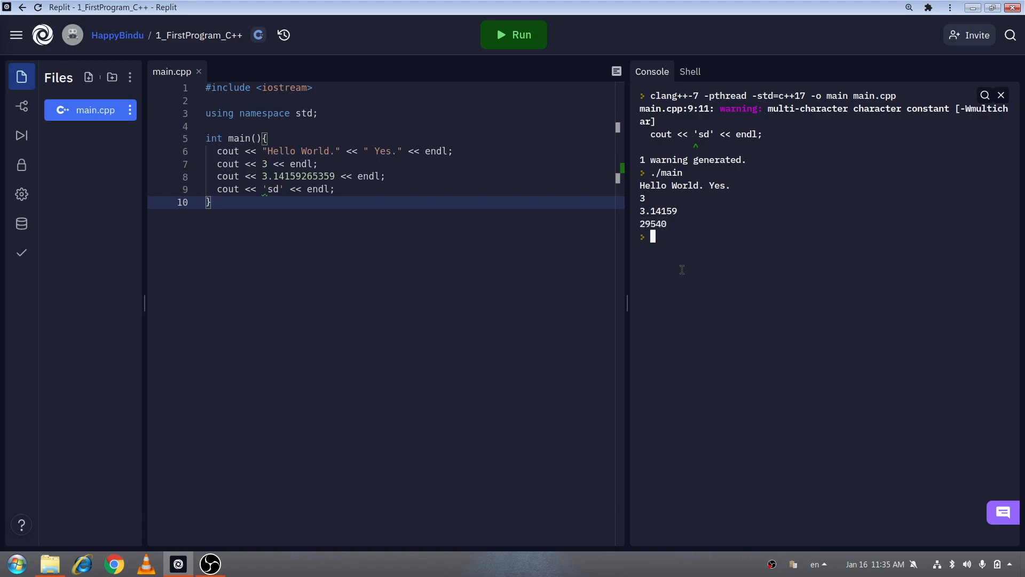
{"action": "mouse_move", "coordinate": [521, 35]}
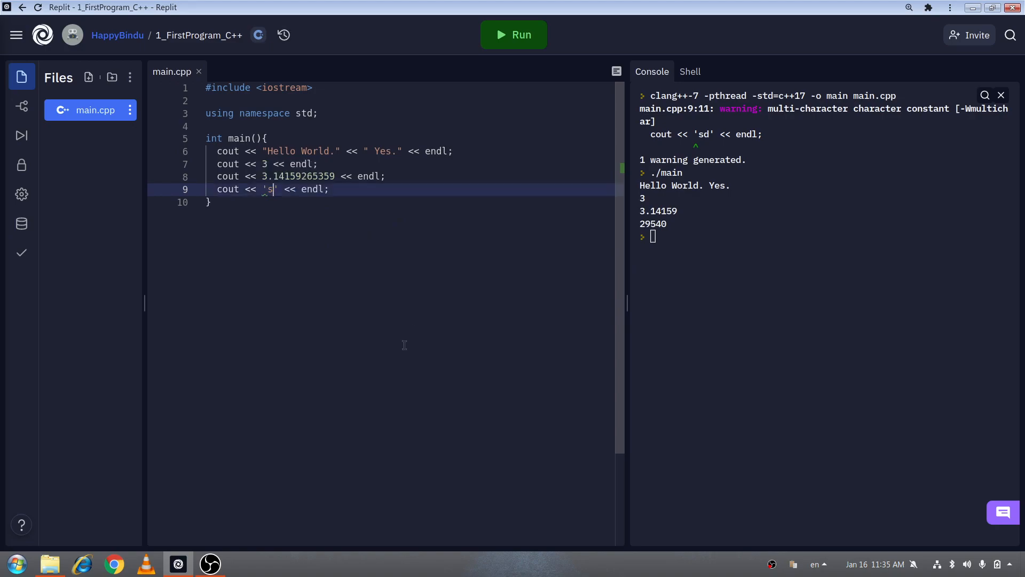
Step: Rerun main.cpp so the console prints s below 3.14159 without a warning
{"action": "left_click", "coordinate": [513, 35]}
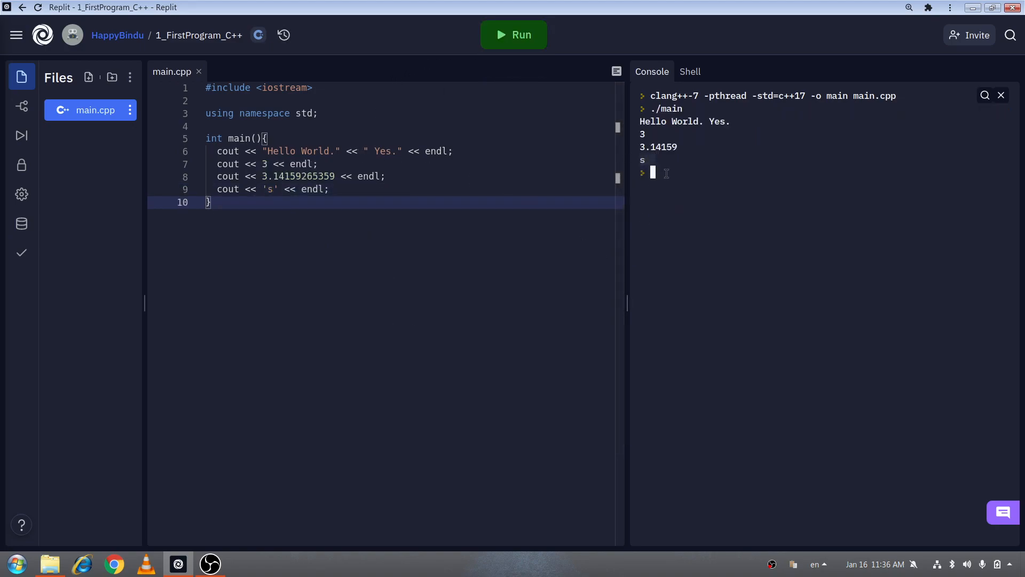
{"action": "mouse_move", "coordinate": [468, 197]}
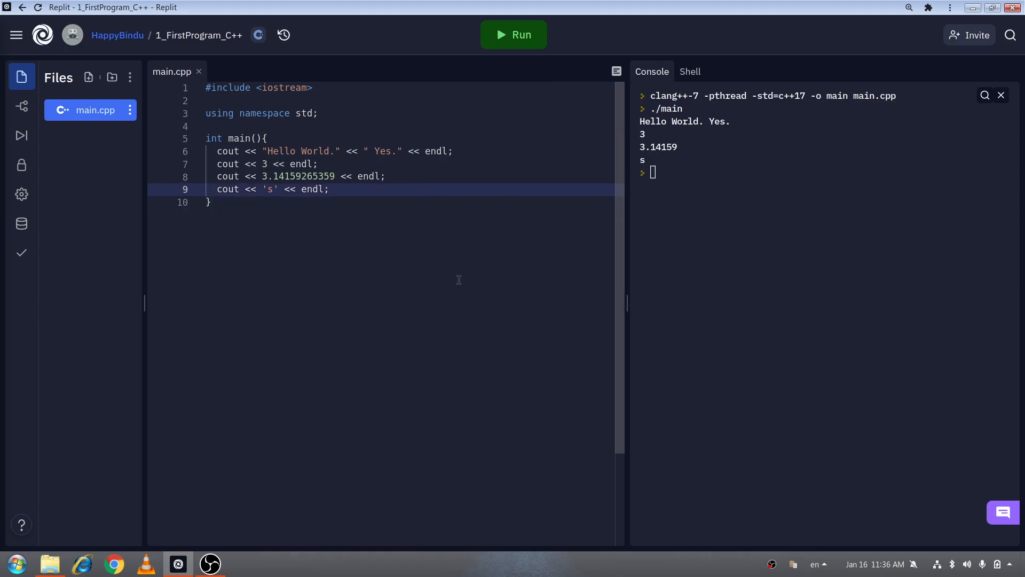
{"action": "mouse_move", "coordinate": [388, 207]}
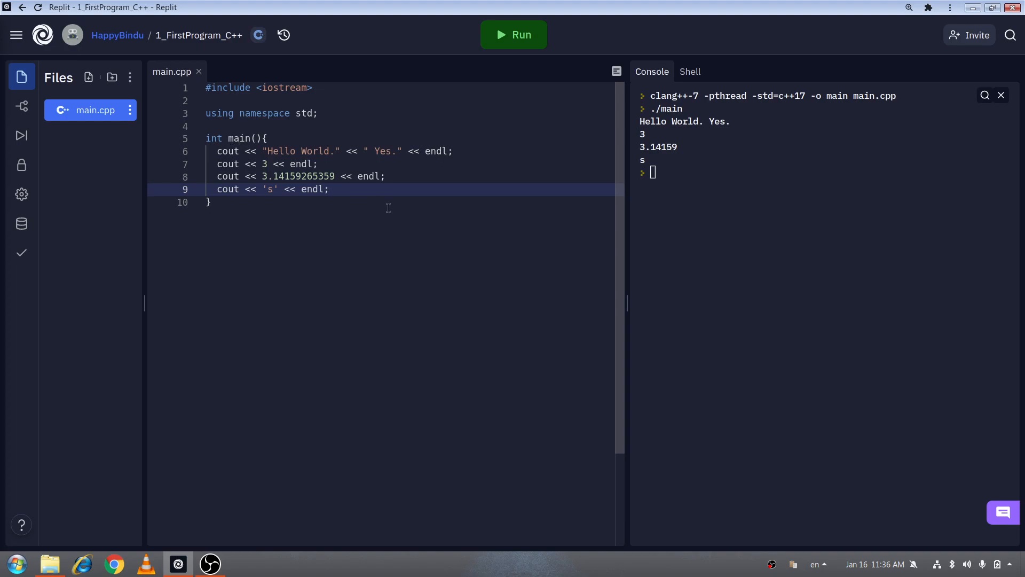
Step: Type //cout << on line 11, then replace it with cout >> "
{"action": "type", "text": "c"}
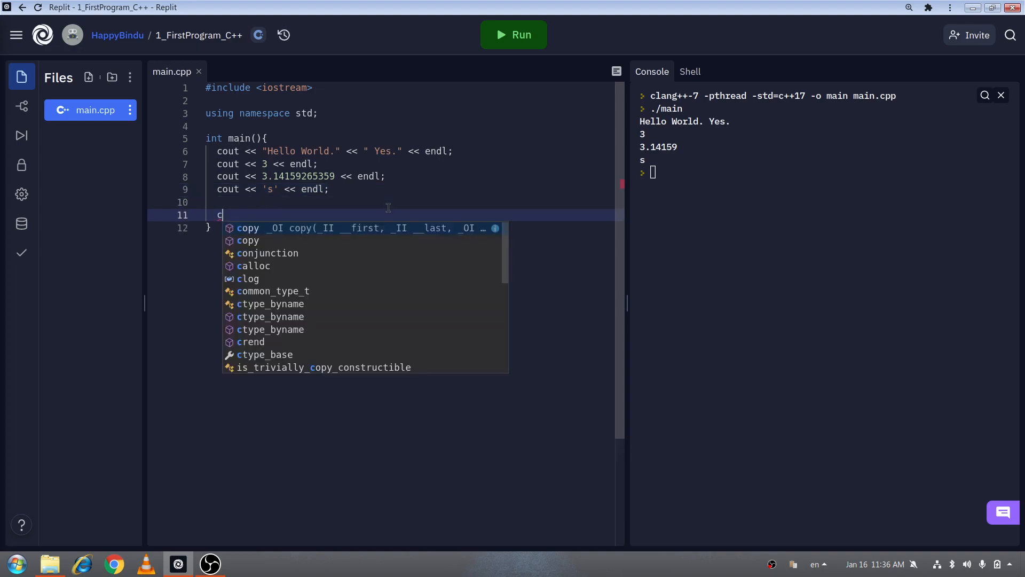
{"action": "type", "text": "/cout"}
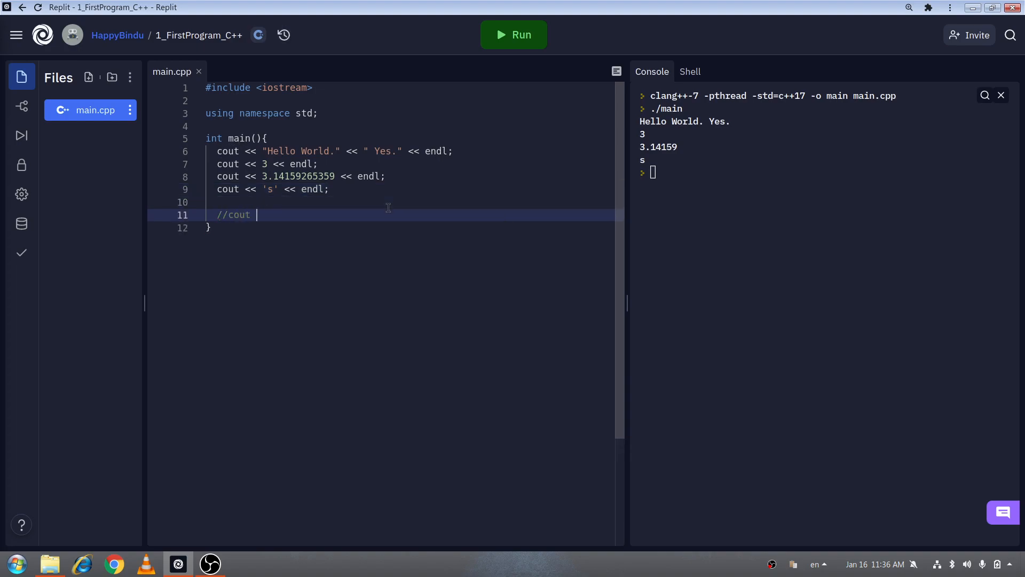
{"action": "type", "text": "<<"}
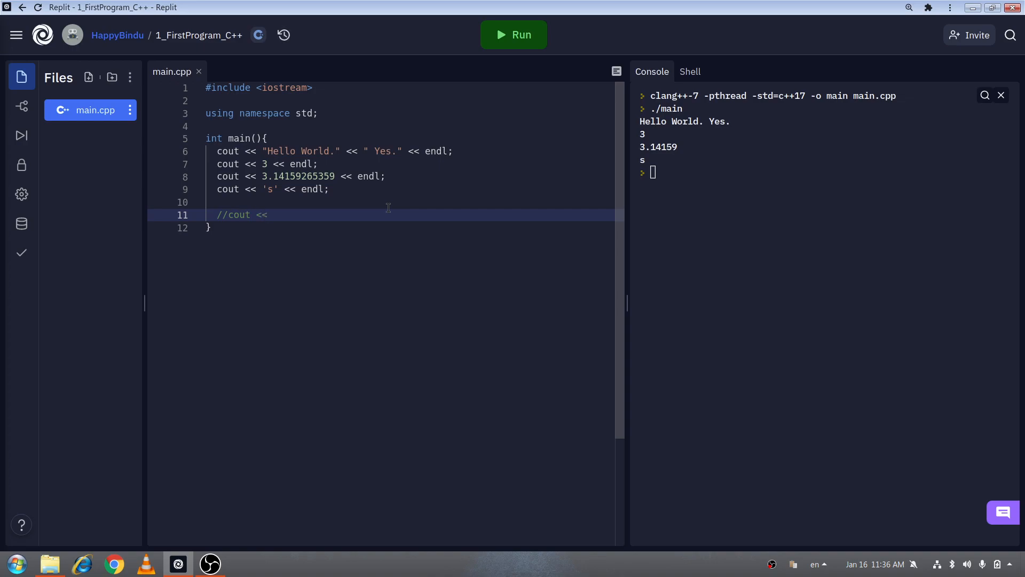
{"action": "double_click", "coordinate": [237, 215]}
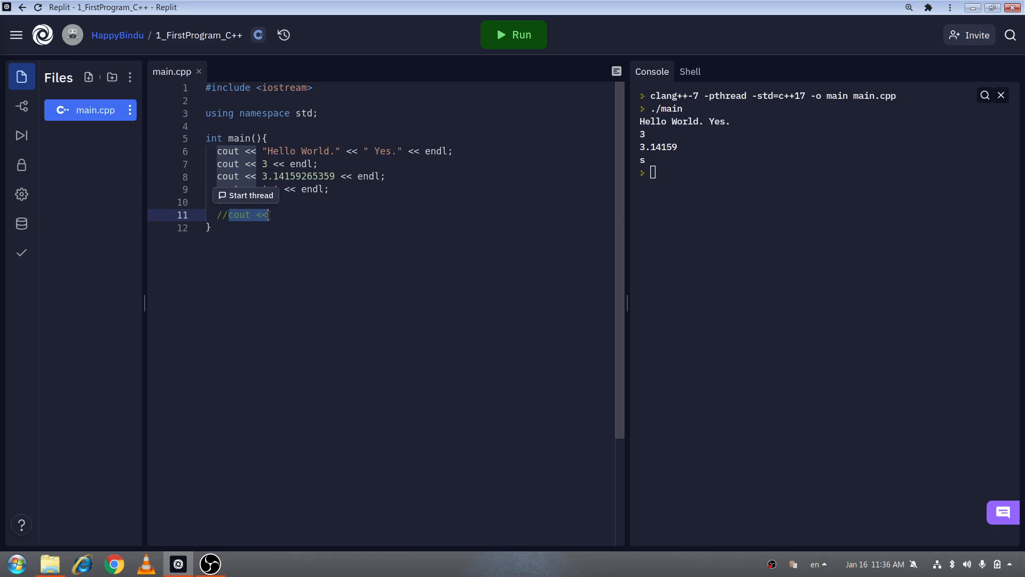
{"action": "left_click", "coordinate": [299, 214]}
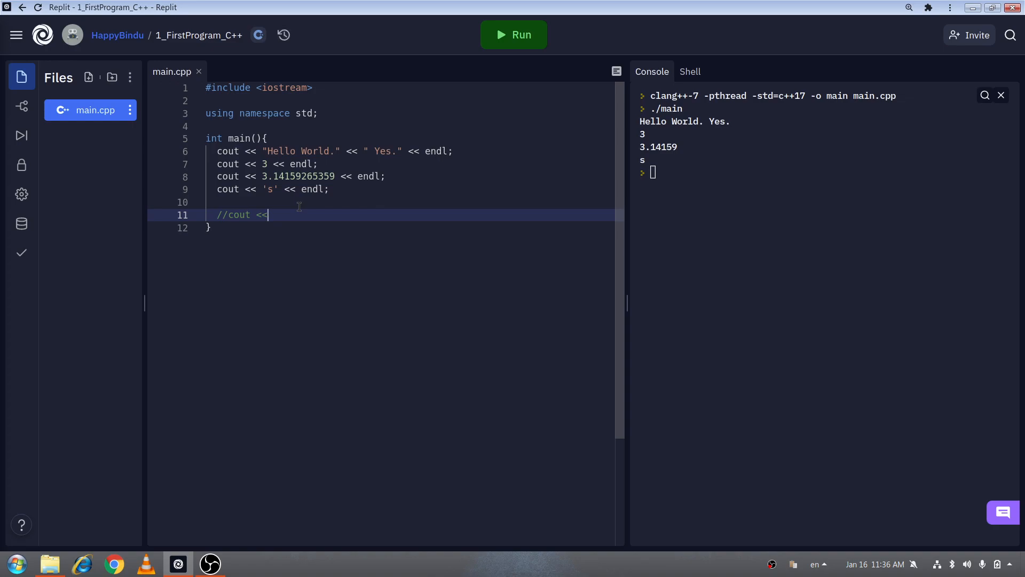
{"action": "double_click", "coordinate": [263, 214]}
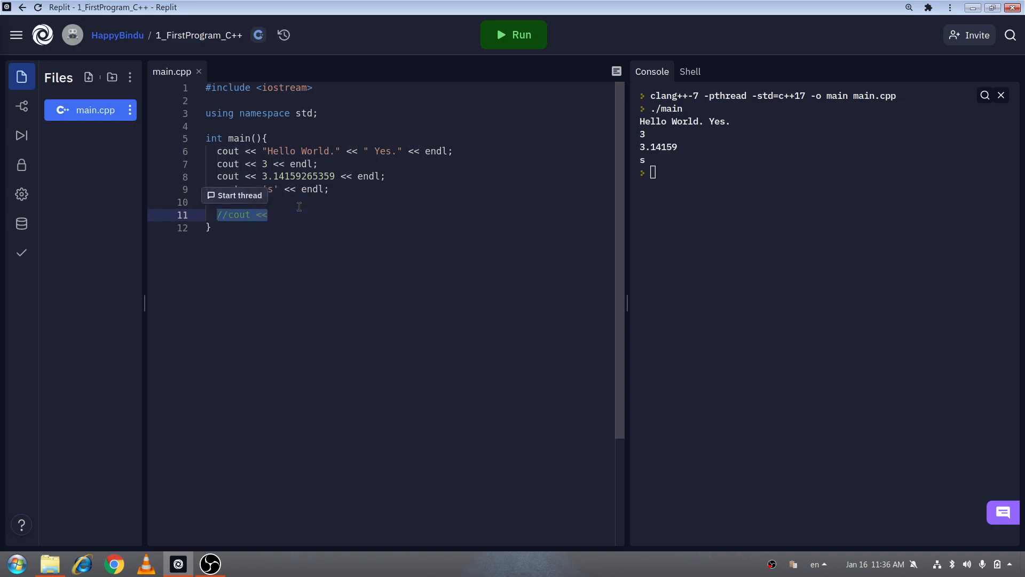
{"action": "type", "text": "cout >> \""}
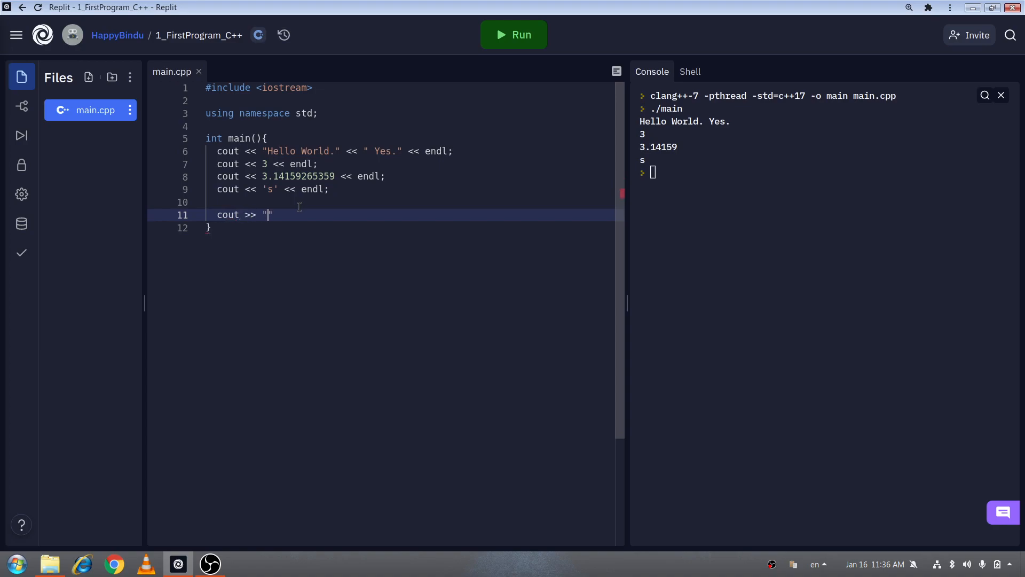
Step: Complete line 11 to send "Ss" and endl, with the first operator fixed to <<
{"action": "type", "text": "S\" >>"}
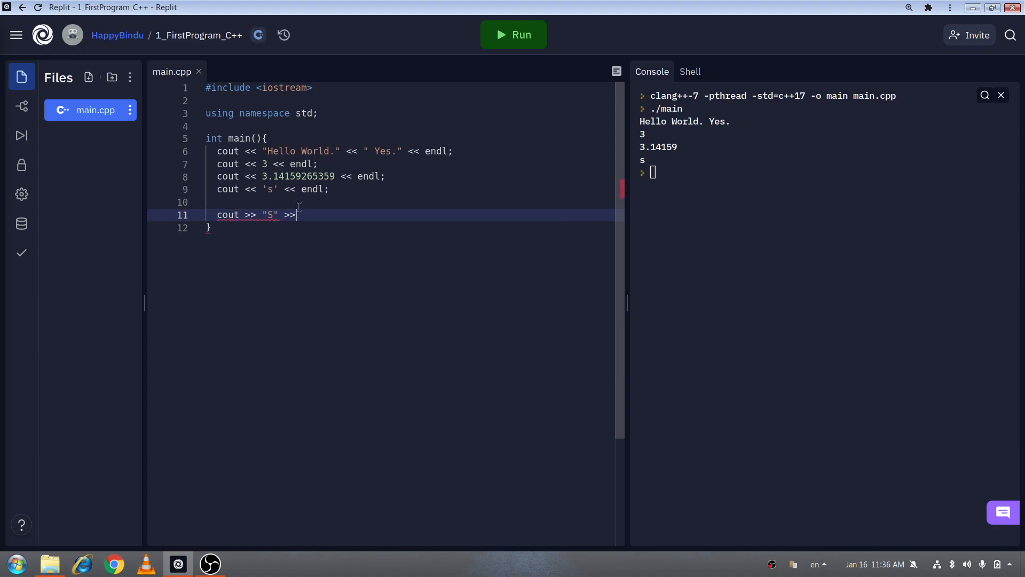
{"action": "type", "text": "endl;"}
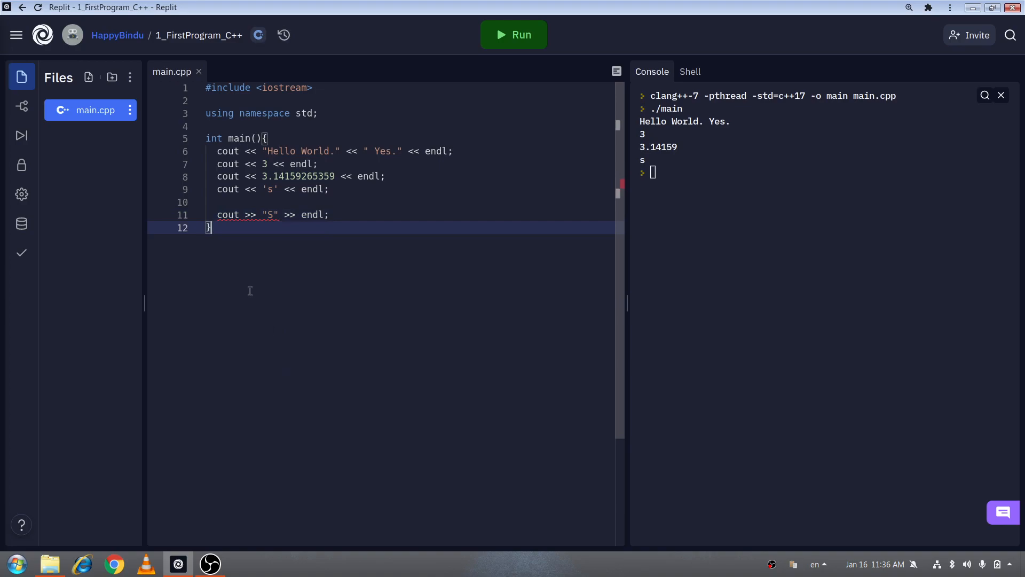
{"action": "mouse_move", "coordinate": [251, 215]}
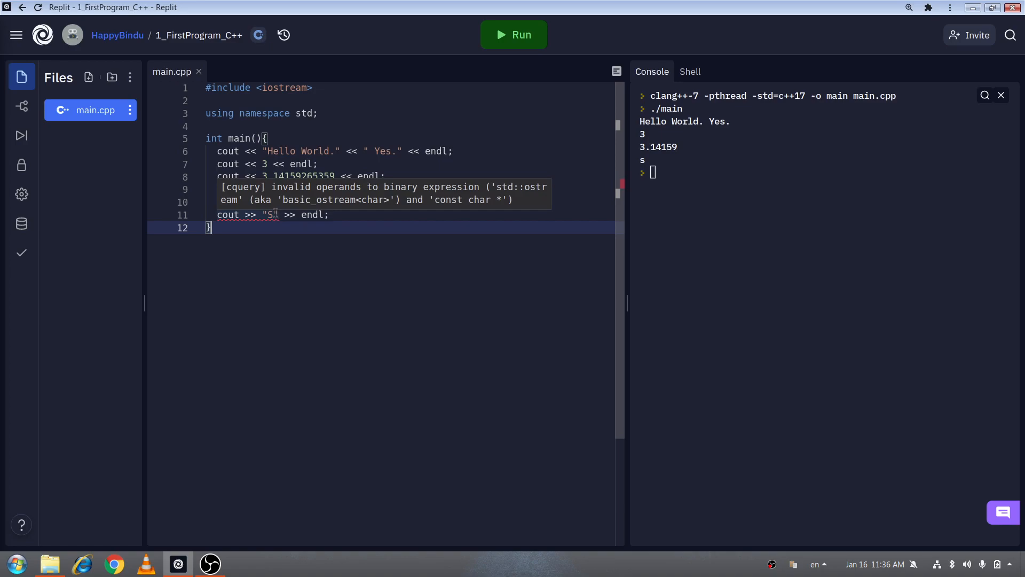
{"action": "type", "text": "s"}
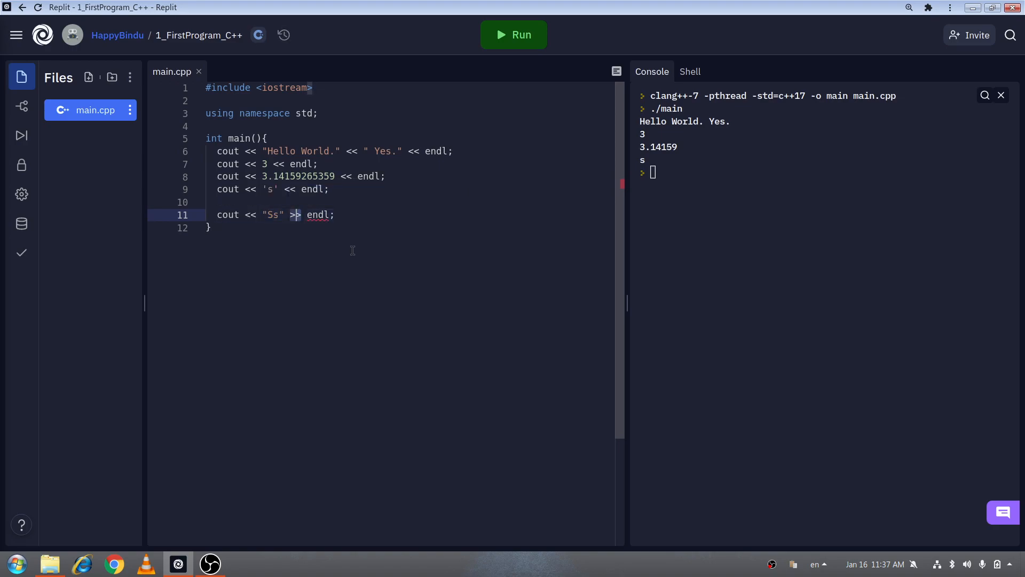
Step: Change line 11's second >> to << and run, printing Ss below s
{"action": "type", "text": "<<"}
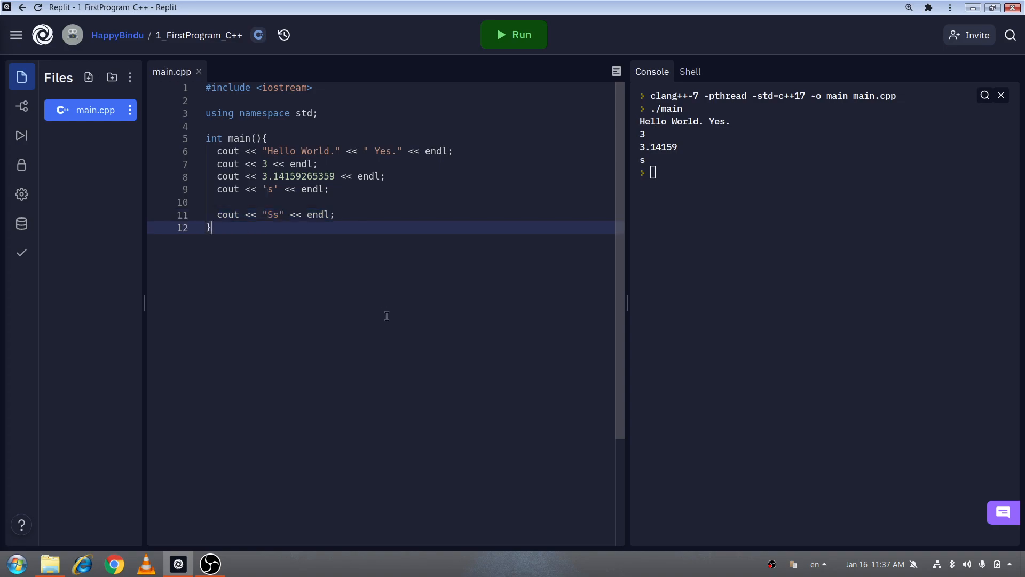
{"action": "left_click", "coordinate": [513, 35]}
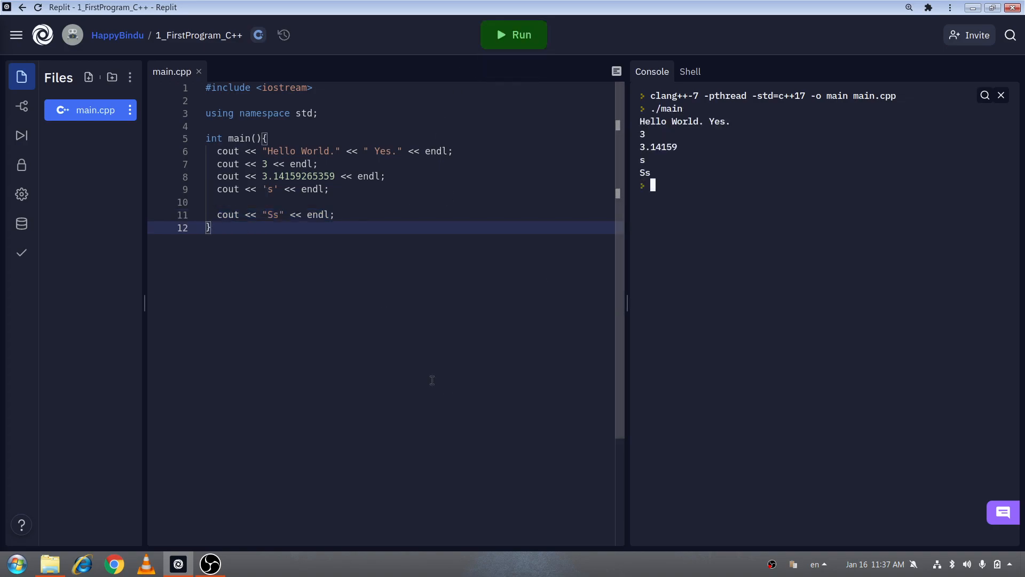